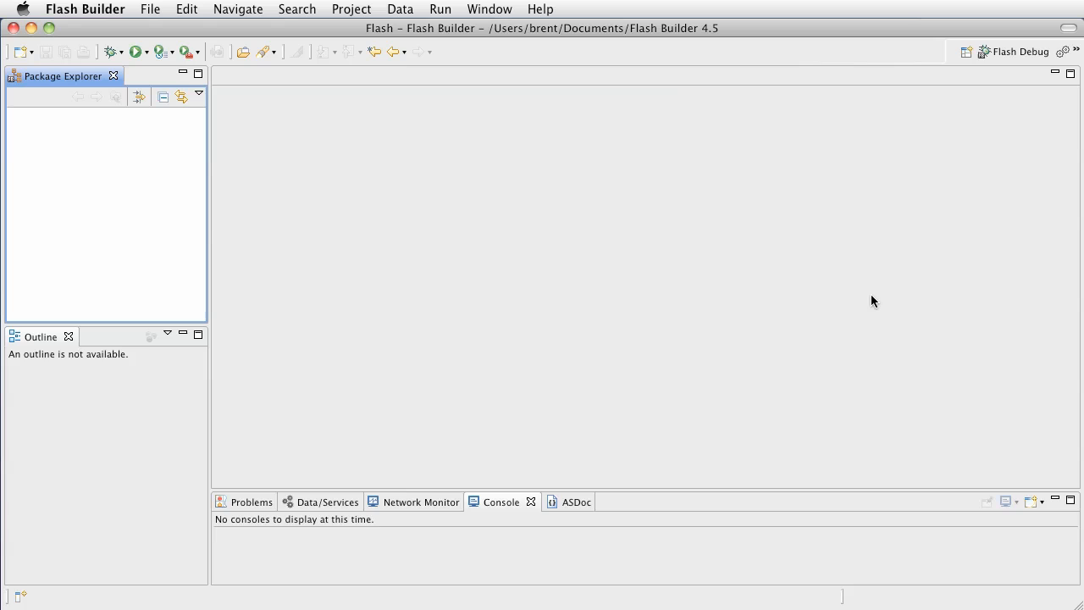
pyautogui.moveTo(426, 230)
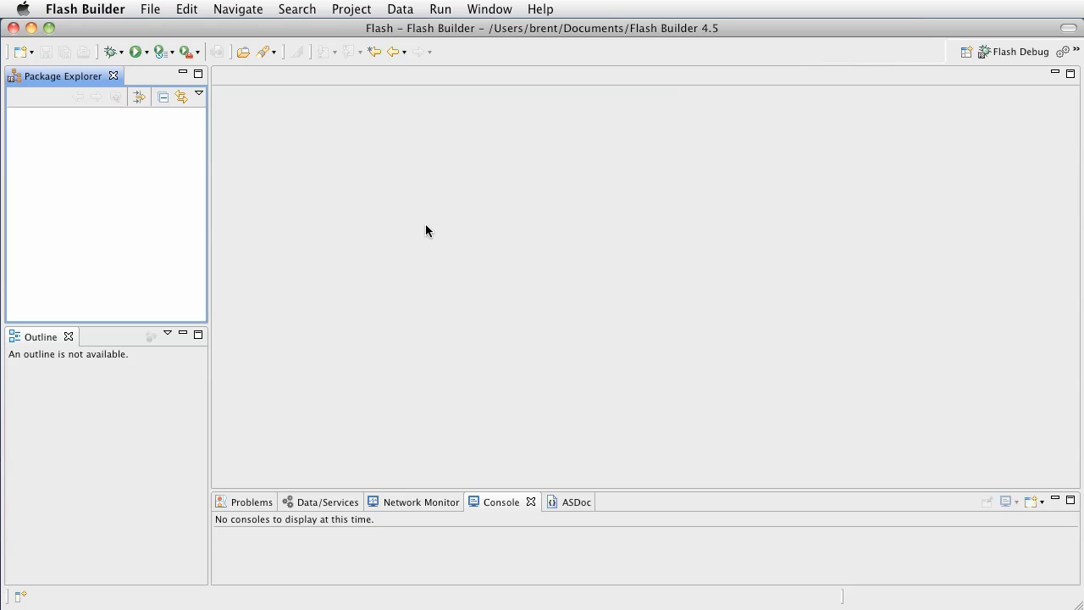
pyautogui.moveTo(150, 9)
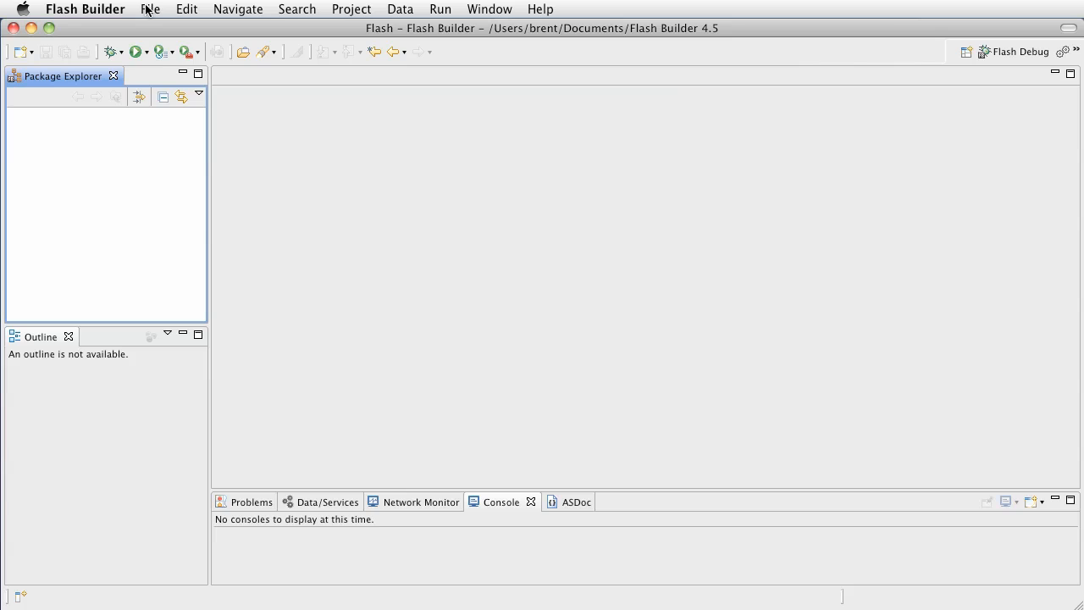
# Create ActionScript mobile project 'PanExample' with Apple iOS and BlackBerry Tablet OS unchecked
pyautogui.click(149, 10)
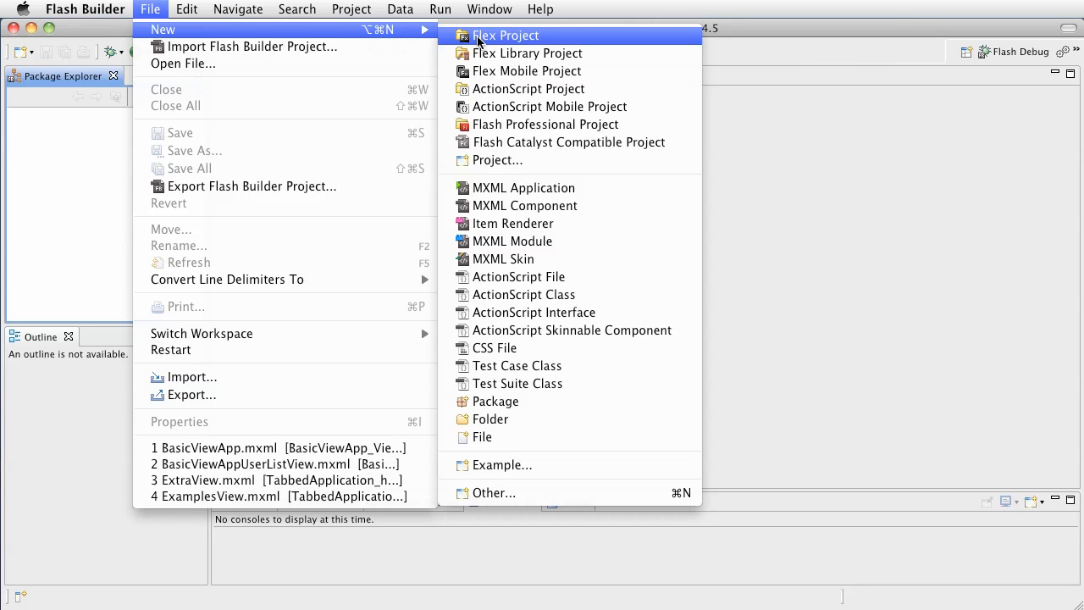
pyautogui.moveTo(573, 106)
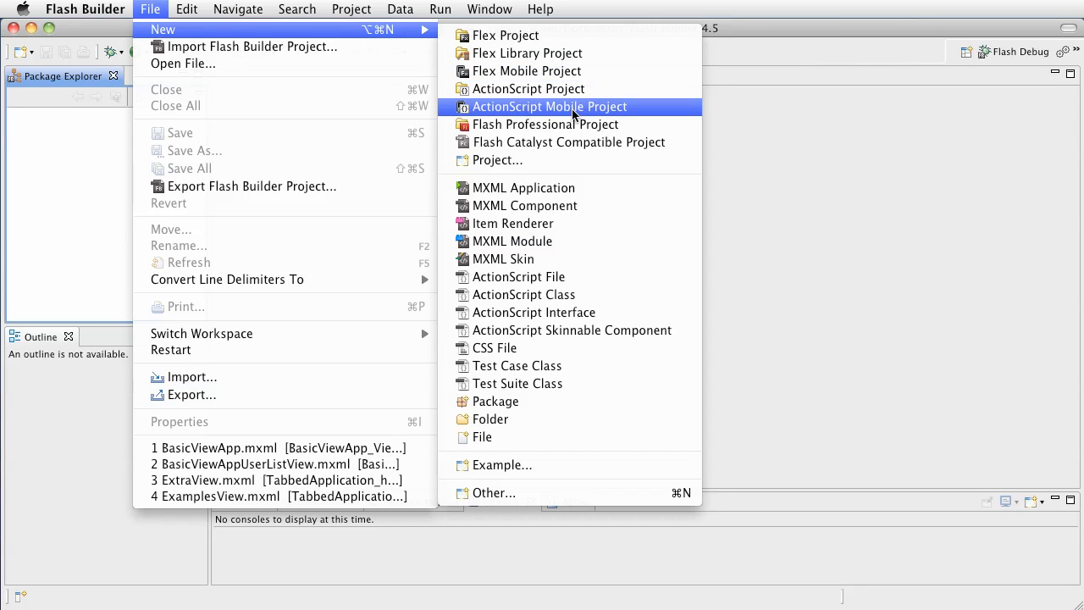
pyautogui.click(549, 106)
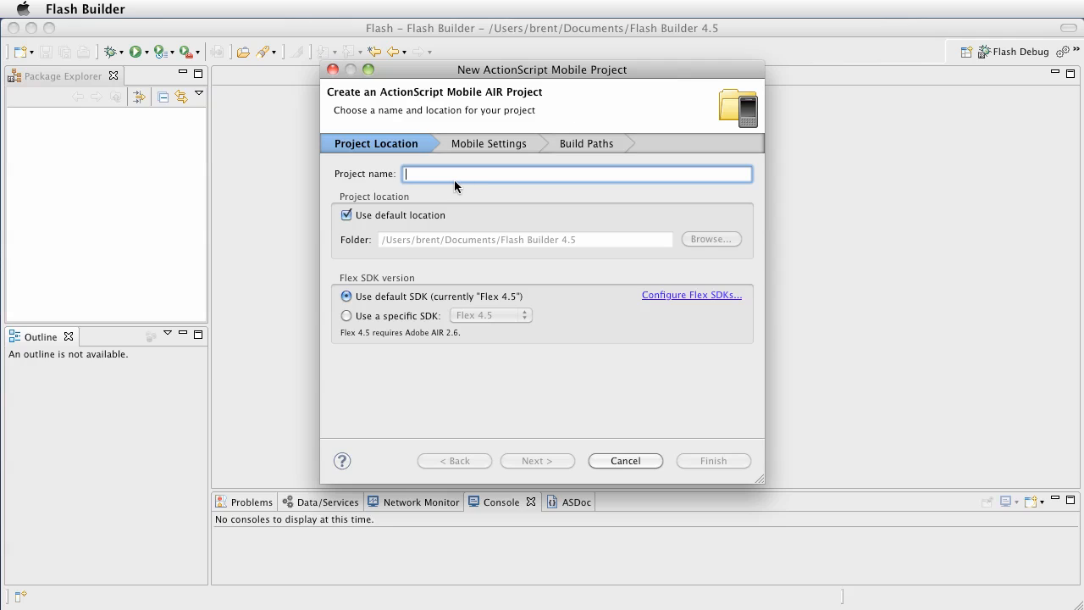
pyautogui.write('PanExamp')
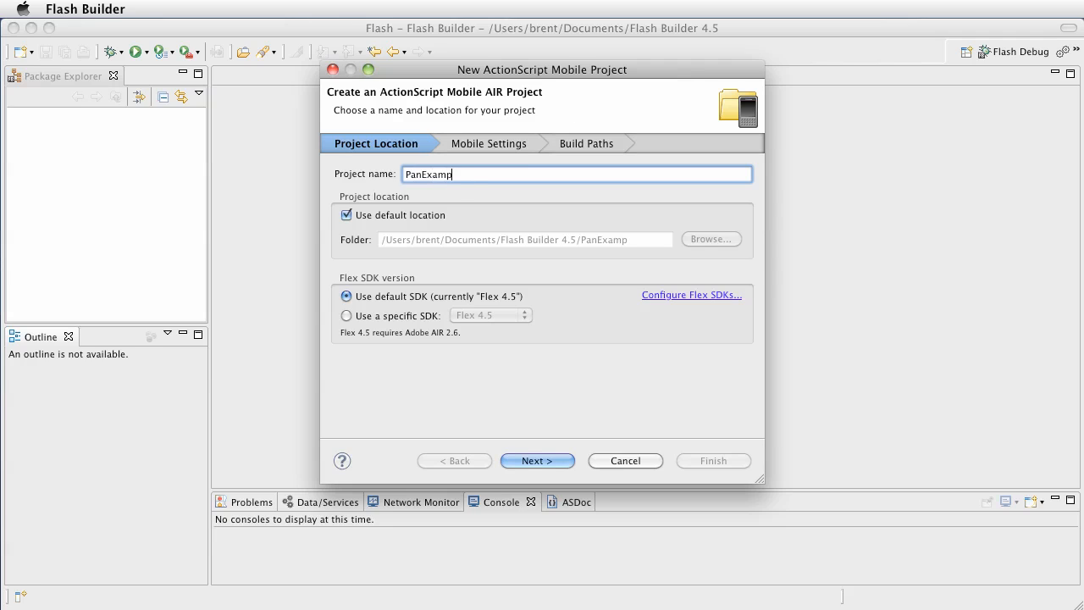
pyautogui.write('le')
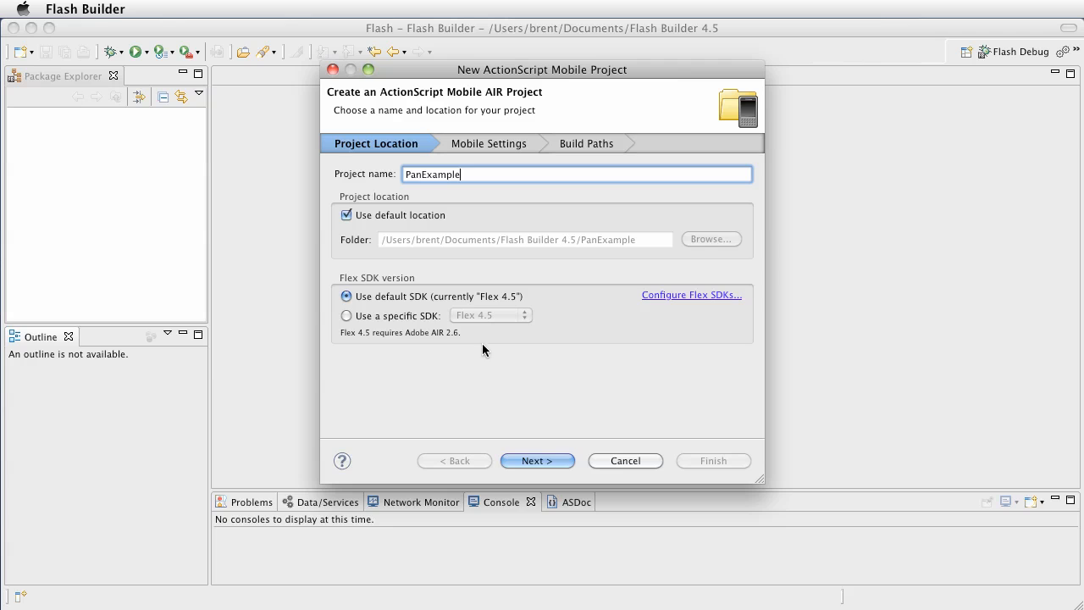
pyautogui.click(537, 459)
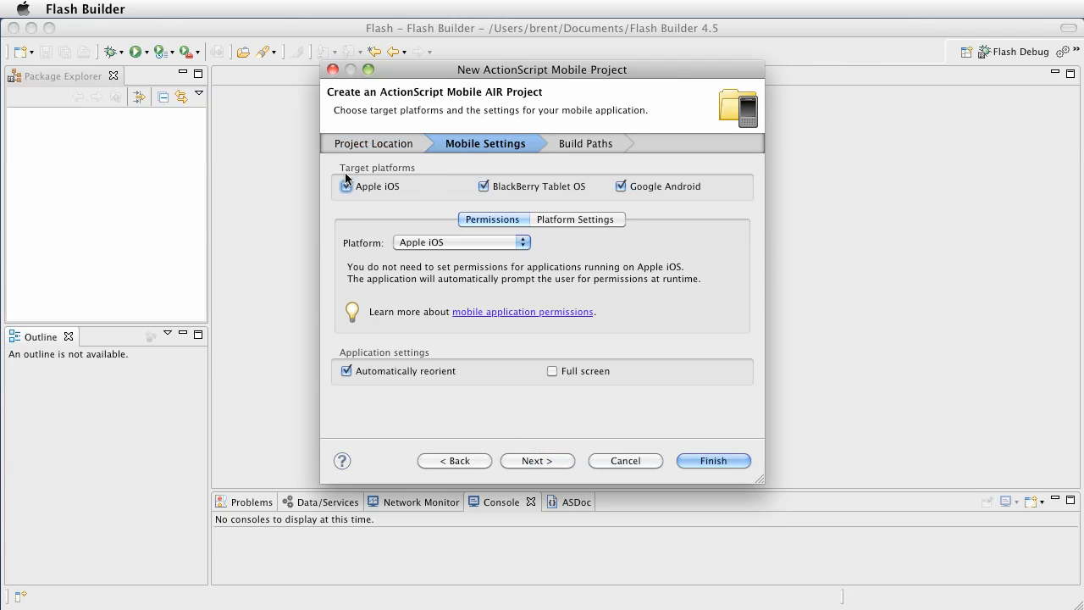
pyautogui.click(345, 185)
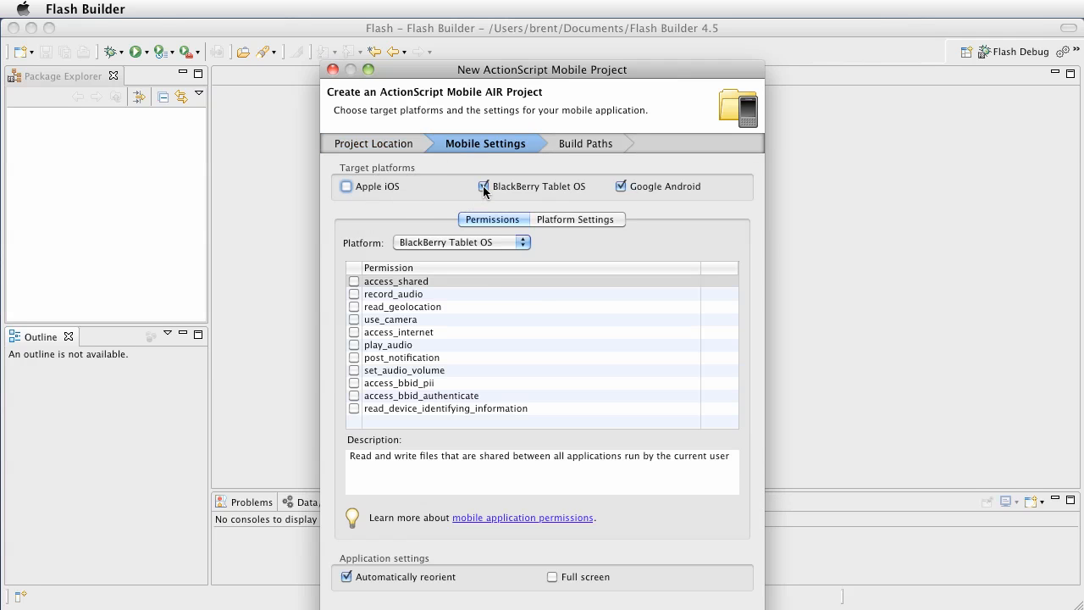
pyautogui.click(484, 186)
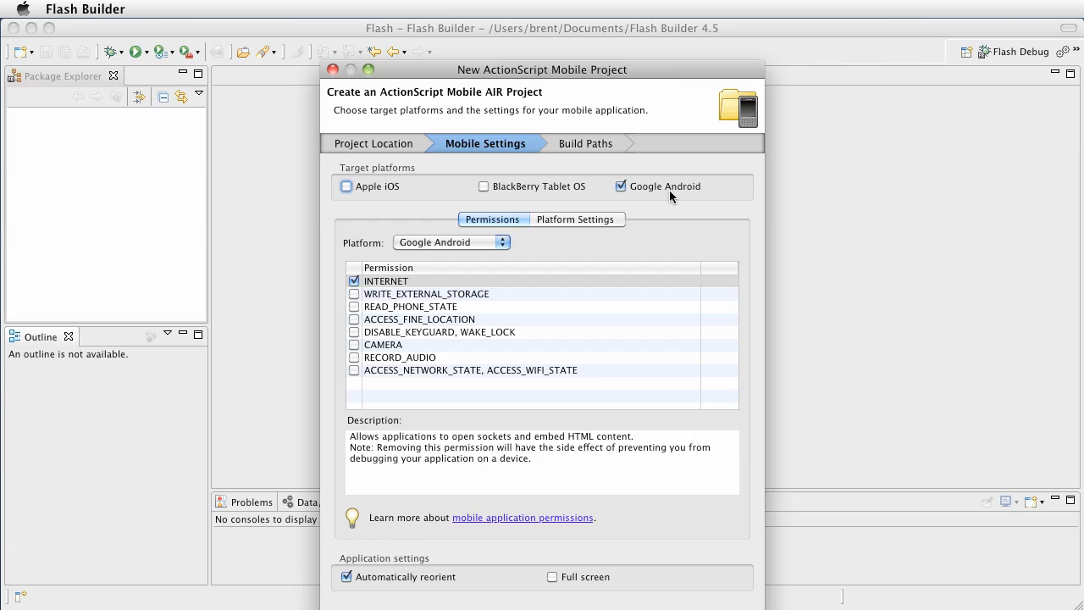
pyautogui.moveTo(409, 557)
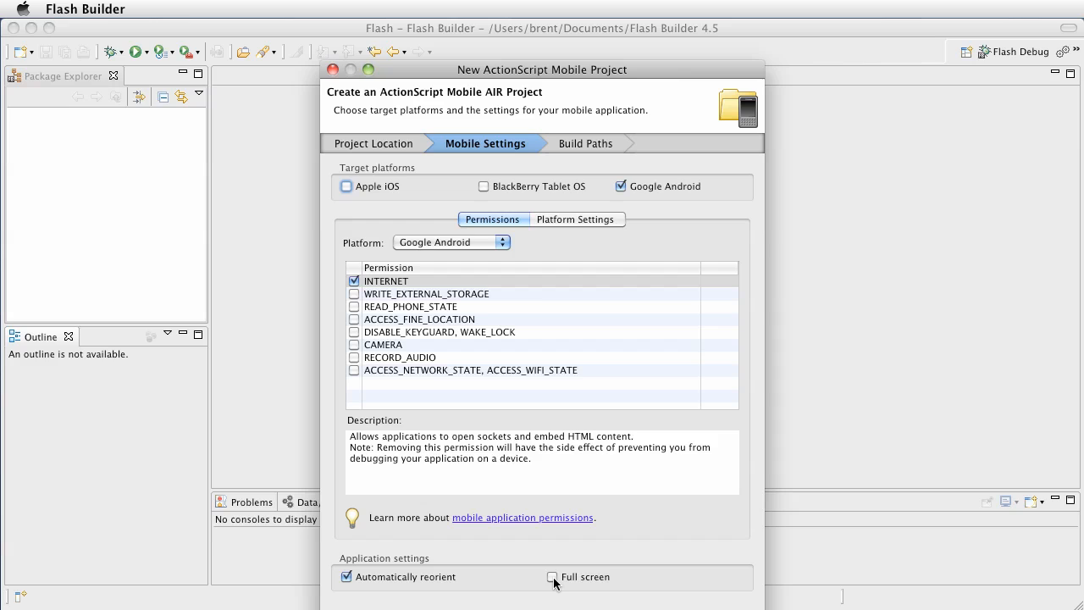
pyautogui.click(552, 576)
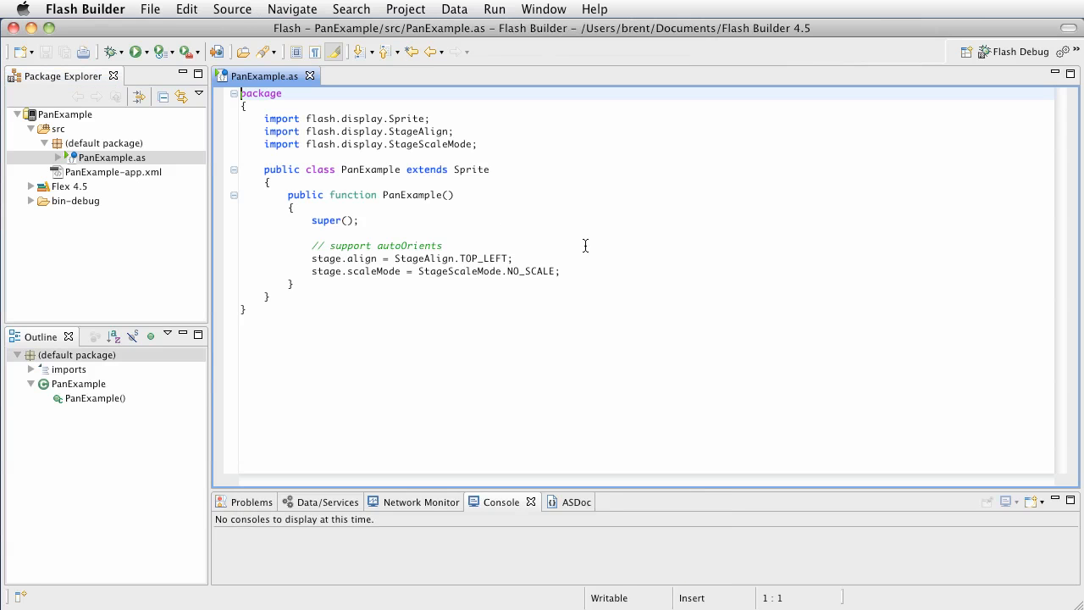
pyautogui.moveTo(594, 281)
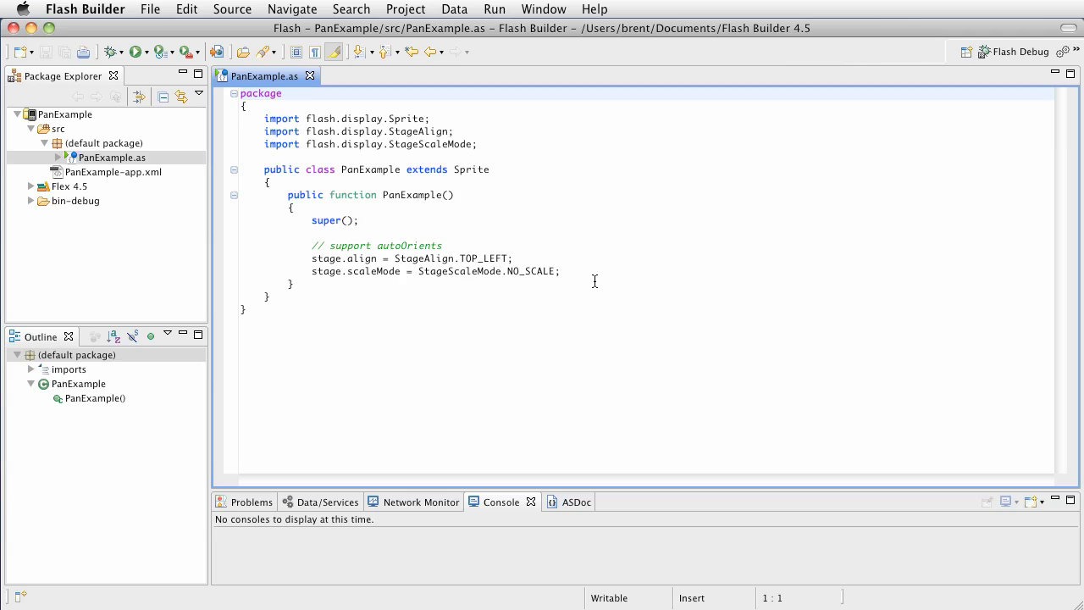
# Add ImmaJerk.JPG to the project's src folder and insert blank lines after the scaleMode line
pyautogui.click(241, 93)
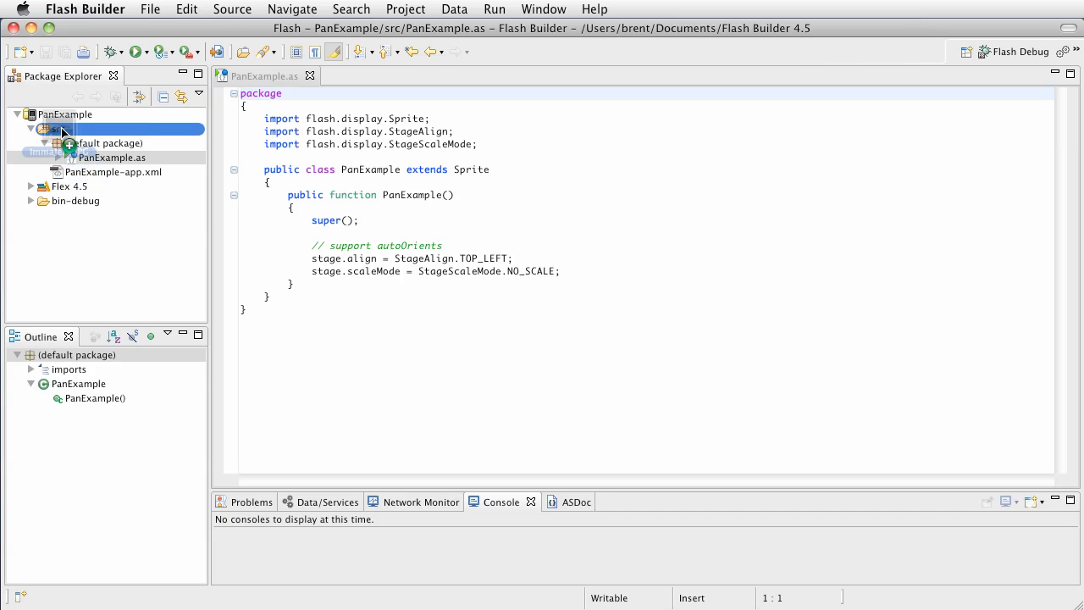
pyautogui.click(58, 128)
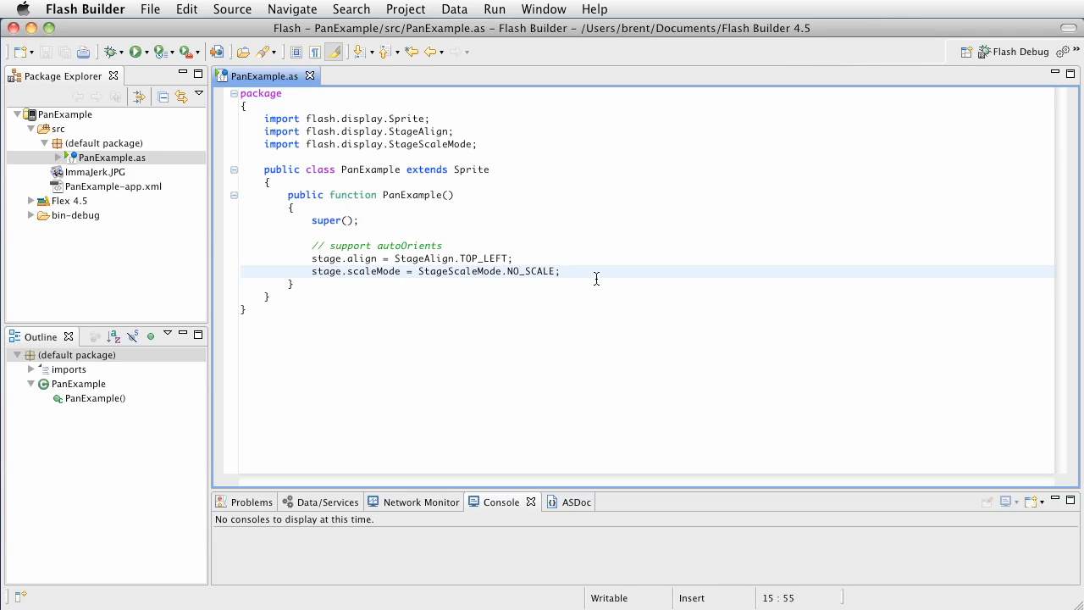
pyautogui.click(561, 271)
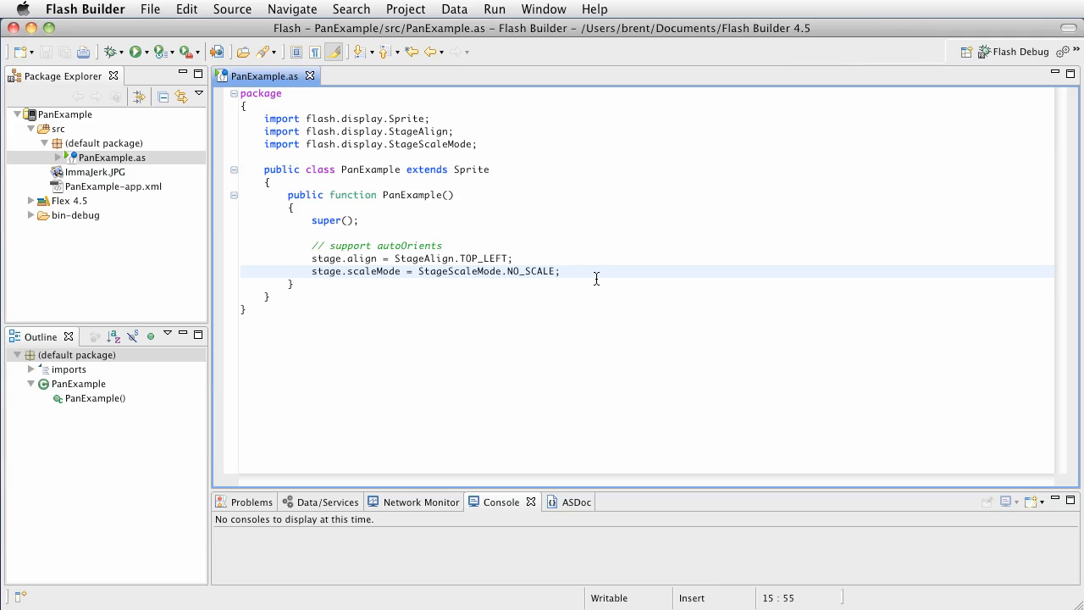
pyautogui.moveTo(574, 270)
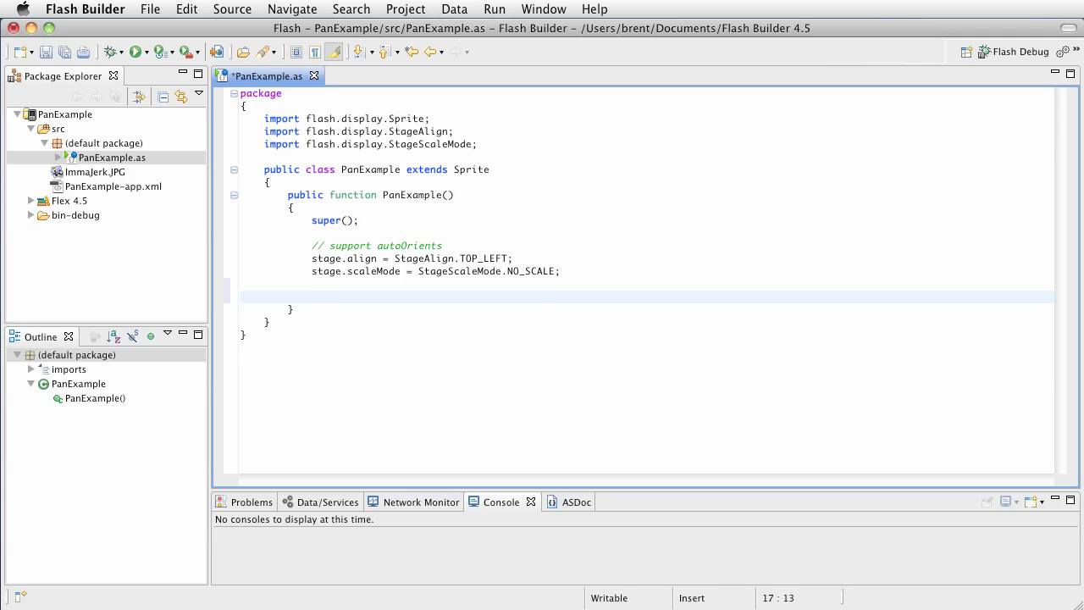
pyautogui.click(312, 297)
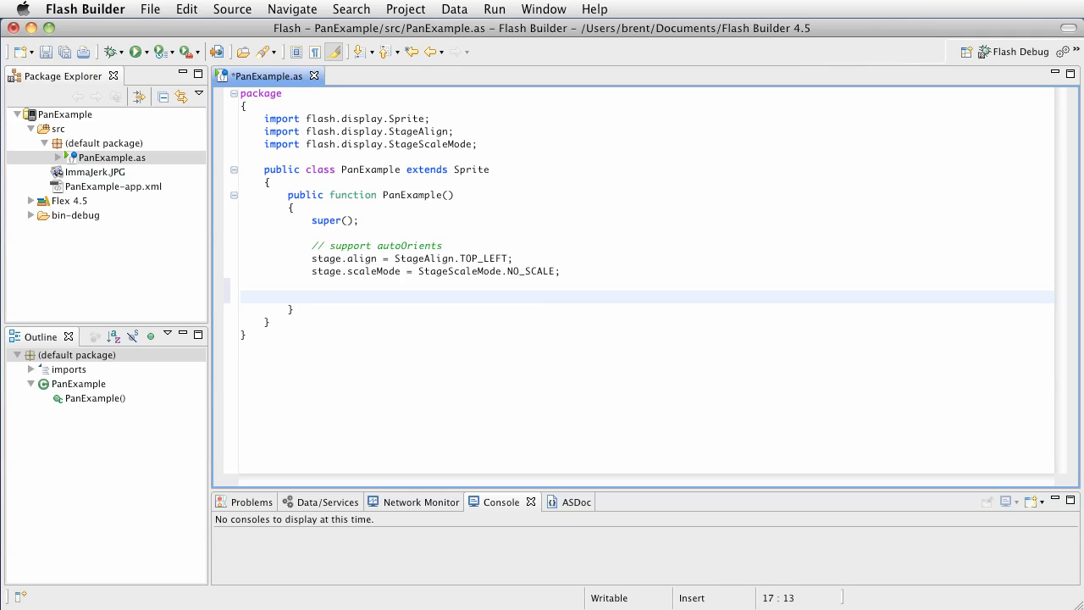
pyautogui.click(311, 297)
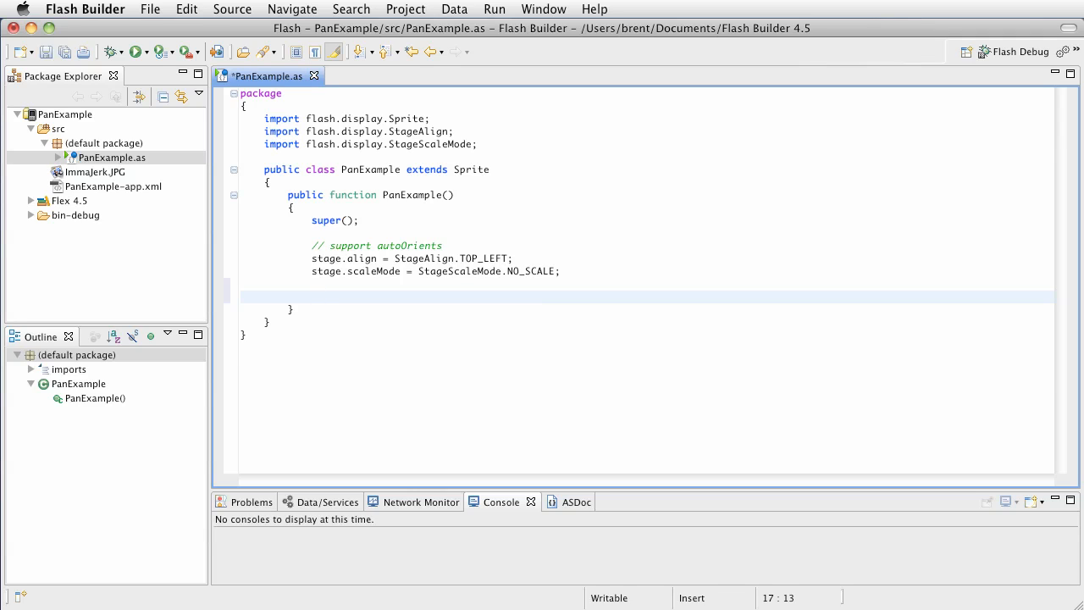
pyautogui.click(312, 296)
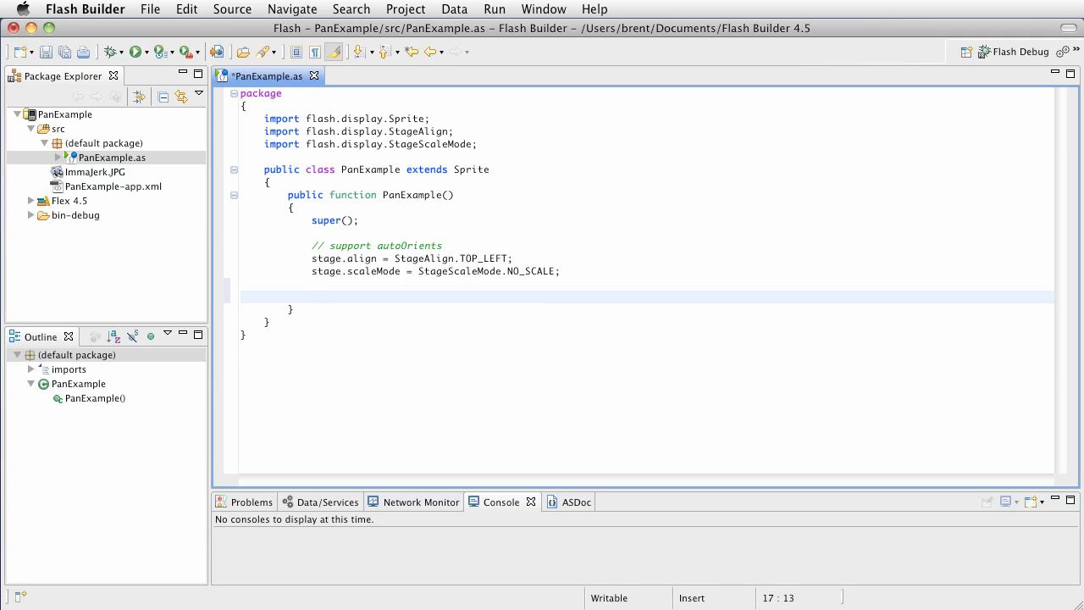
pyautogui.click(311, 297)
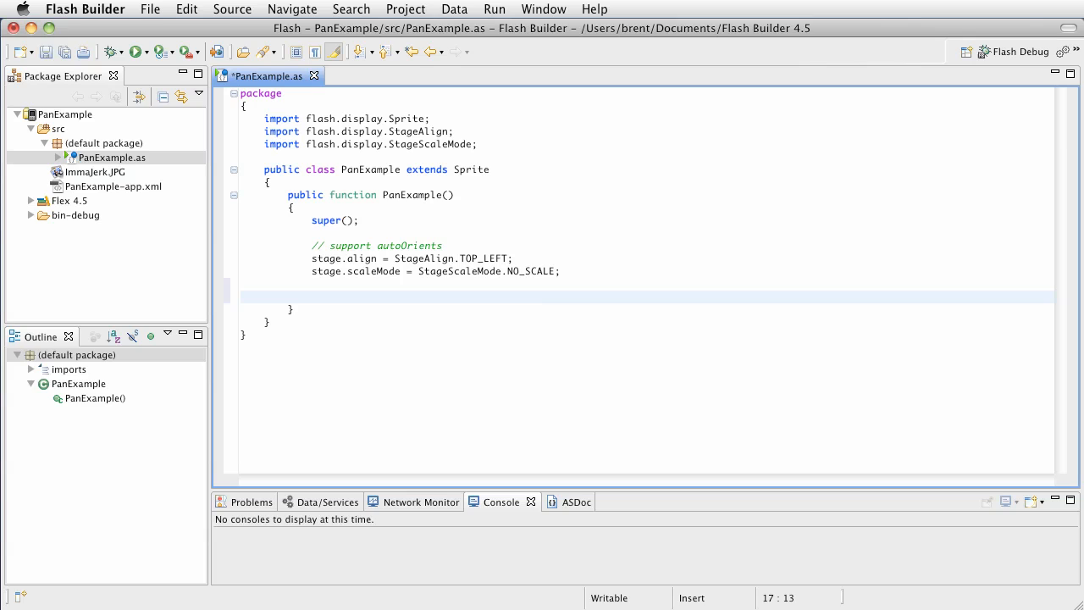
# Write an if(Multitouch.supportsGestureEvents) check calling init(), importing flash.ui.Multitouch
pyautogui.write('if(M')
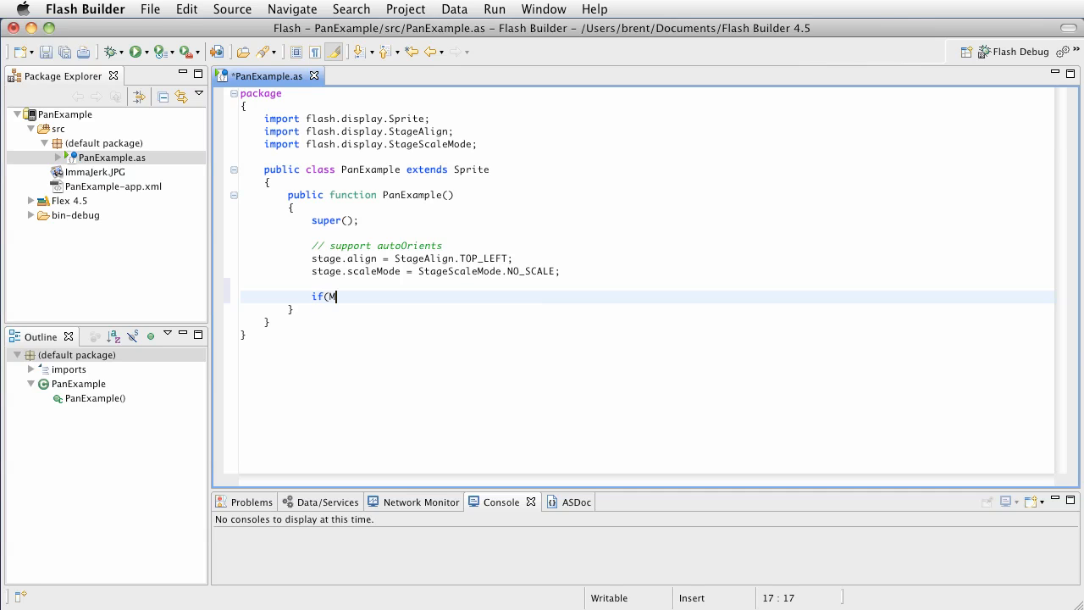
pyautogui.write('ult')
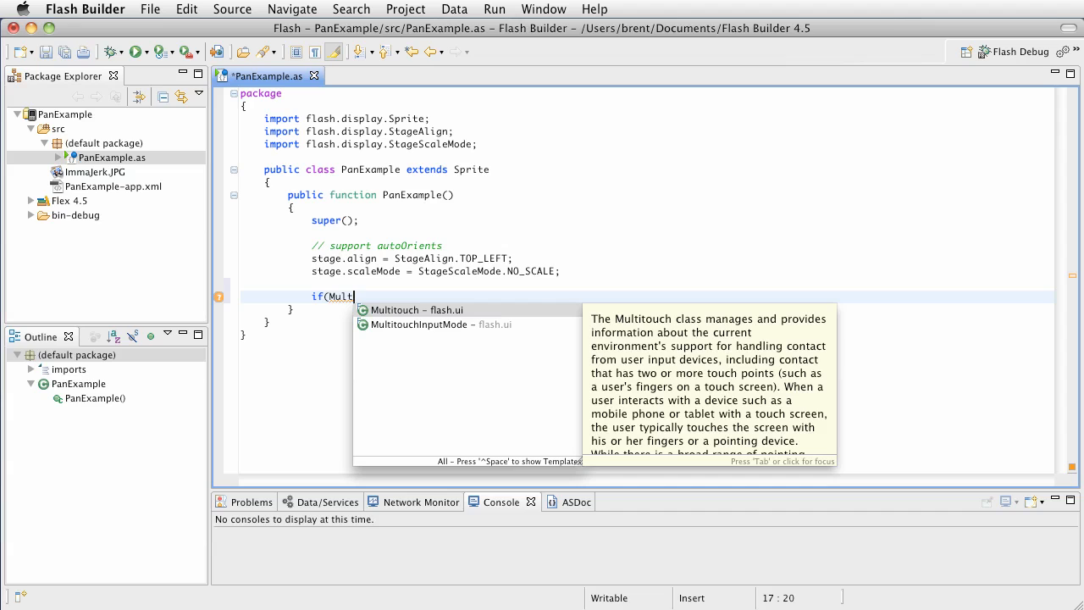
pyautogui.click(413, 309)
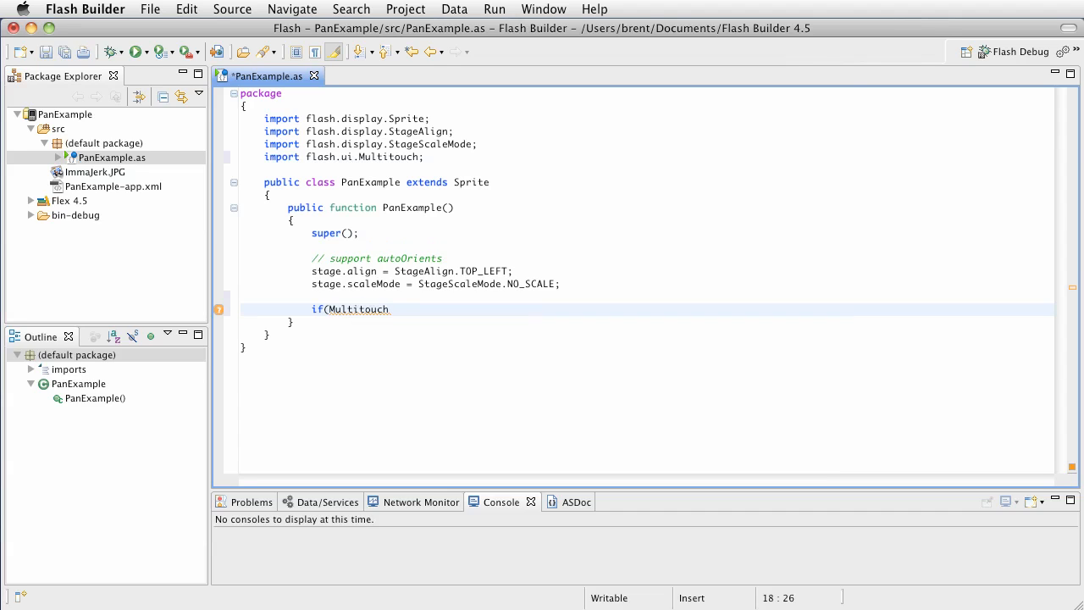
pyautogui.write('.supportsGestureEvents')
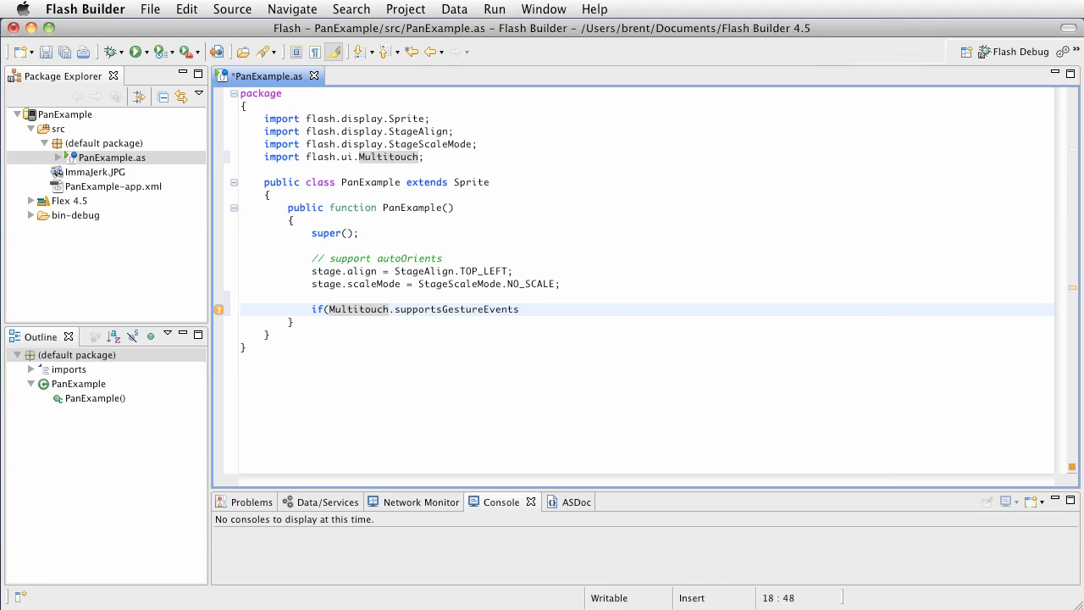
pyautogui.write(')')
pyautogui.write('{')
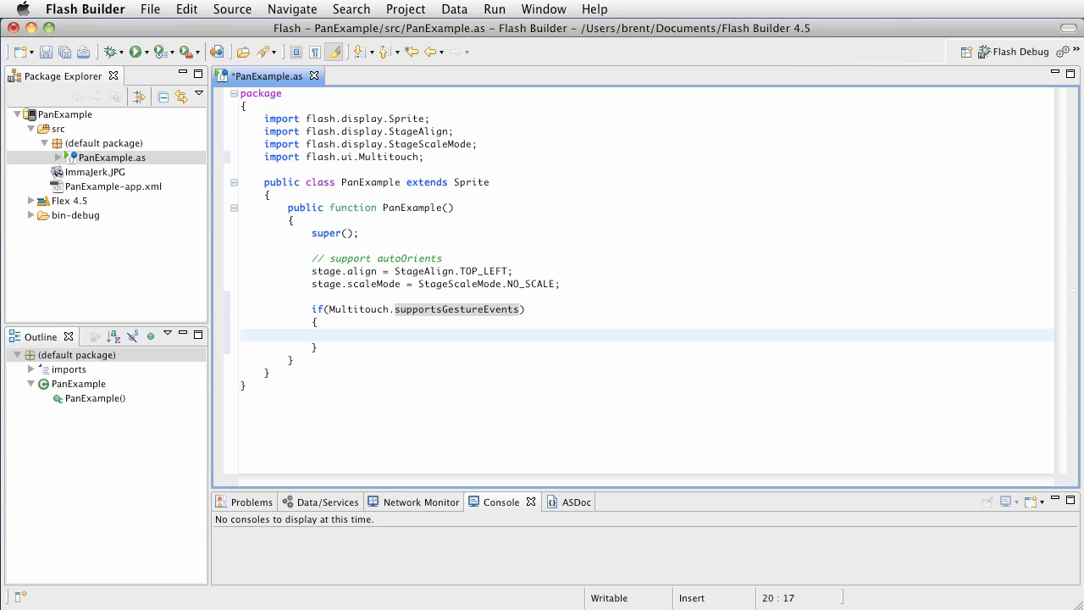
pyautogui.write('ini')
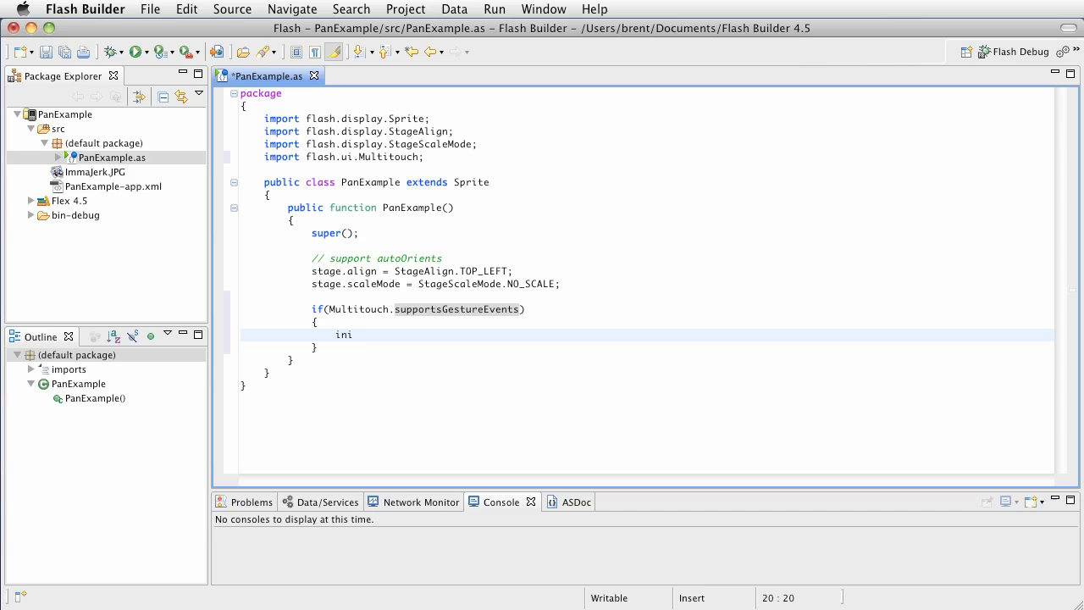
pyautogui.write('t();')
pyautogui.click(647, 347)
pyautogui.write(' else {')
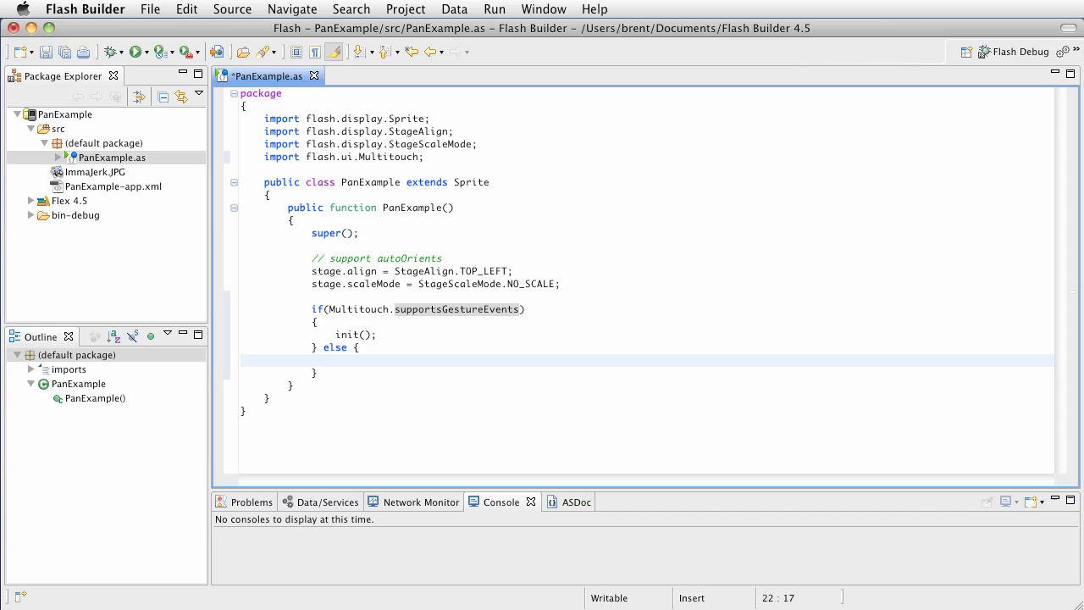
# Add an else branch that traces "no gestures for you"
pyautogui.write('trace("')
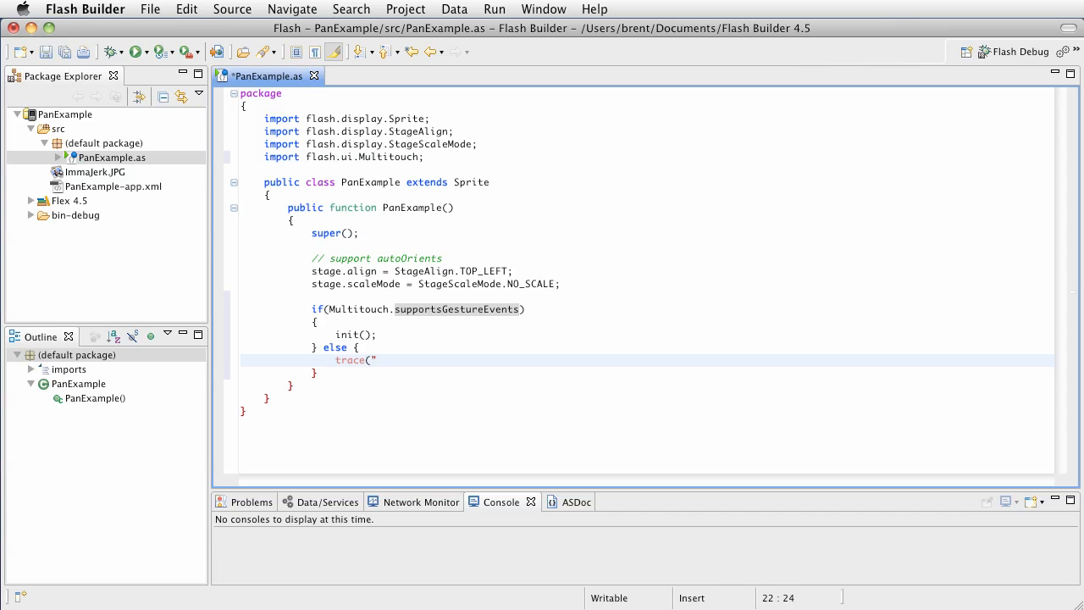
pyautogui.write('no ges')
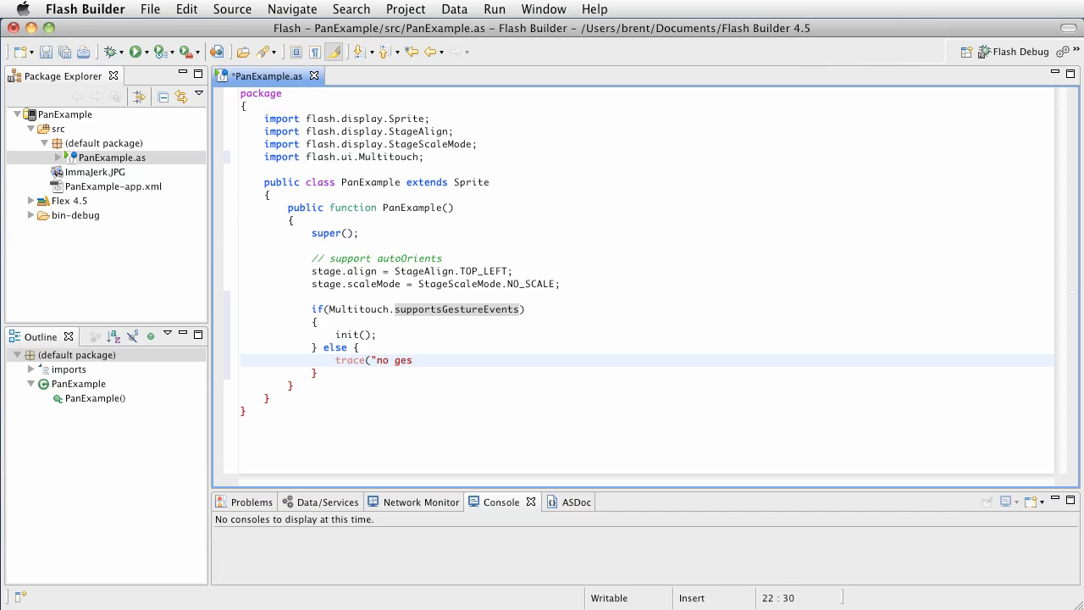
pyautogui.write('tures for you')
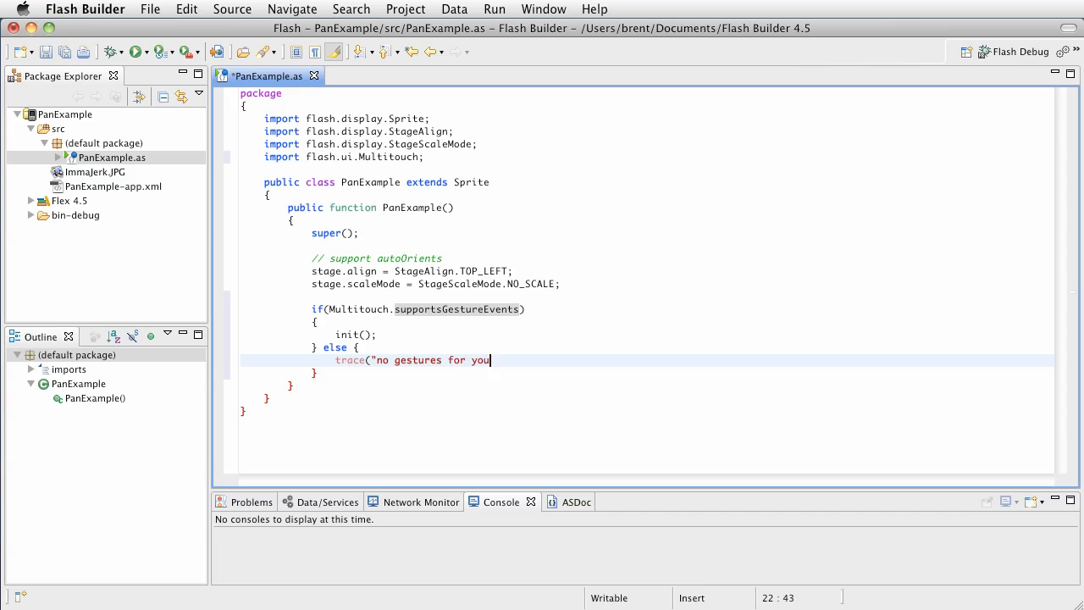
pyautogui.write('");')
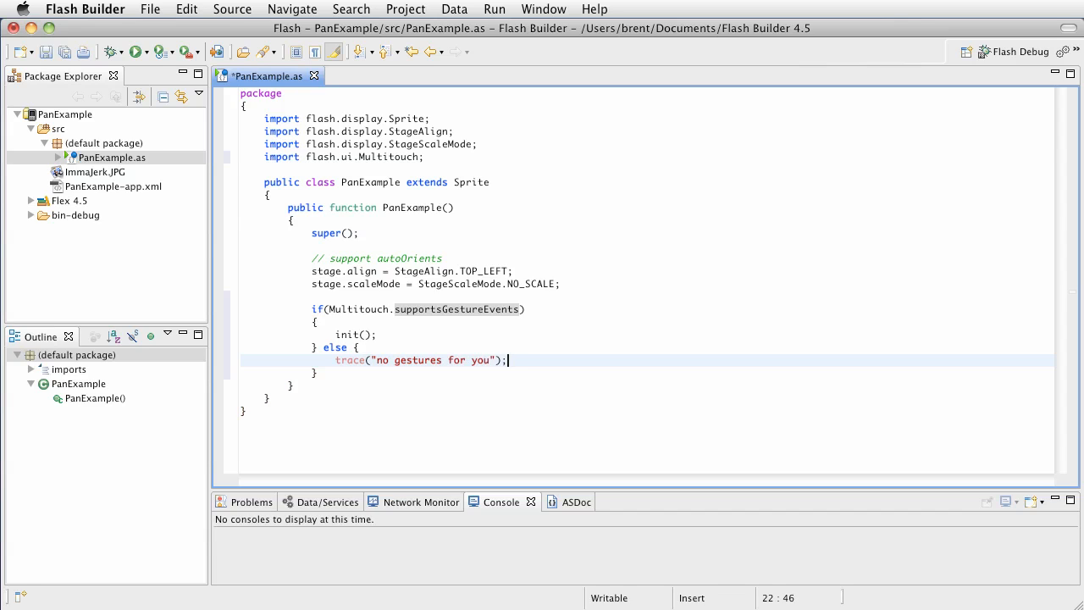
pyautogui.press('Return')
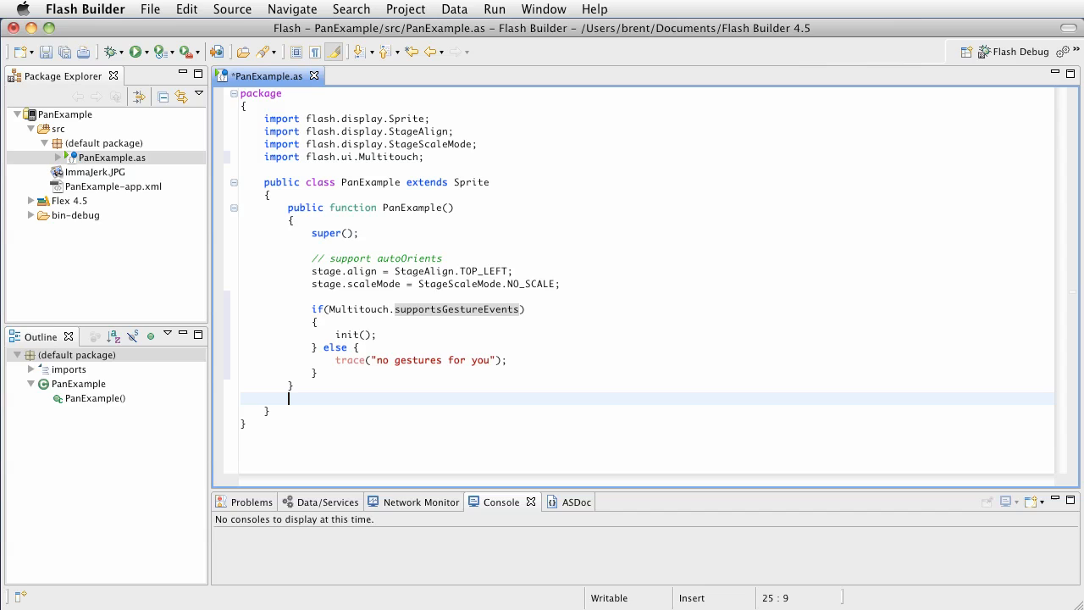
# Declare 'private function init():void' with an empty body below the constructor
pyautogui.write('pri')
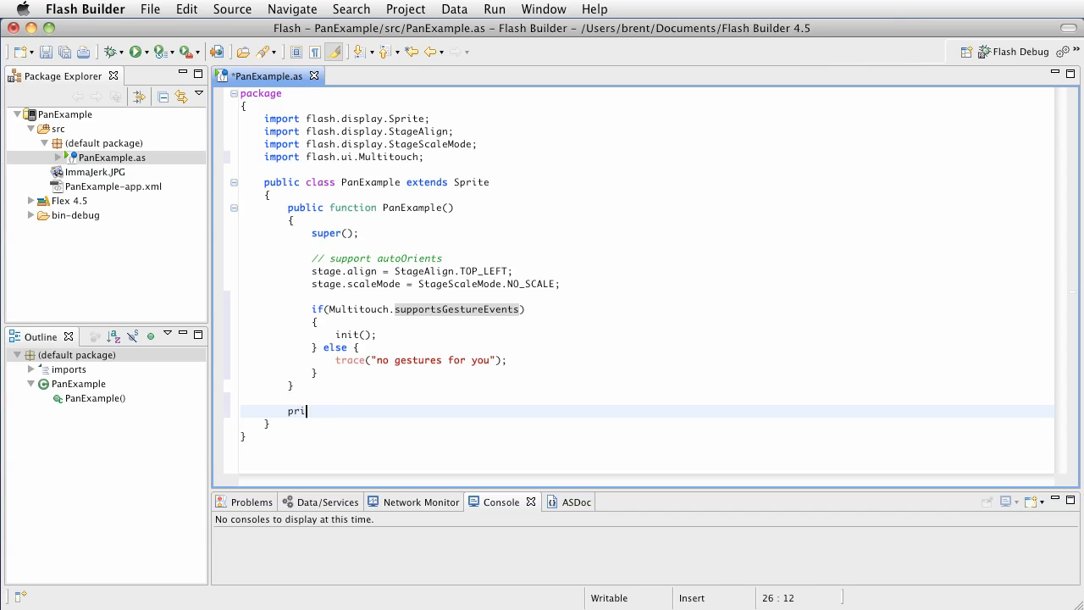
pyautogui.write('vate var')
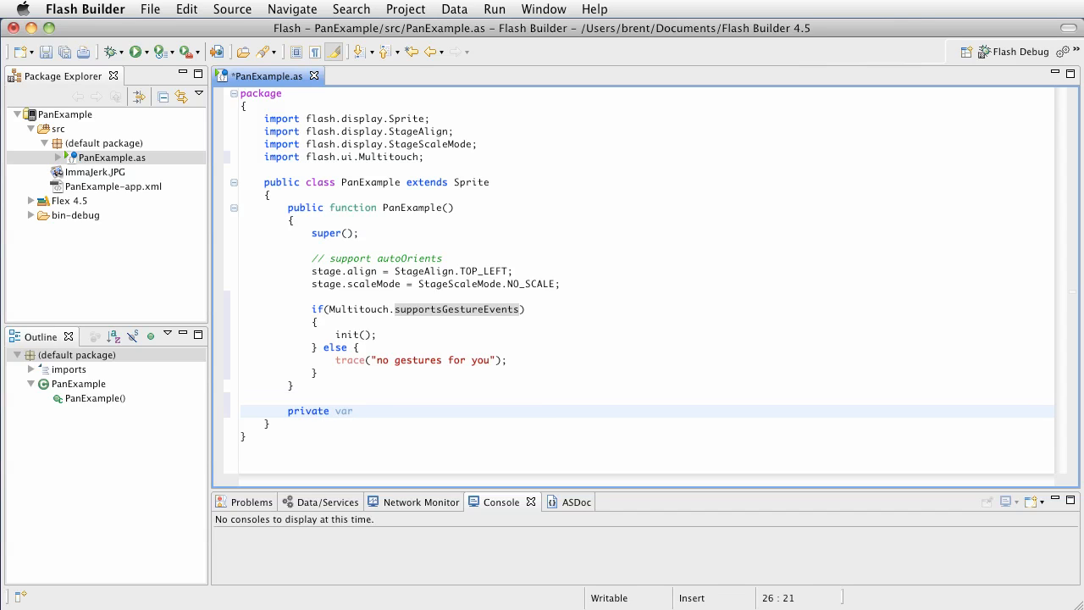
pyautogui.write('f')
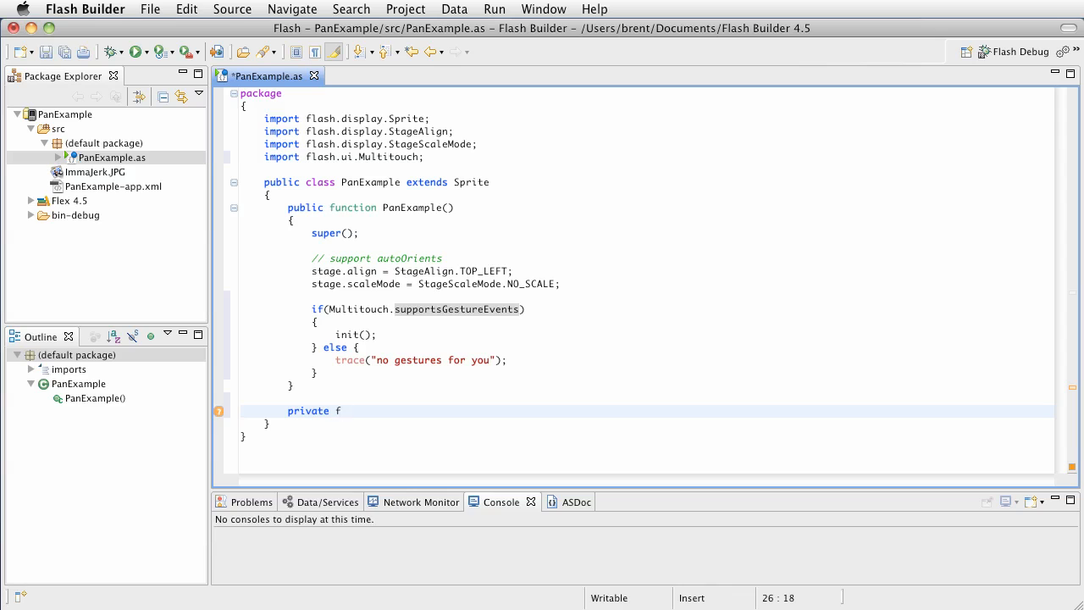
pyautogui.write('unction ini')
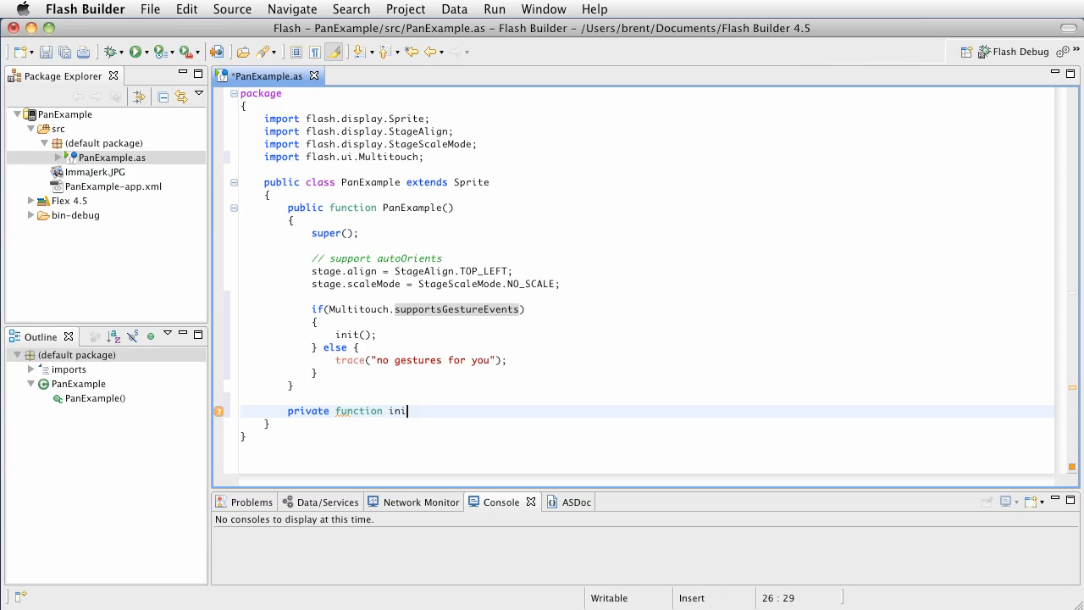
pyautogui.write('t():void')
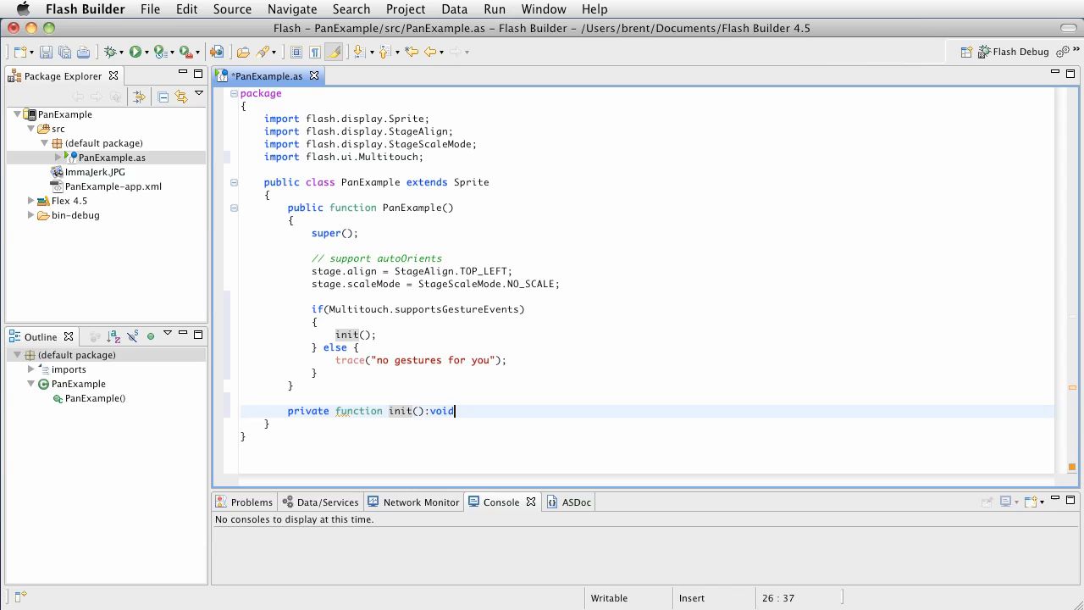
pyautogui.press('Return')
pyautogui.write('{')
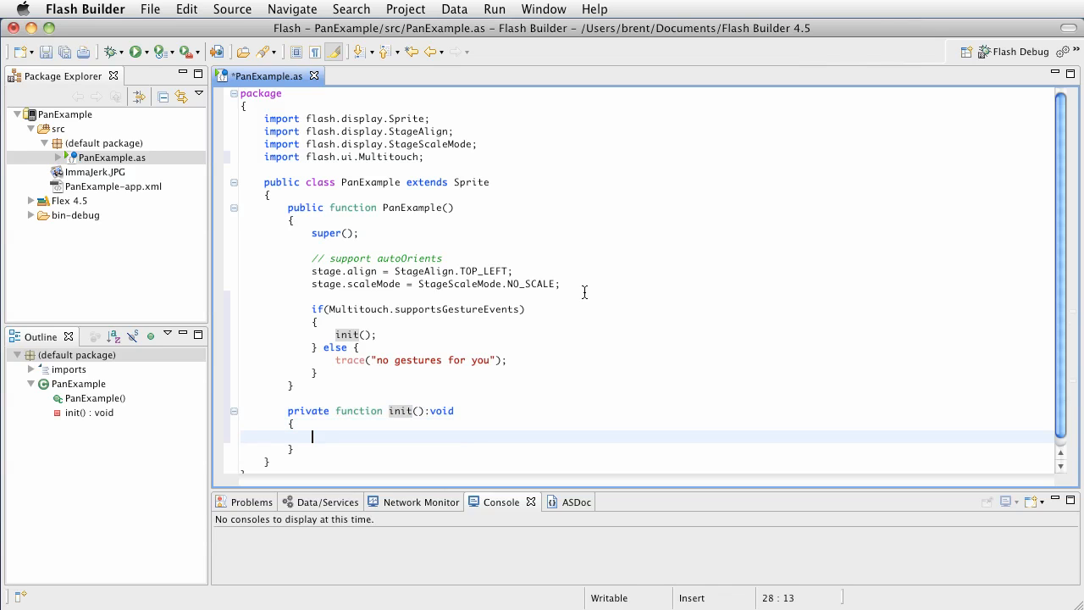
pyautogui.moveTo(498, 379)
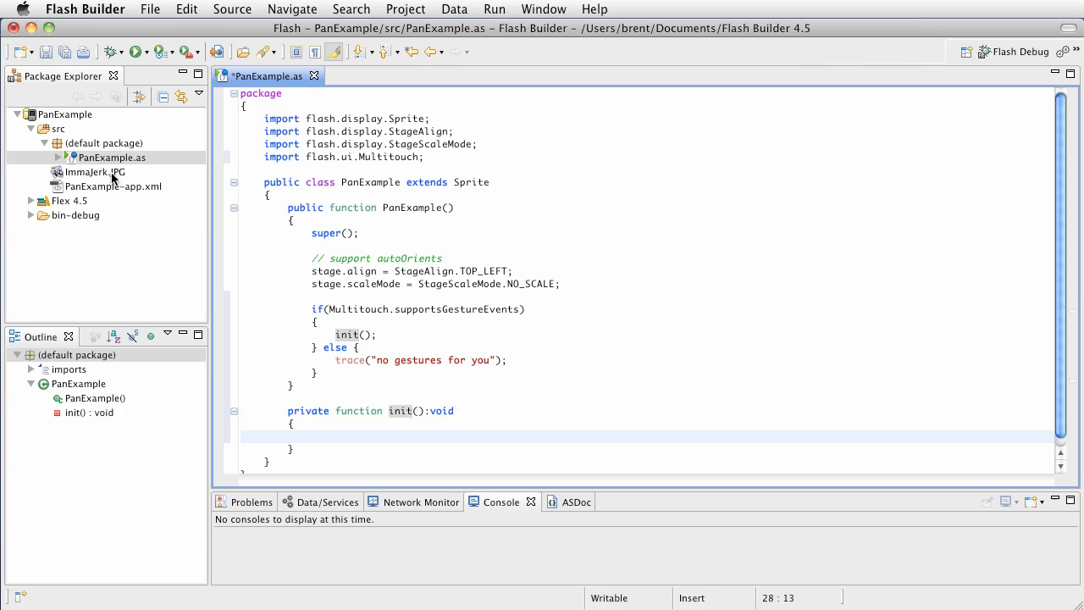
pyautogui.click(311, 436)
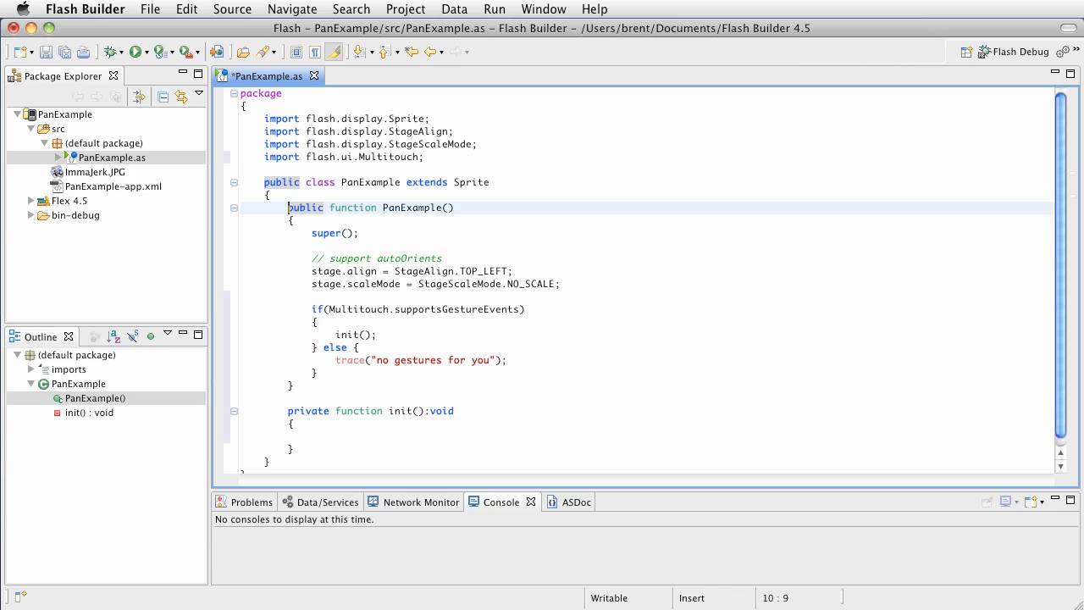
pyautogui.press('Return')
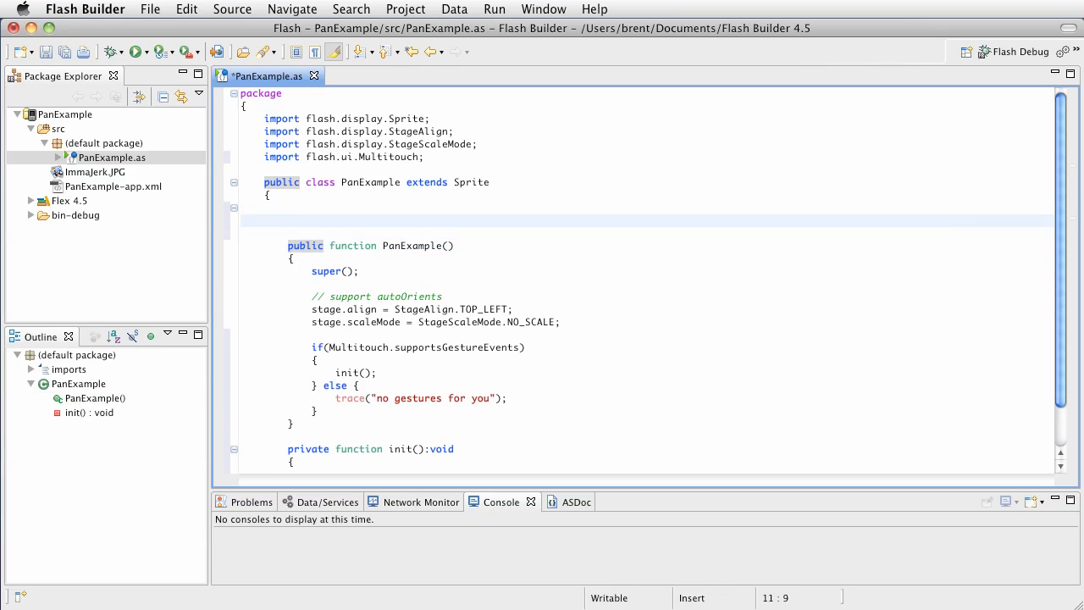
# Insert the [Embed(source="ImmaJerk.JPG")] tag above the constructor
pyautogui.write('[')
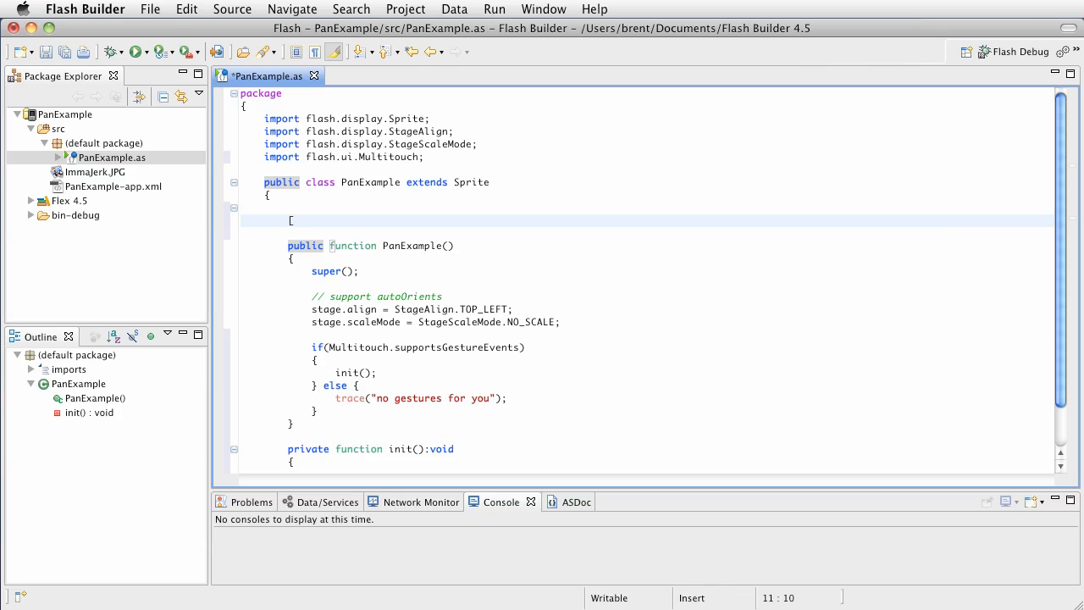
pyautogui.write('E')
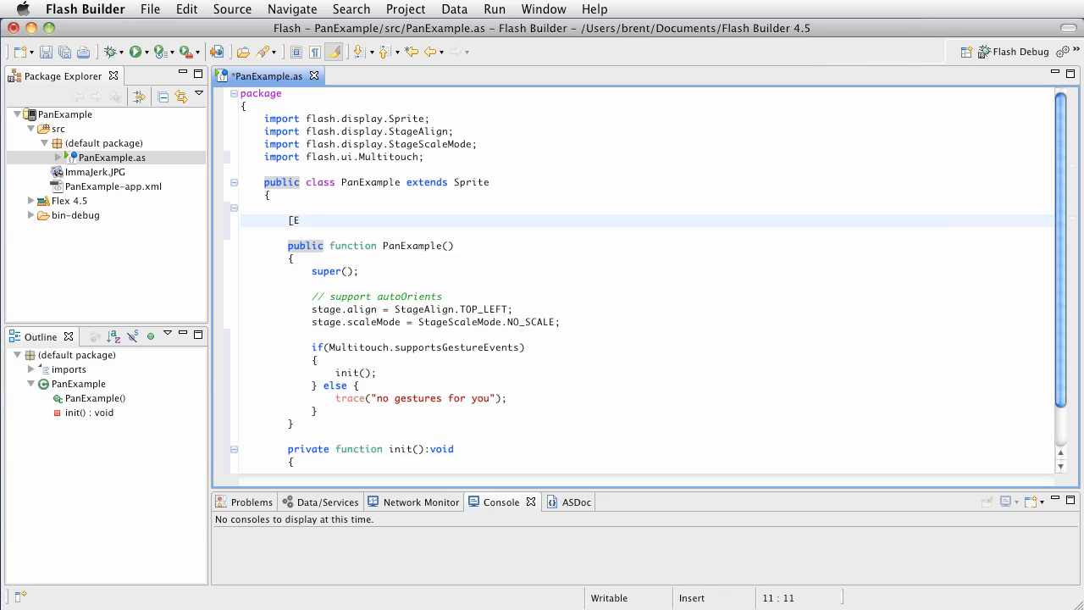
pyautogui.write('mbed')
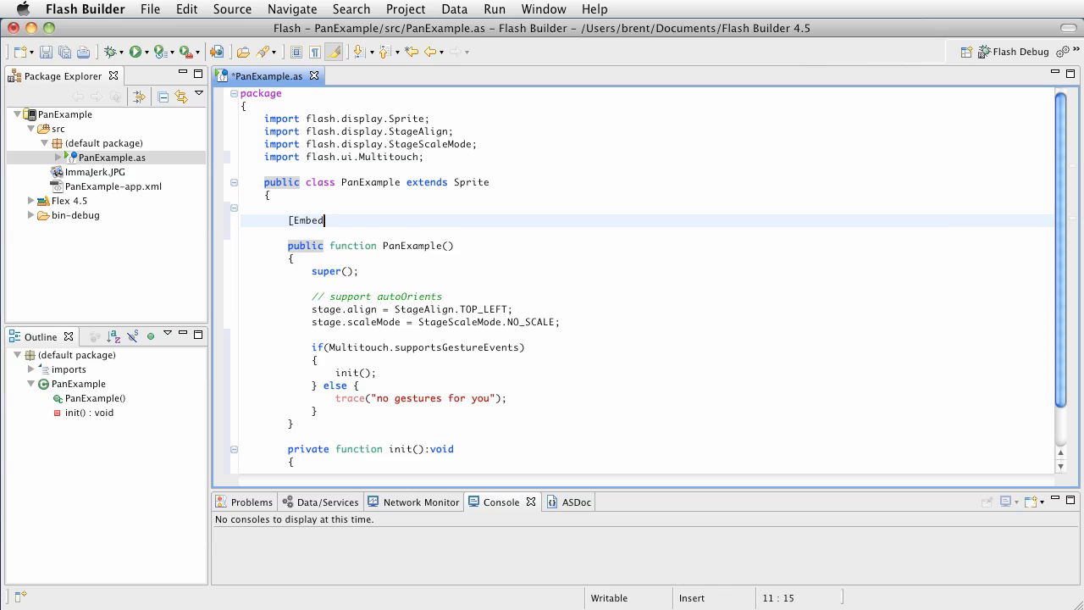
pyautogui.write('(source')
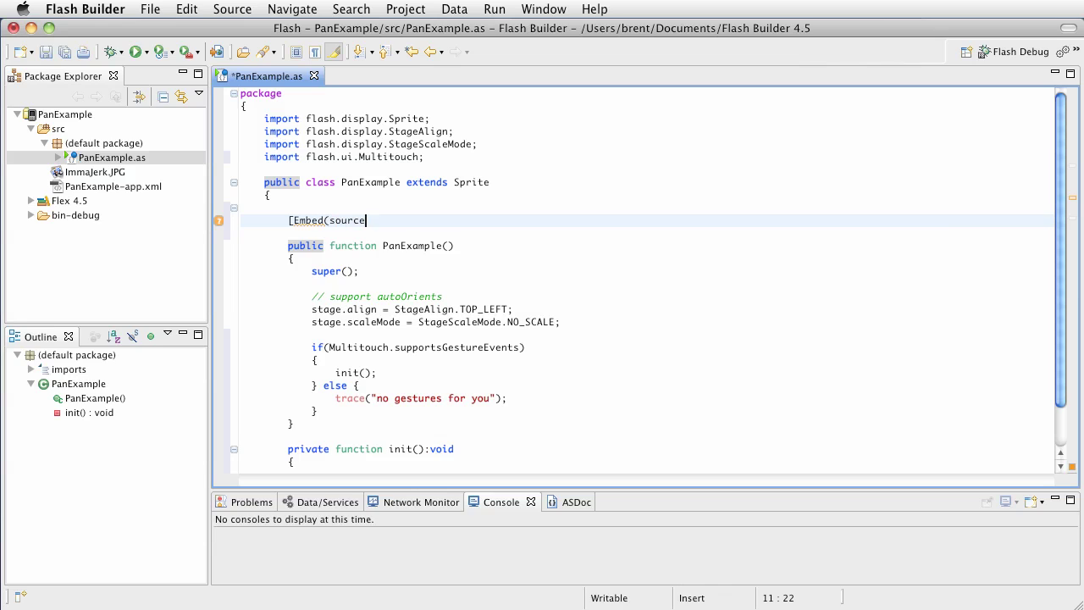
pyautogui.write('="I')
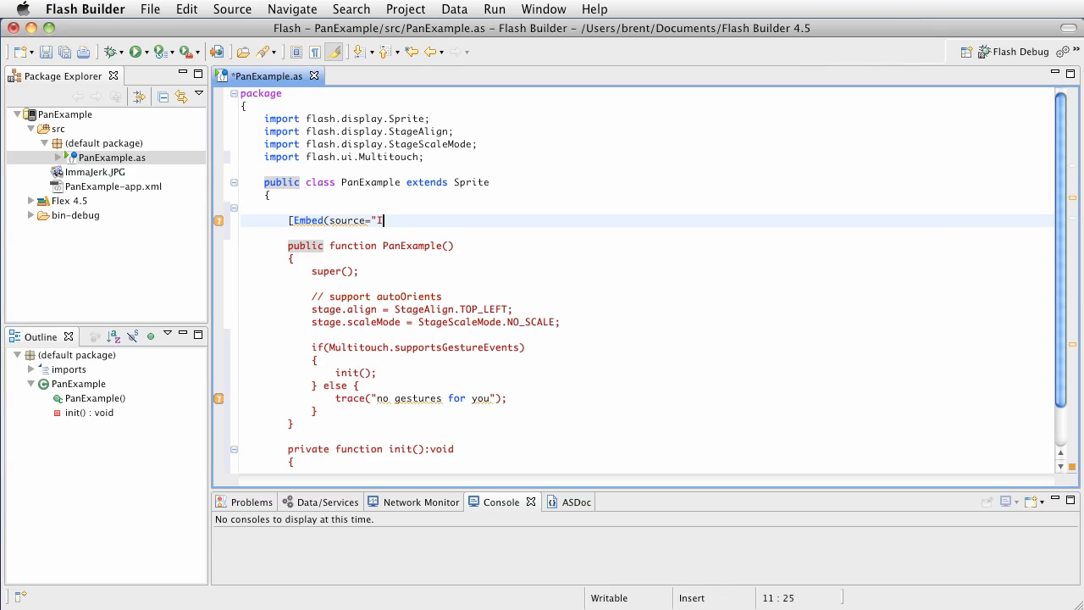
pyautogui.write('ImmaJer')
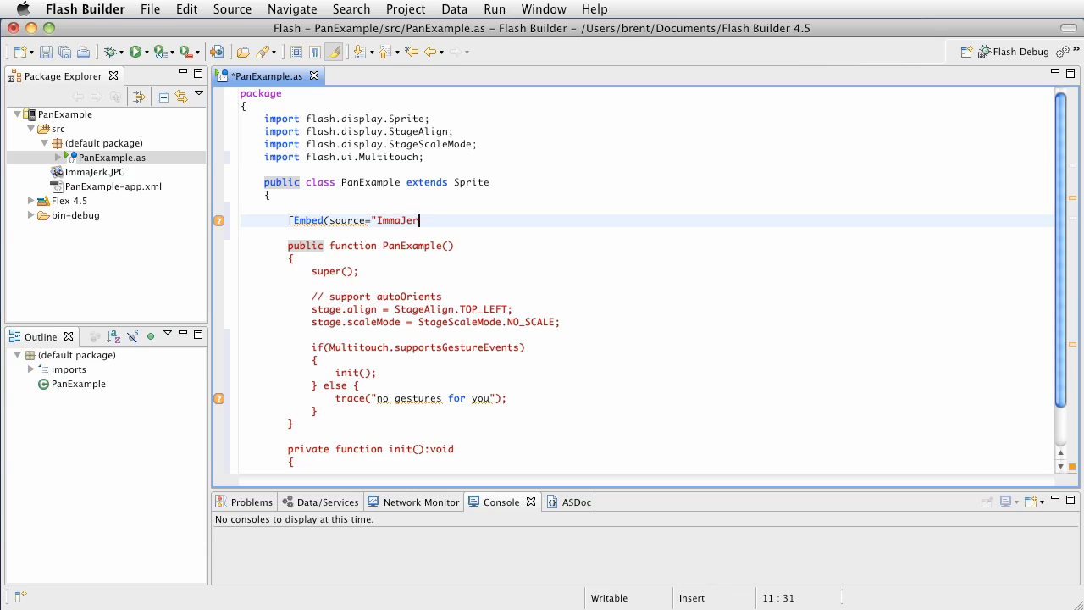
pyautogui.write('k.JP')
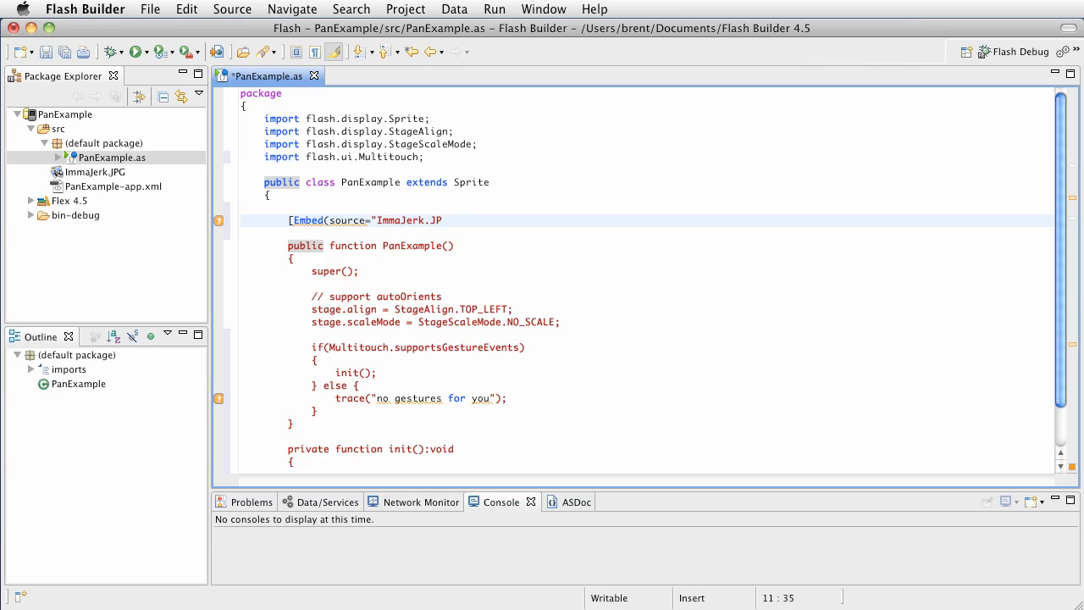
pyautogui.write('G"')
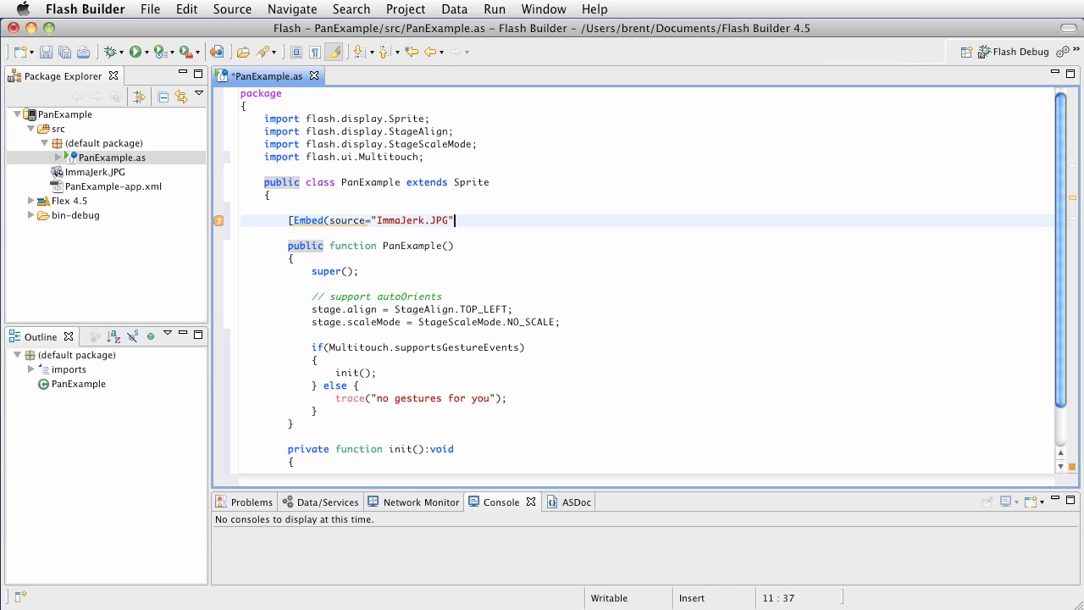
pyautogui.write(')]')
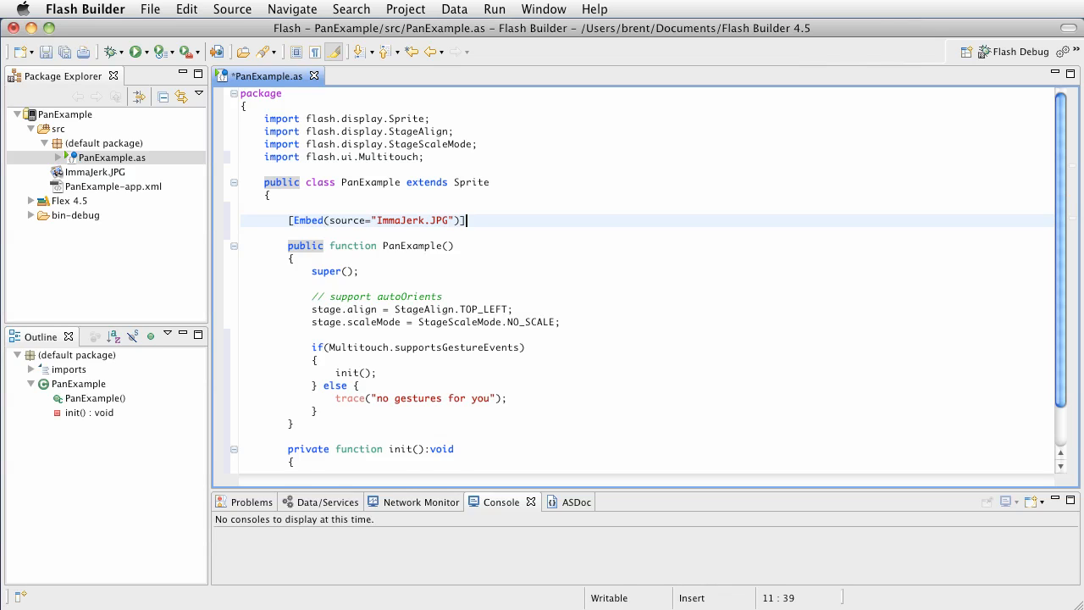
pyautogui.press('Return')
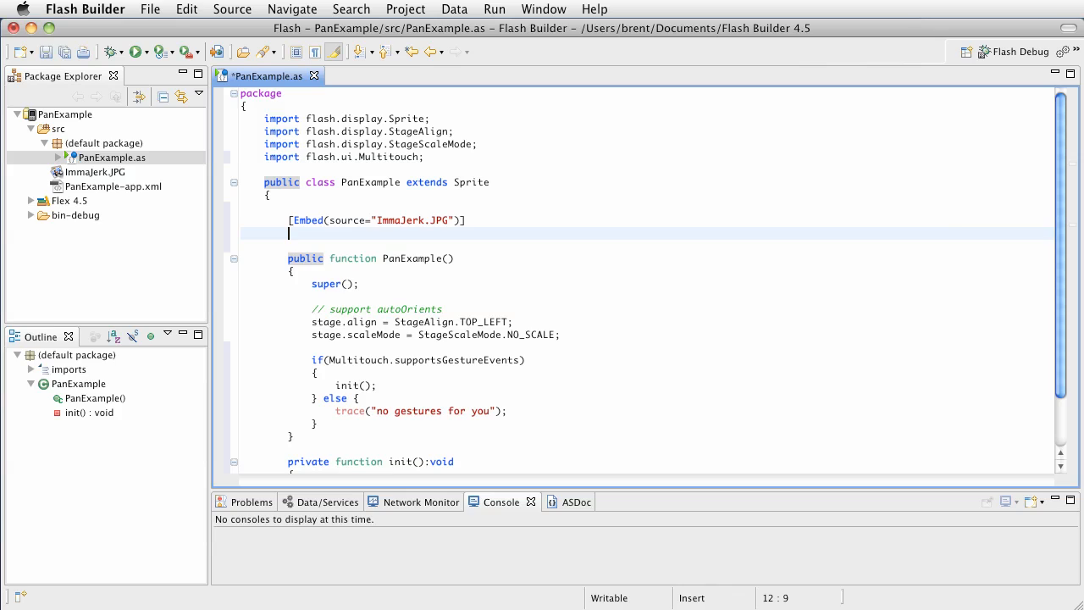
# Declare 'private var FunnyPic:Class;' under the Embed tag, save, and add a blank line
pyautogui.write('pr')
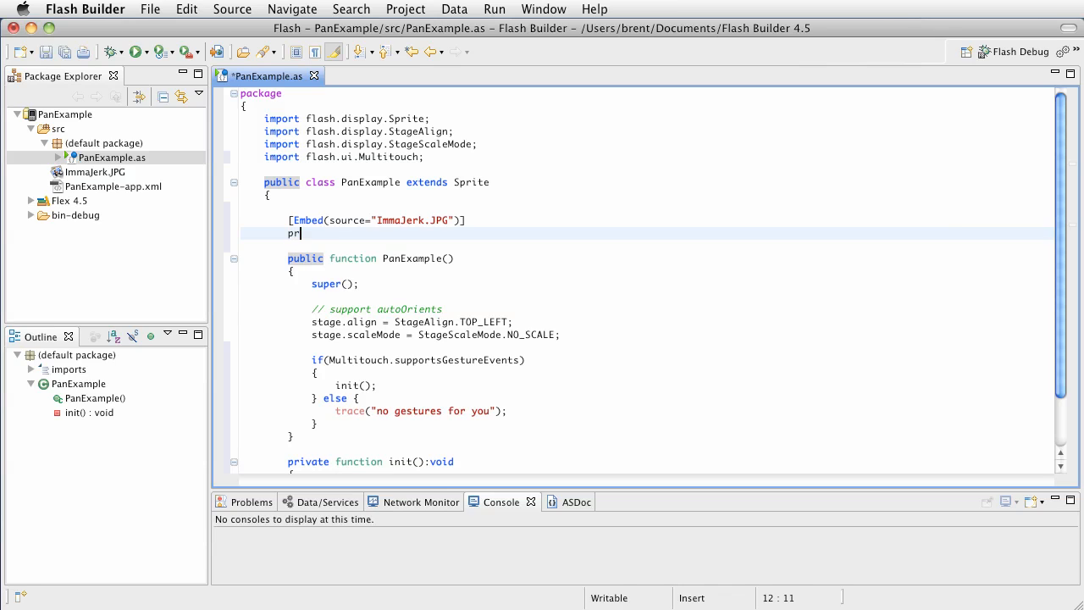
pyautogui.write('ivate var')
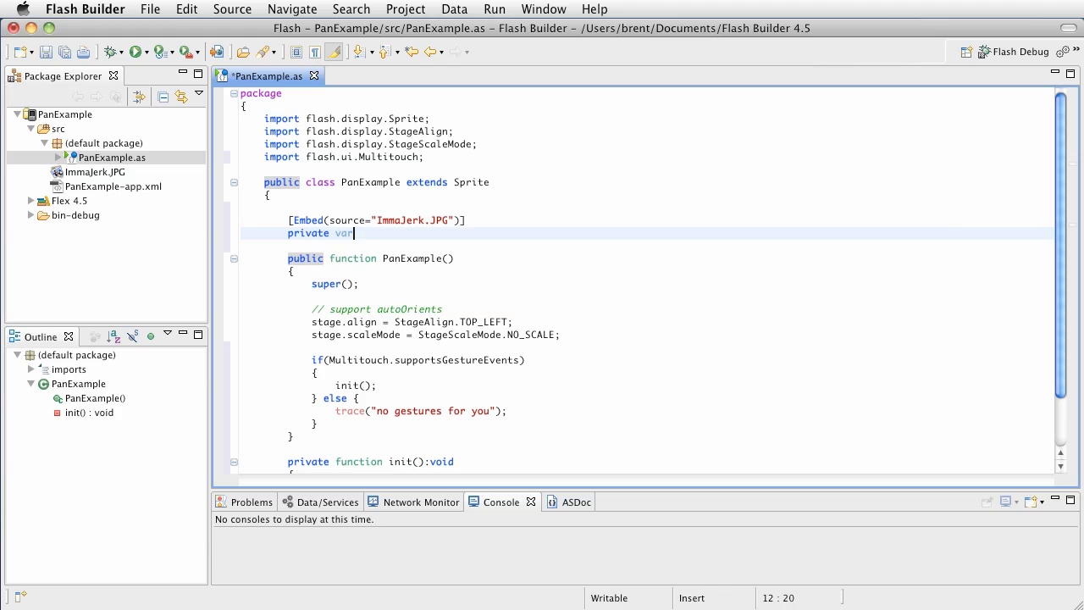
pyautogui.write('Funn')
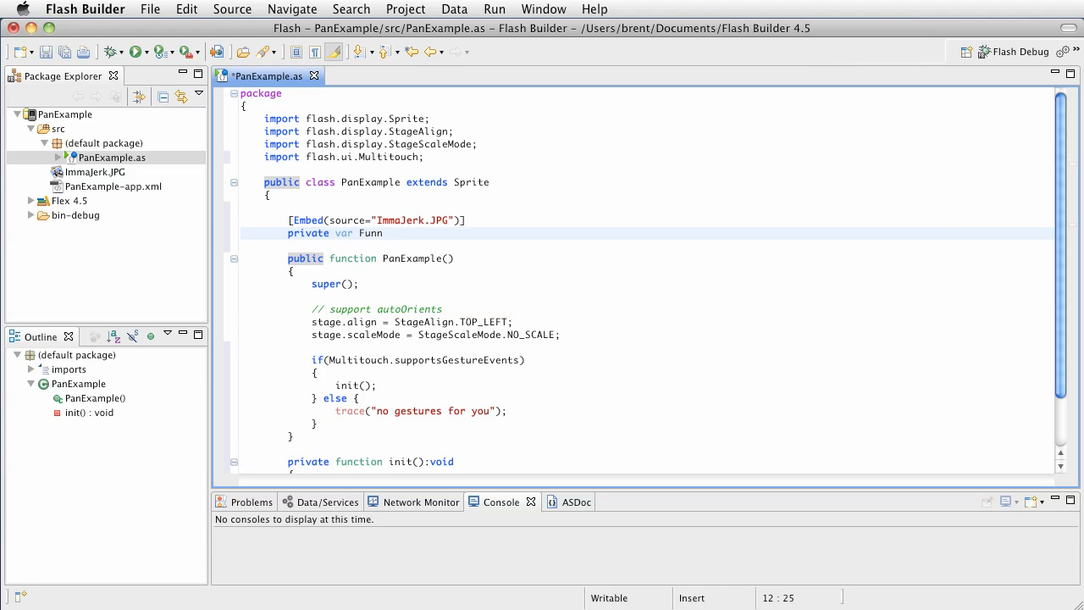
pyautogui.write('yPic')
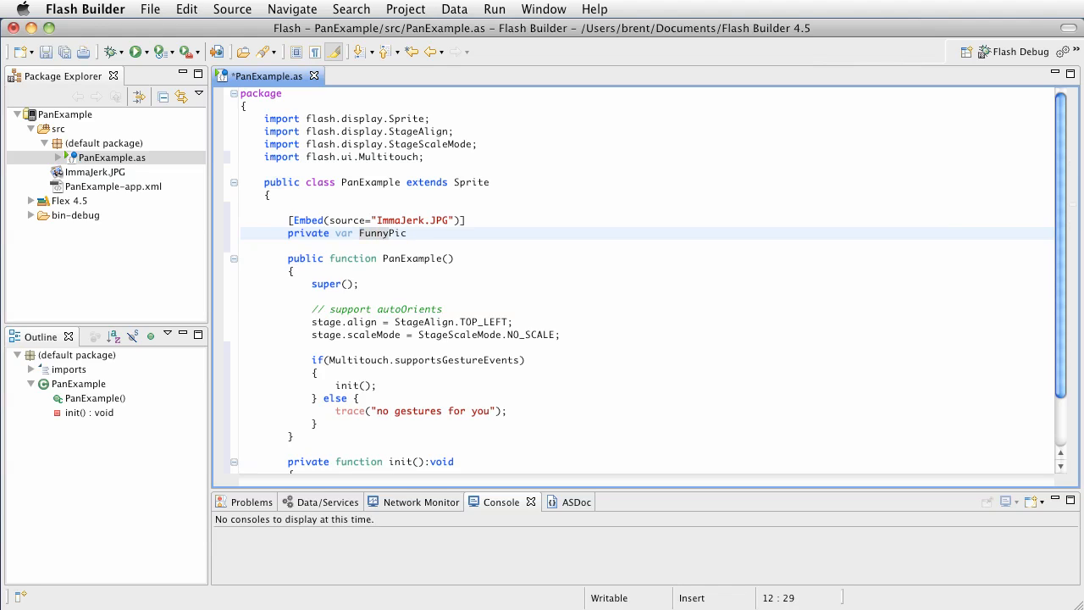
pyautogui.write(':Class;')
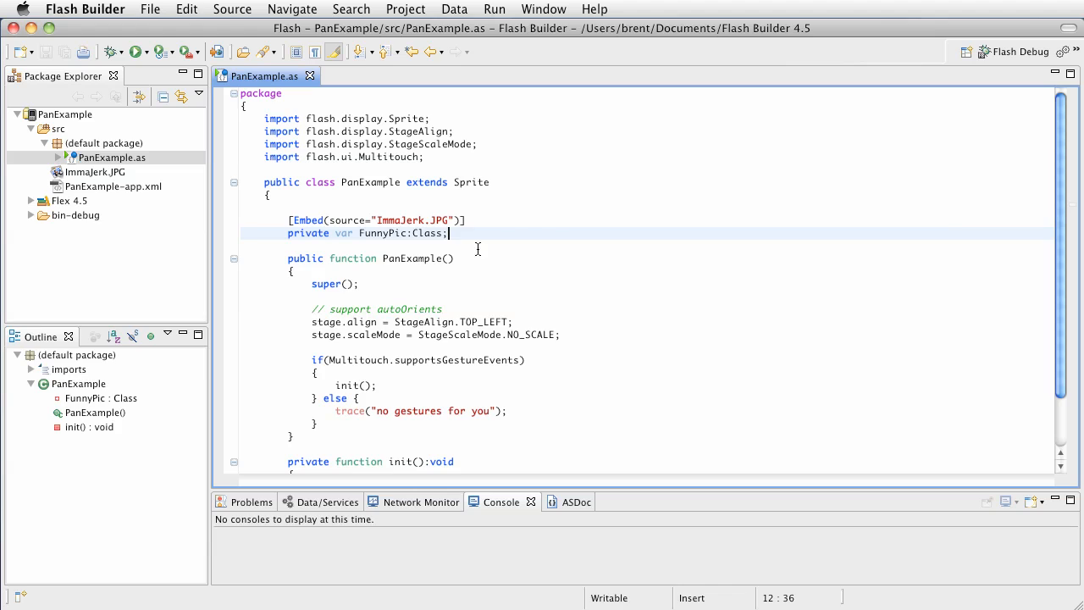
pyautogui.moveTo(299, 229)
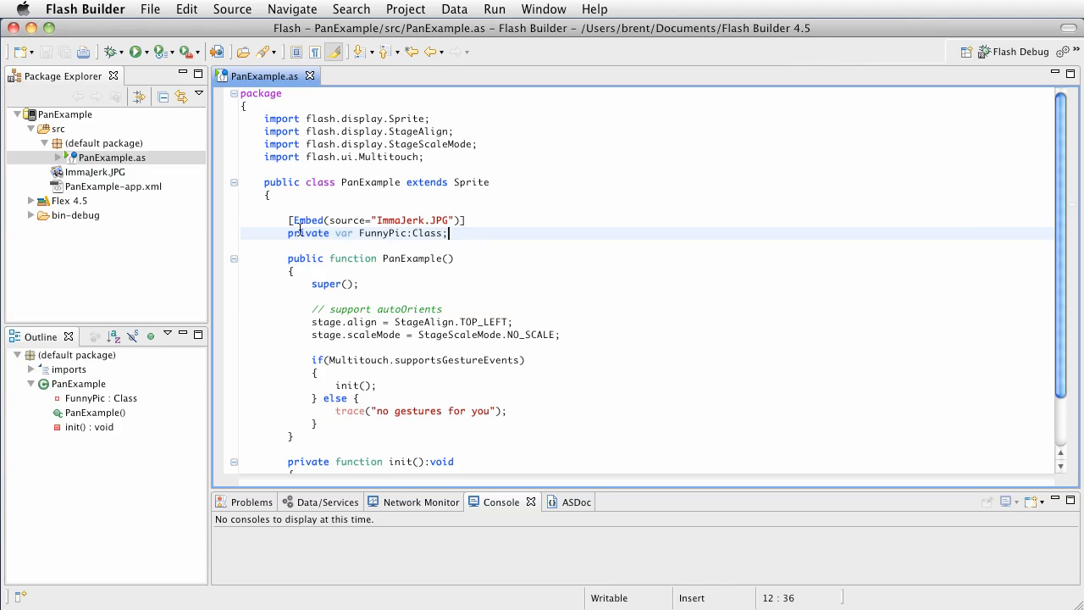
pyautogui.moveTo(358, 240)
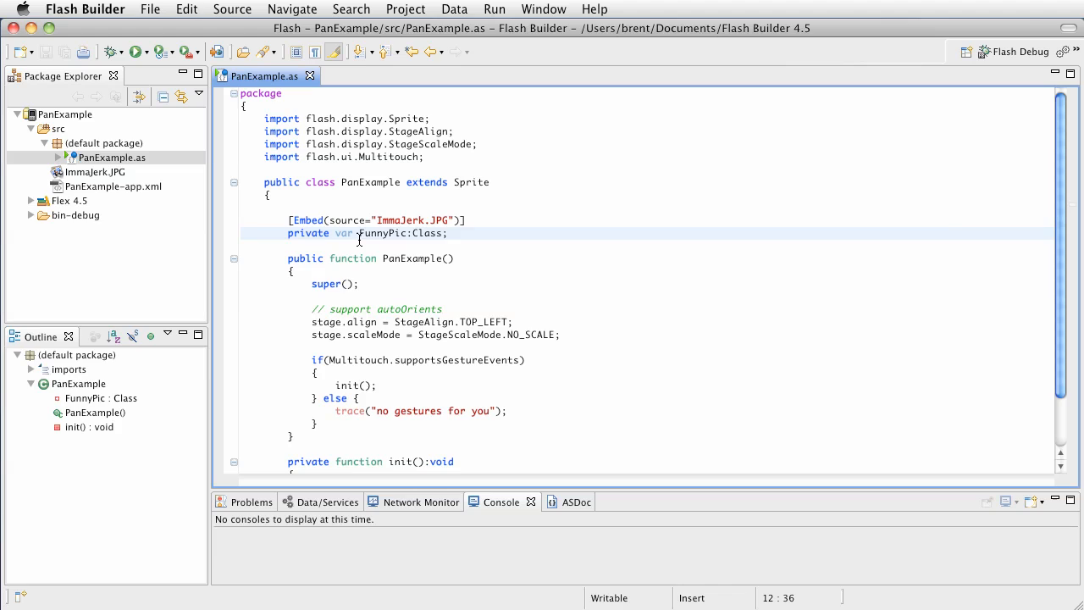
pyautogui.moveTo(435, 226)
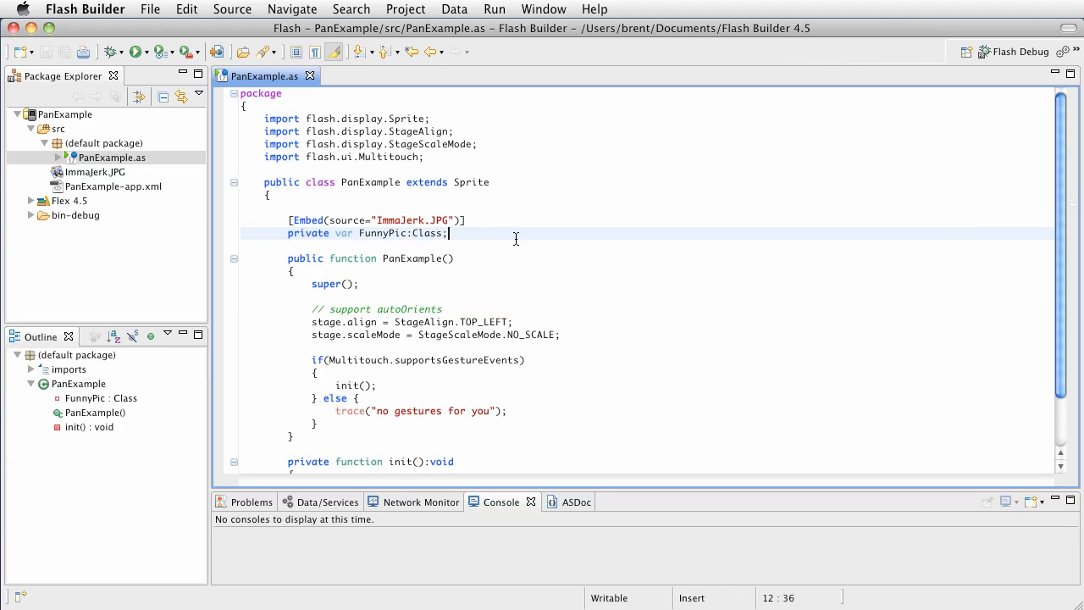
pyautogui.press('Return')
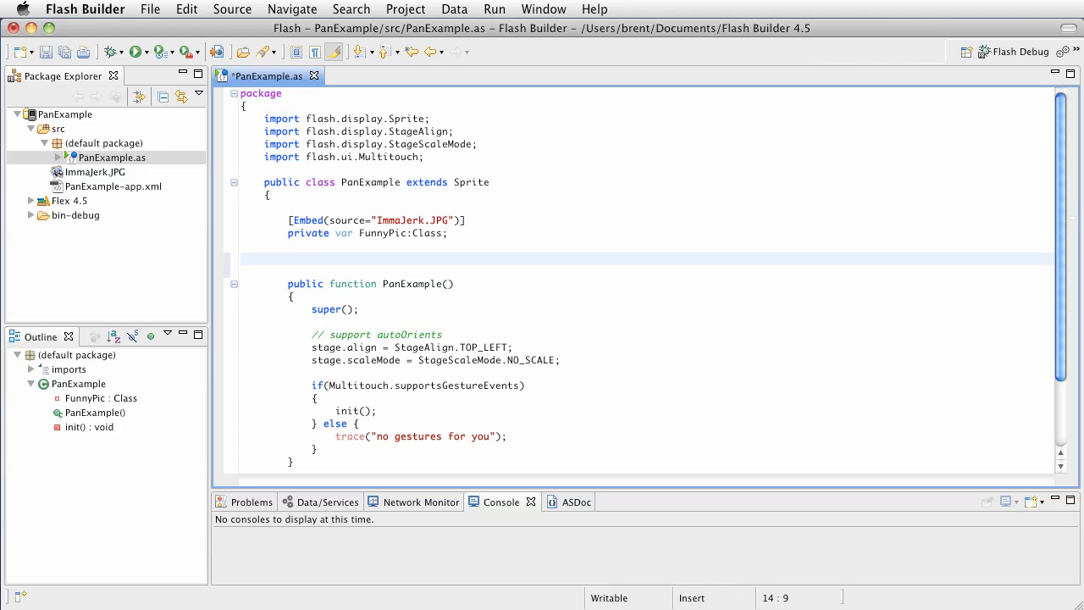
# Declare 'private var pic:Sprite;' below FunnyPic and save PanExample.as
pyautogui.click(288, 258)
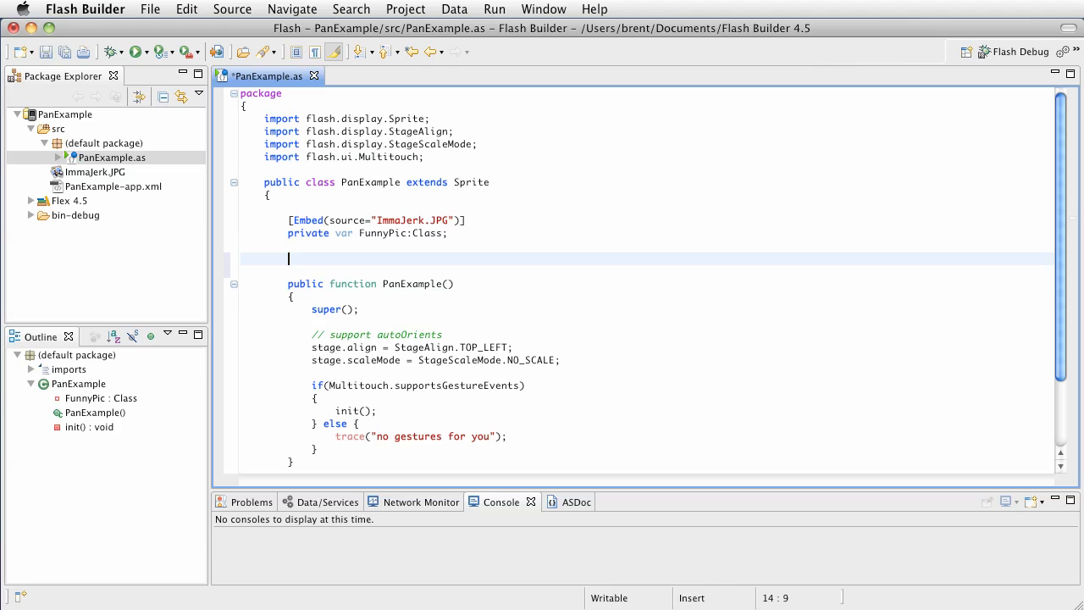
pyautogui.write('p')
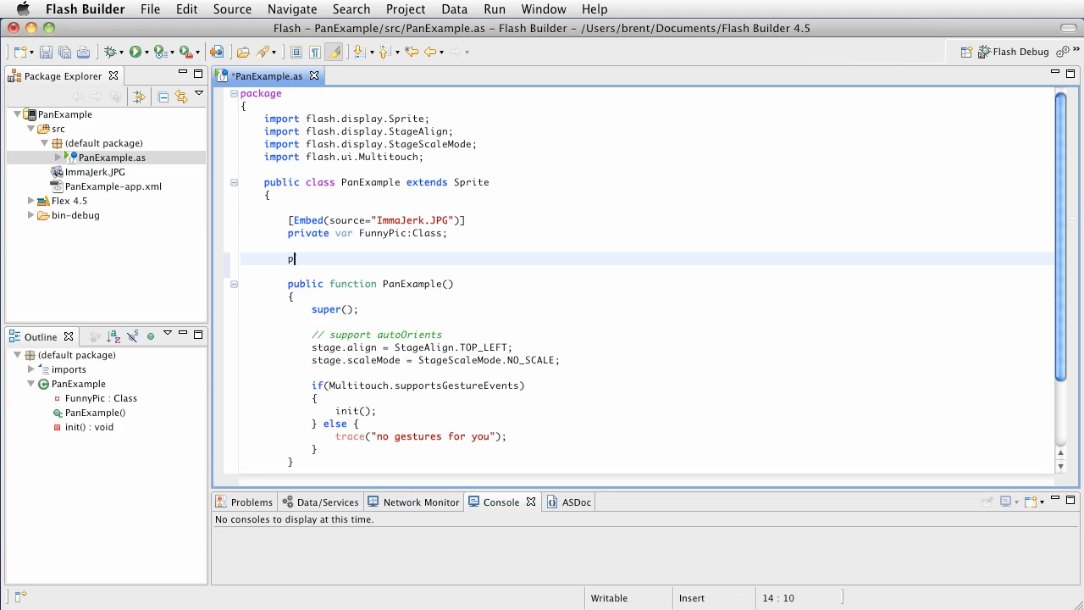
pyautogui.write('rivate va')
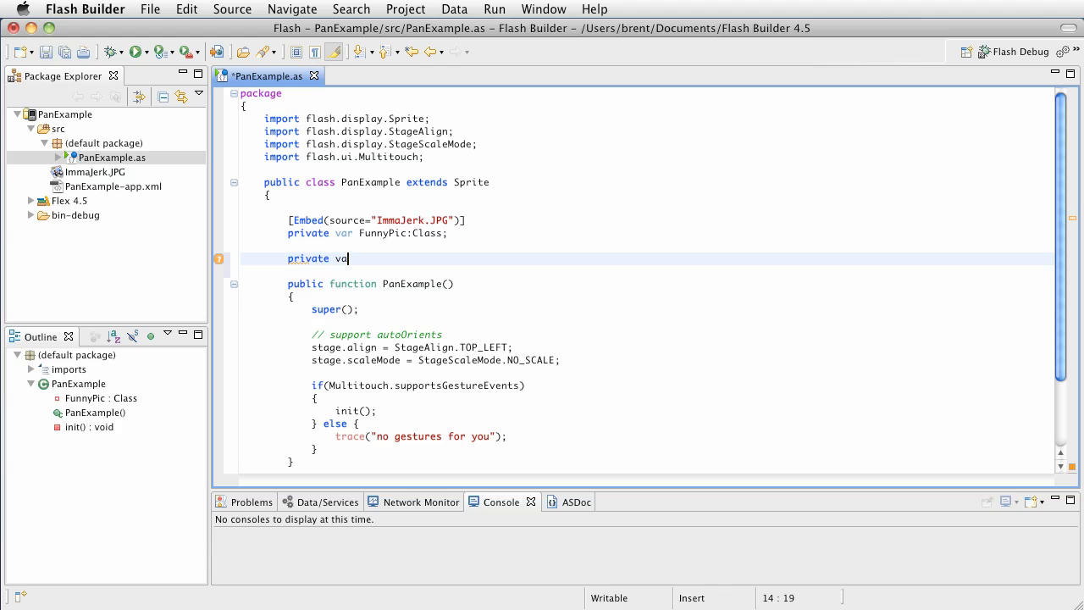
pyautogui.write('pic:')
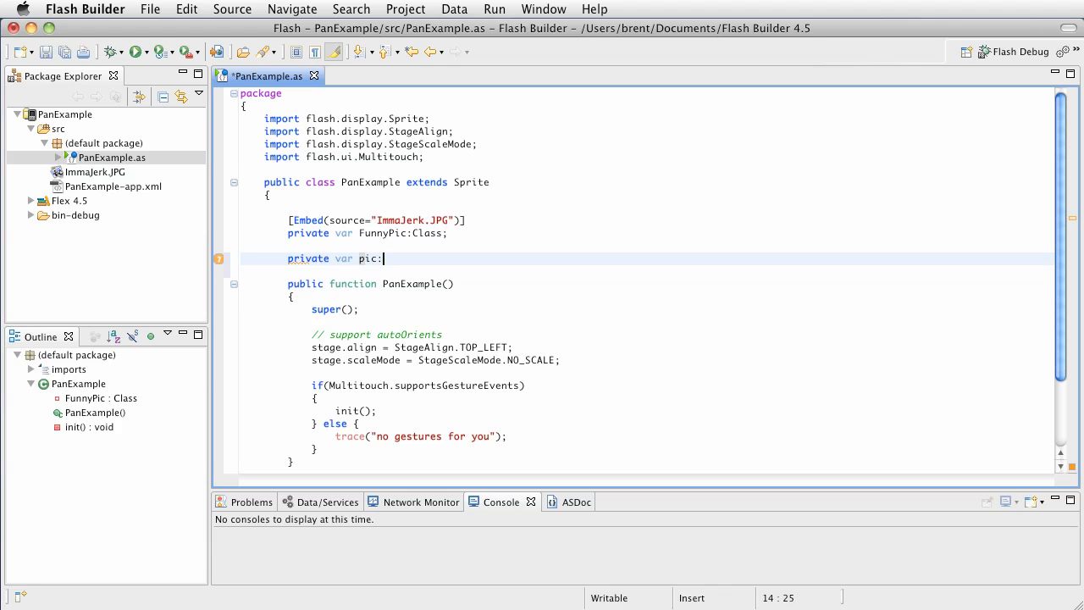
pyautogui.write('Sprite')
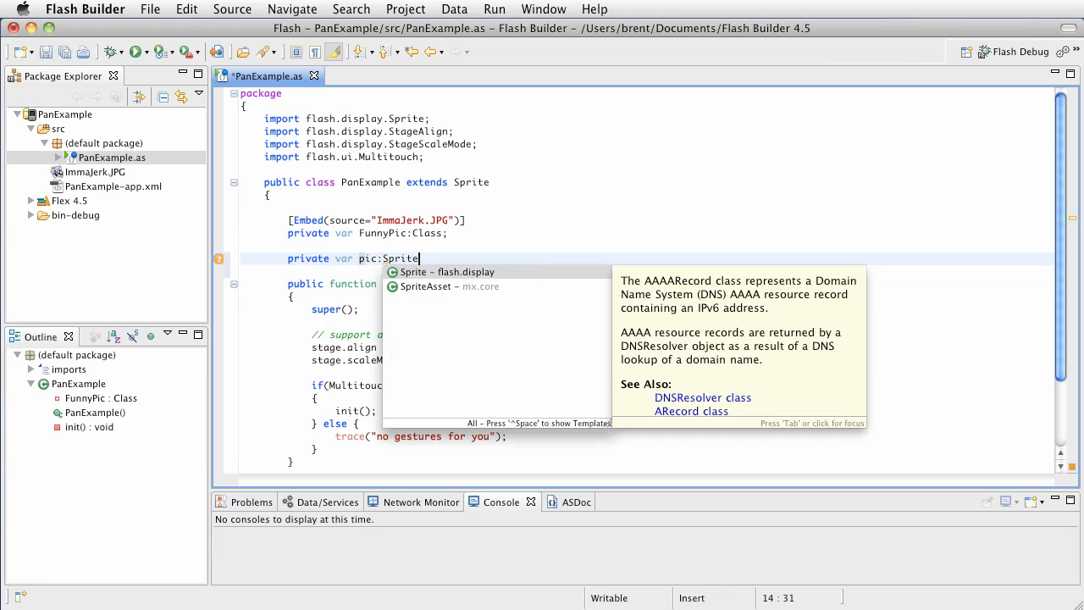
pyautogui.click(446, 272)
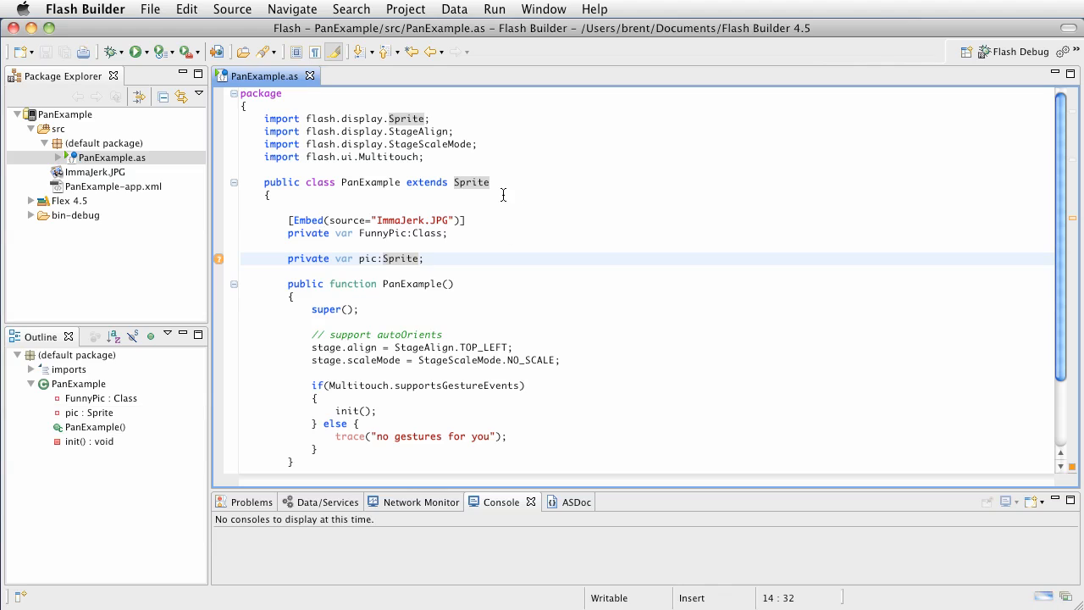
pyautogui.scroll(-3)
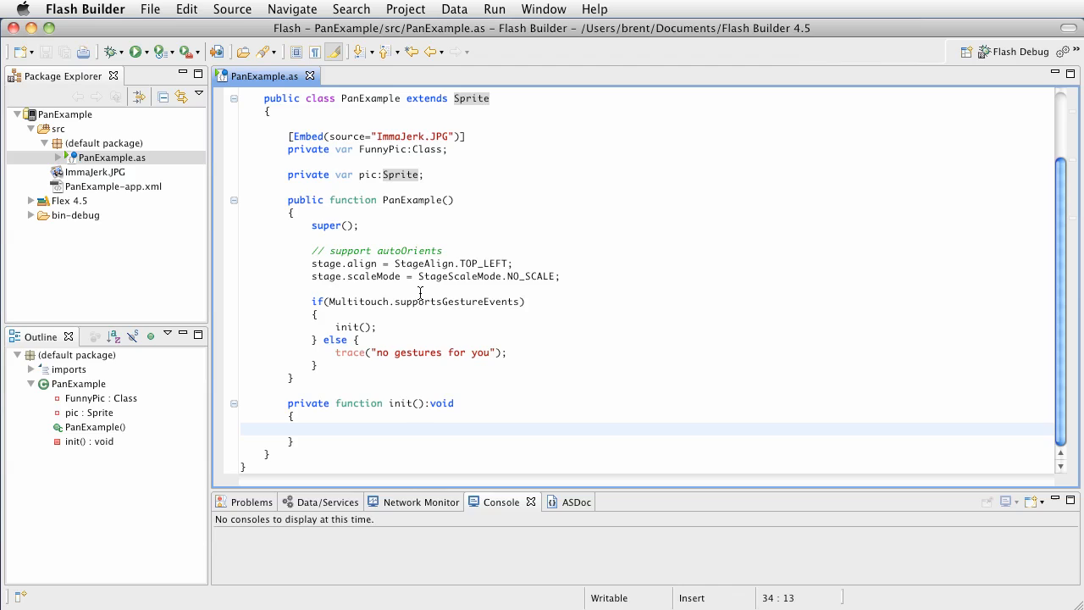
pyautogui.moveTo(320, 433)
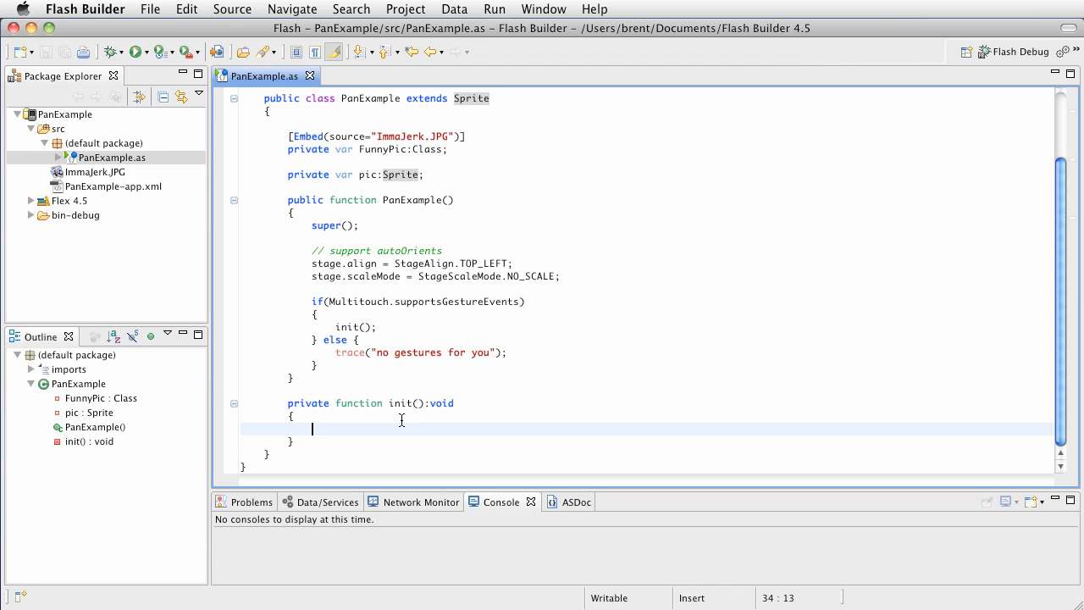
# In init(), create 'var picture:Bitmap = new FunnyPic();' and 'pic = new Sprite();'
pyautogui.write('va')
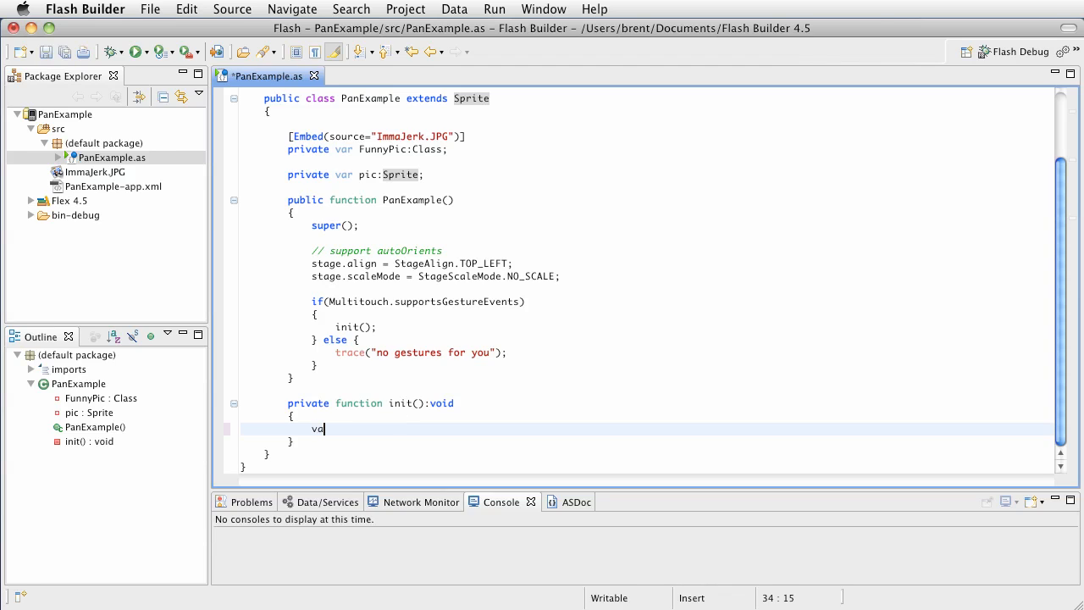
pyautogui.write('r')
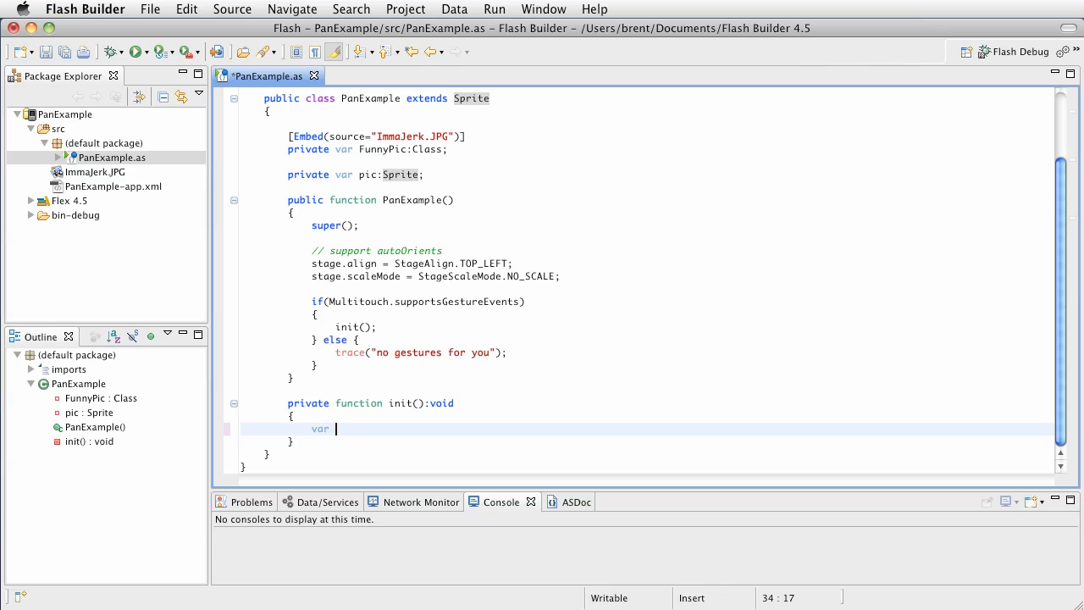
pyautogui.write('picture')
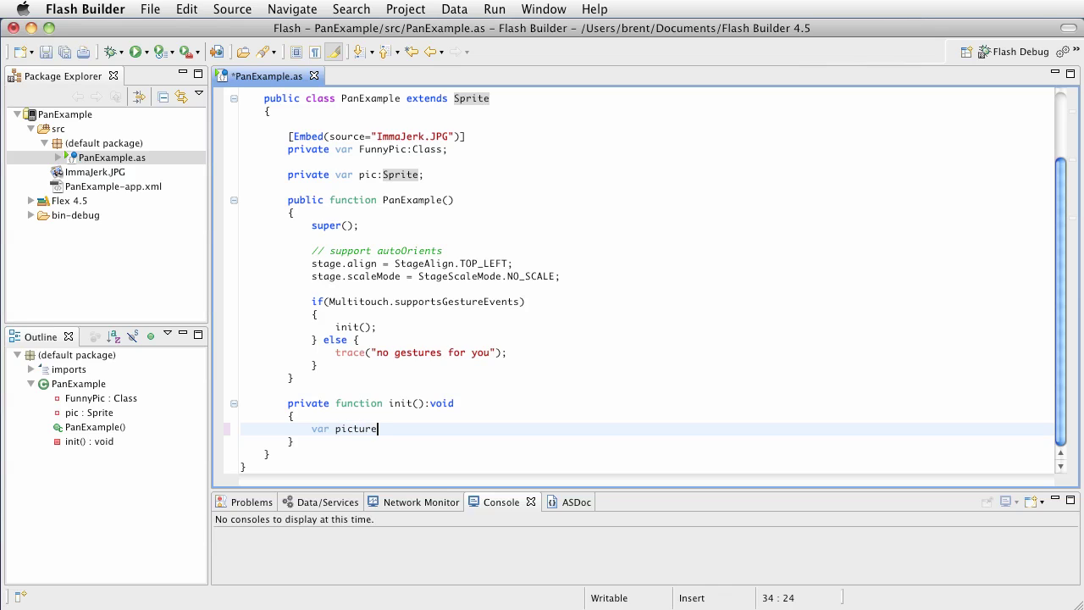
pyautogui.write(':Bat')
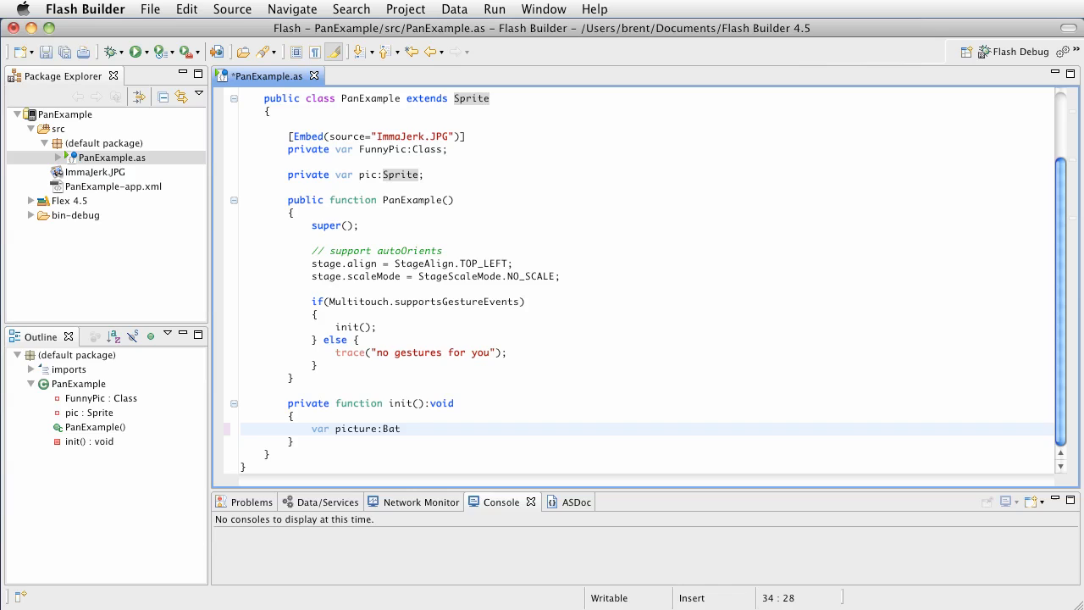
pyautogui.write('map')
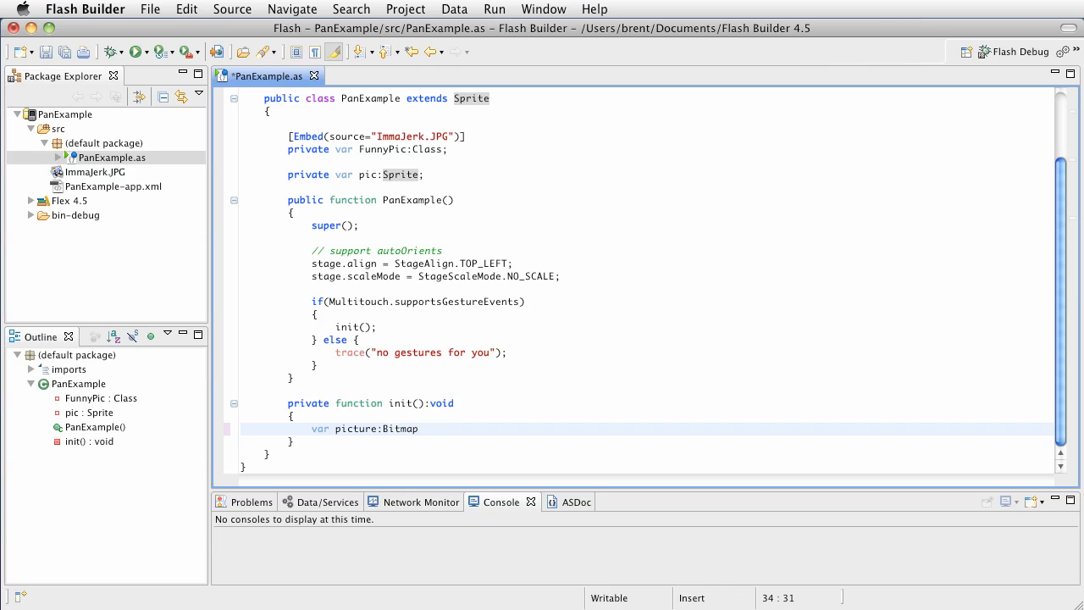
pyautogui.write('=')
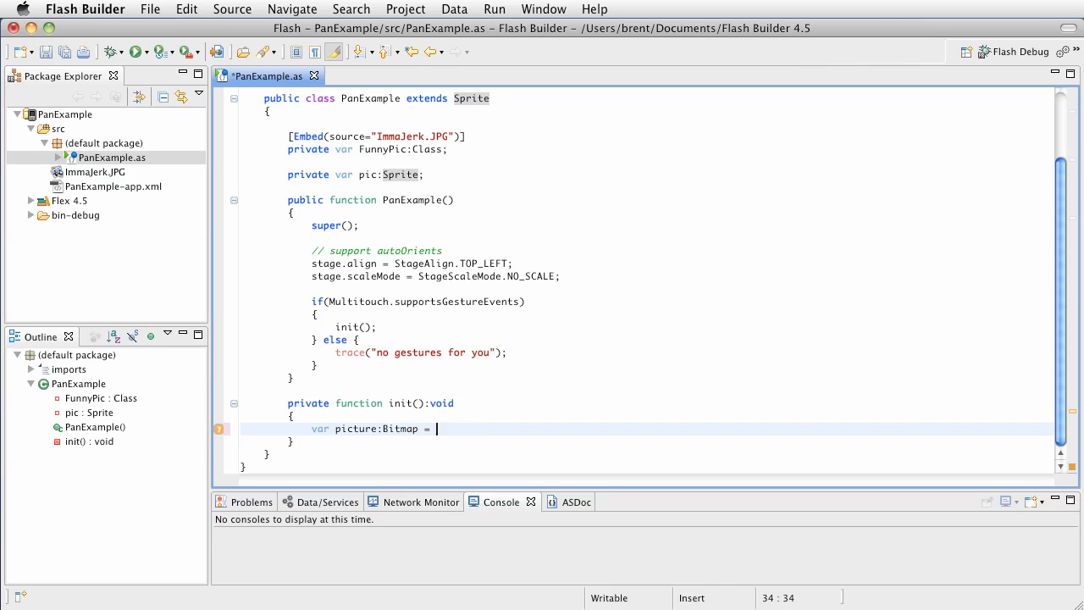
pyautogui.write('new FunnyP')
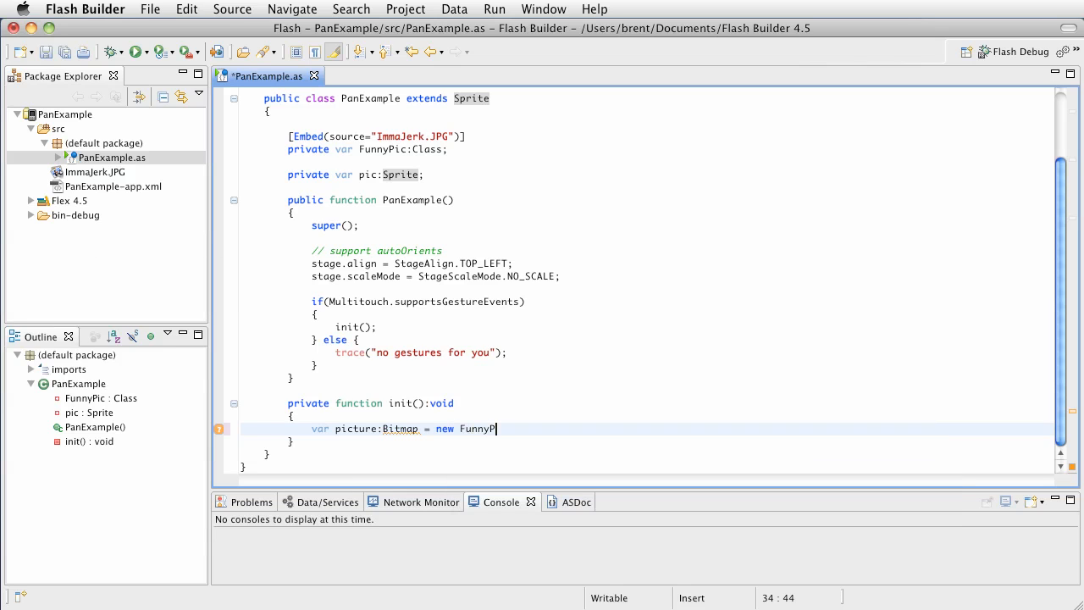
pyautogui.write('ic();')
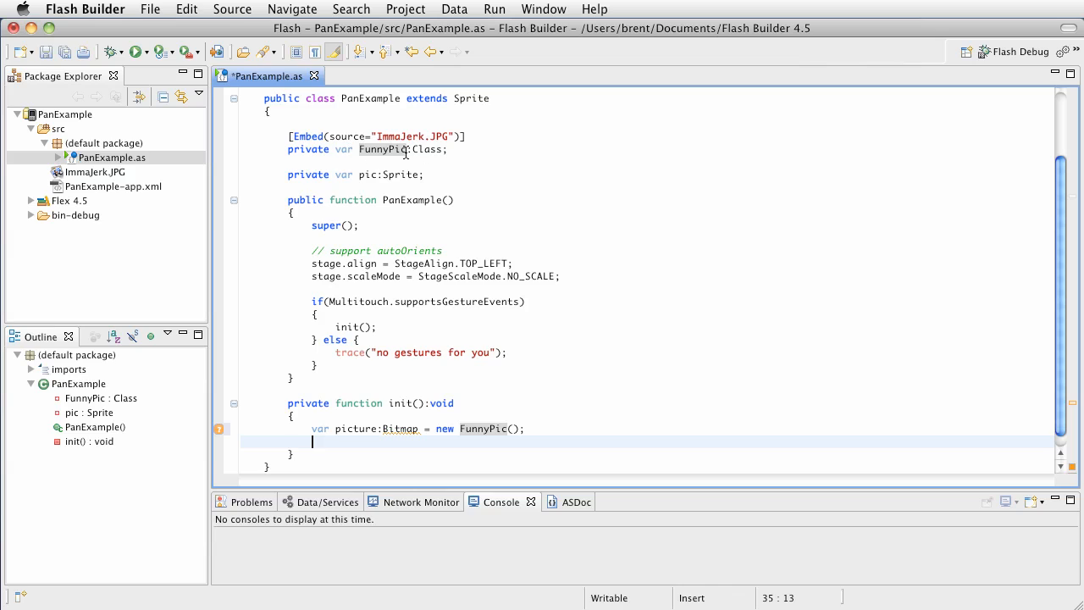
pyautogui.moveTo(344, 455)
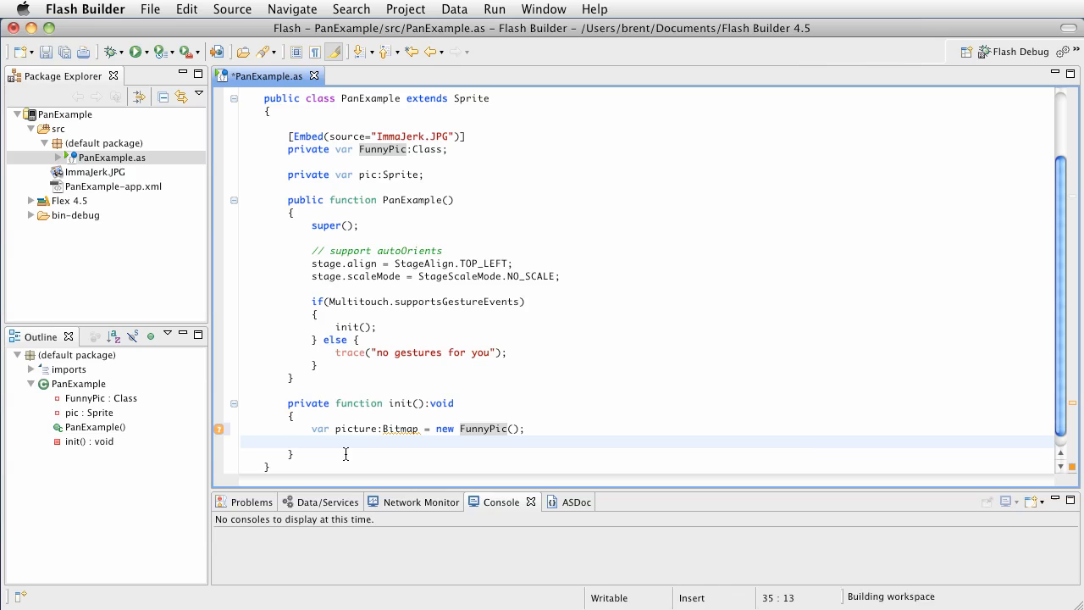
pyautogui.write('pic')
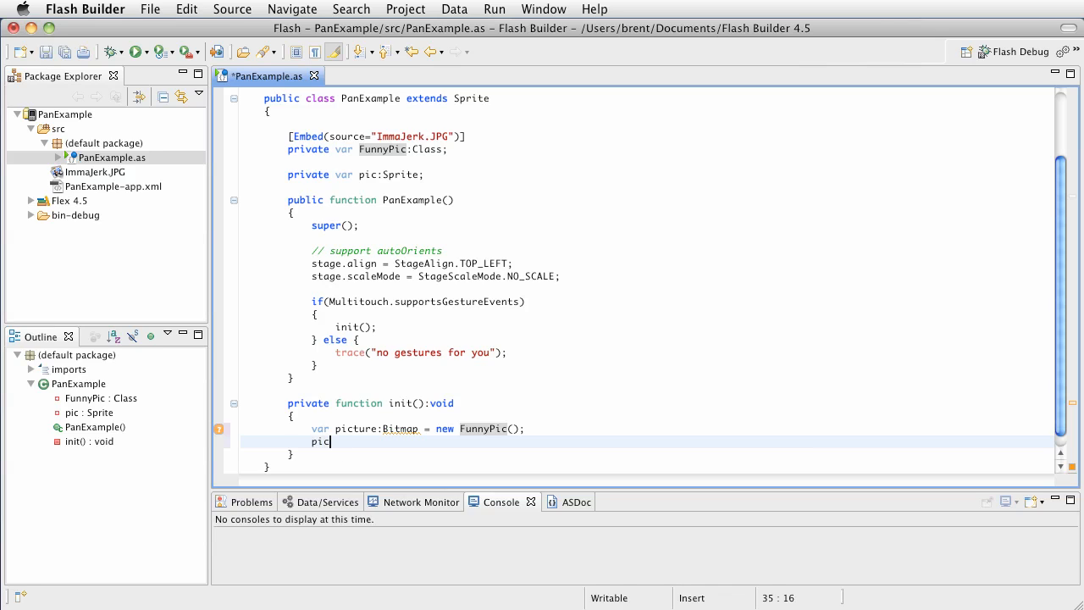
pyautogui.write('= new Sprite();')
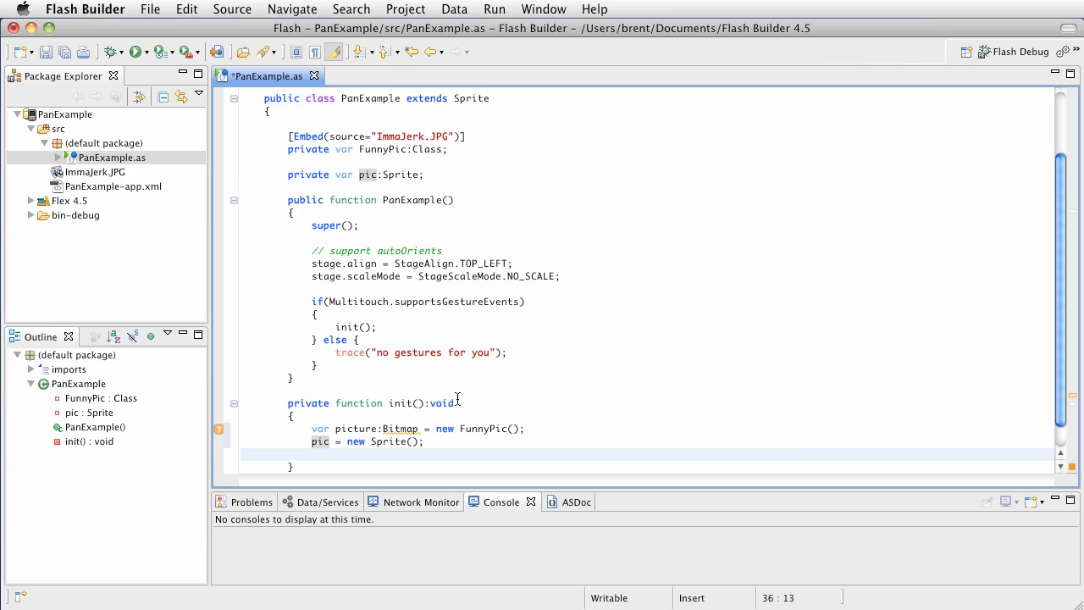
pyautogui.press('Return')
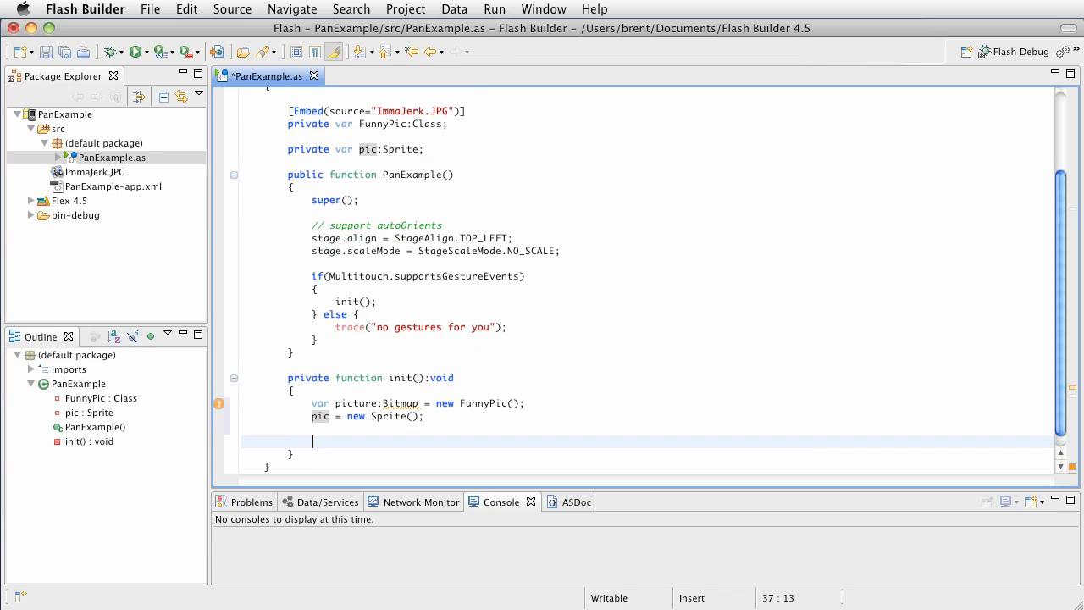
# Add picture to pic with pic.addChild, then this.stage.addChild(pic)
pyautogui.write('pic')
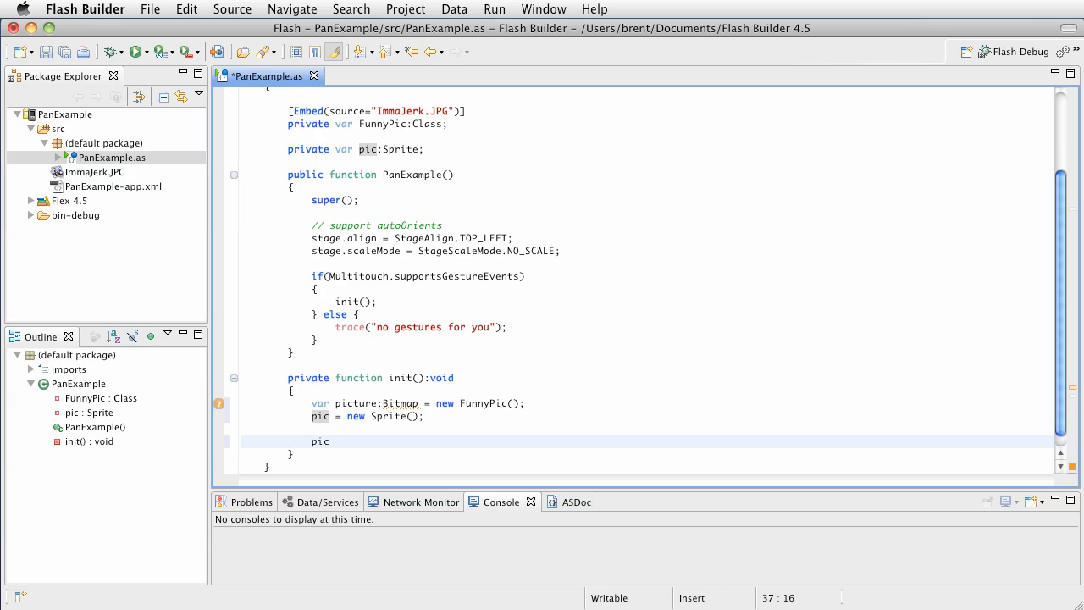
pyautogui.write('.addChild(')
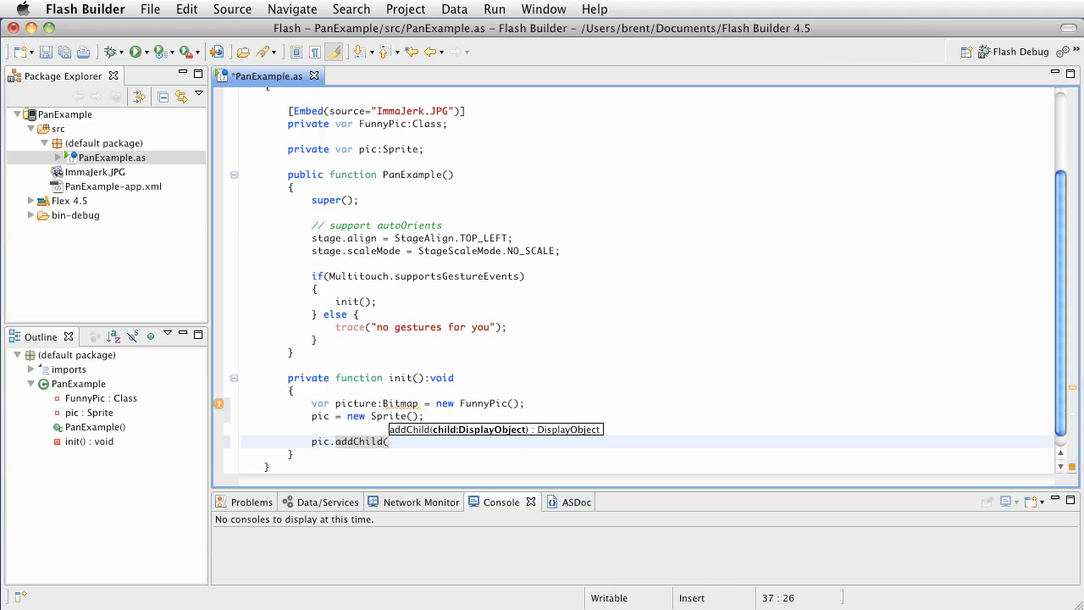
pyautogui.write('picture);')
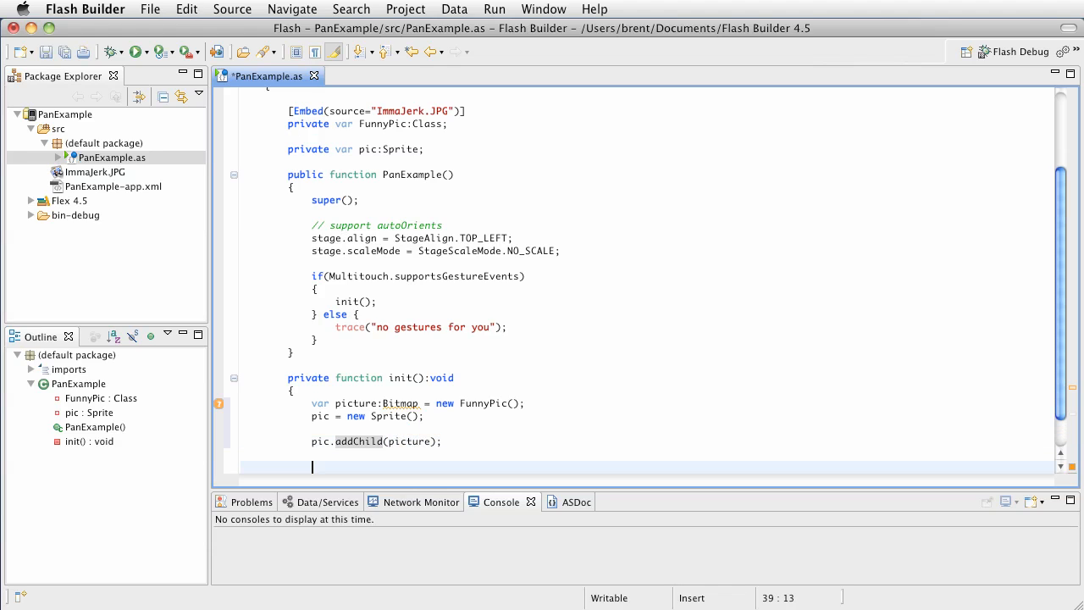
pyautogui.scroll(-3)
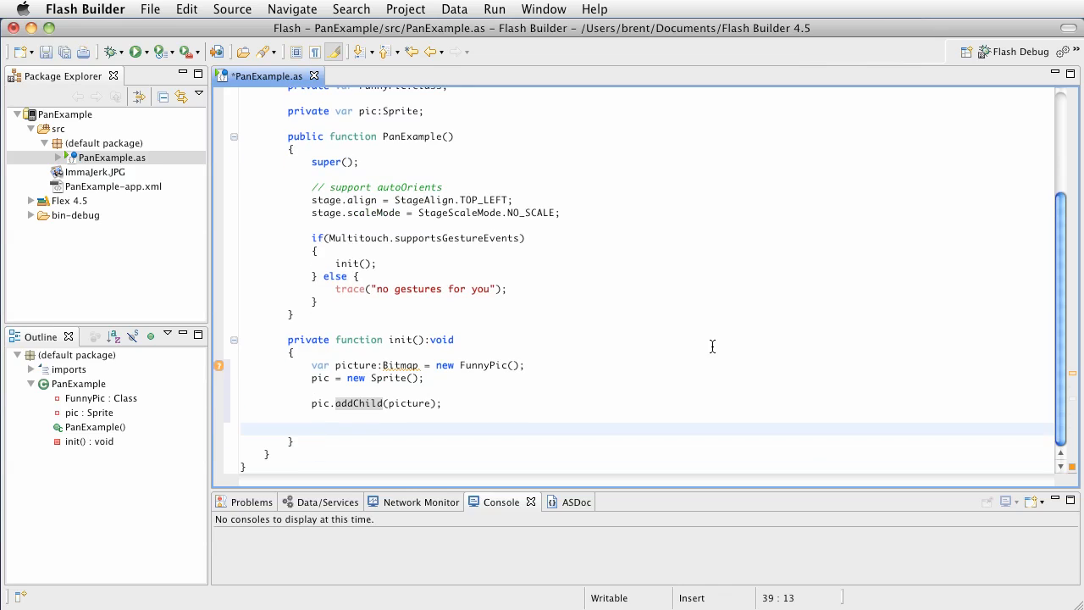
pyautogui.moveTo(553, 381)
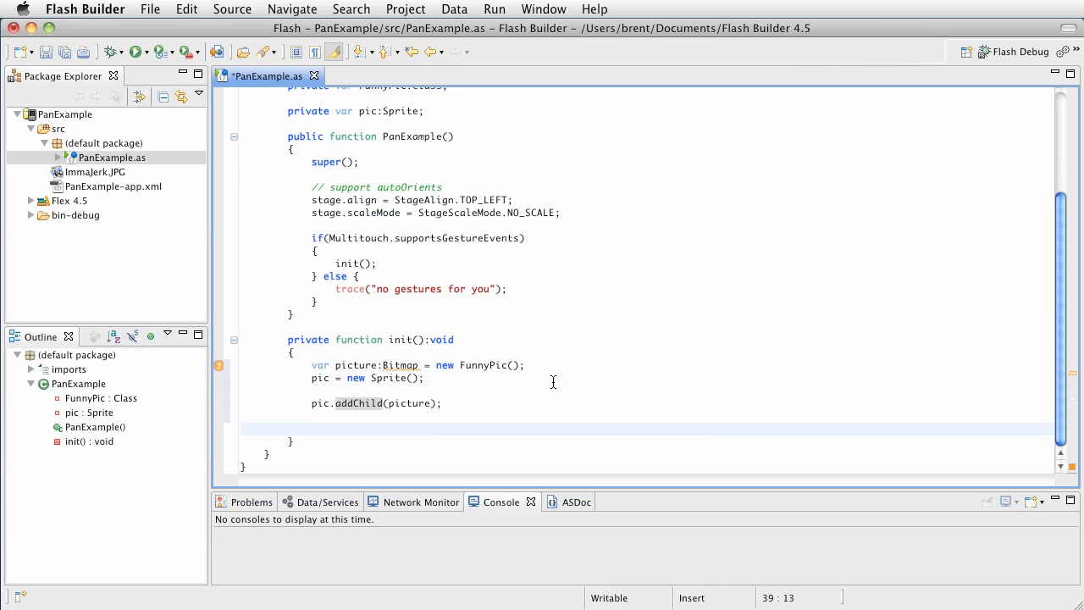
pyautogui.moveTo(515, 400)
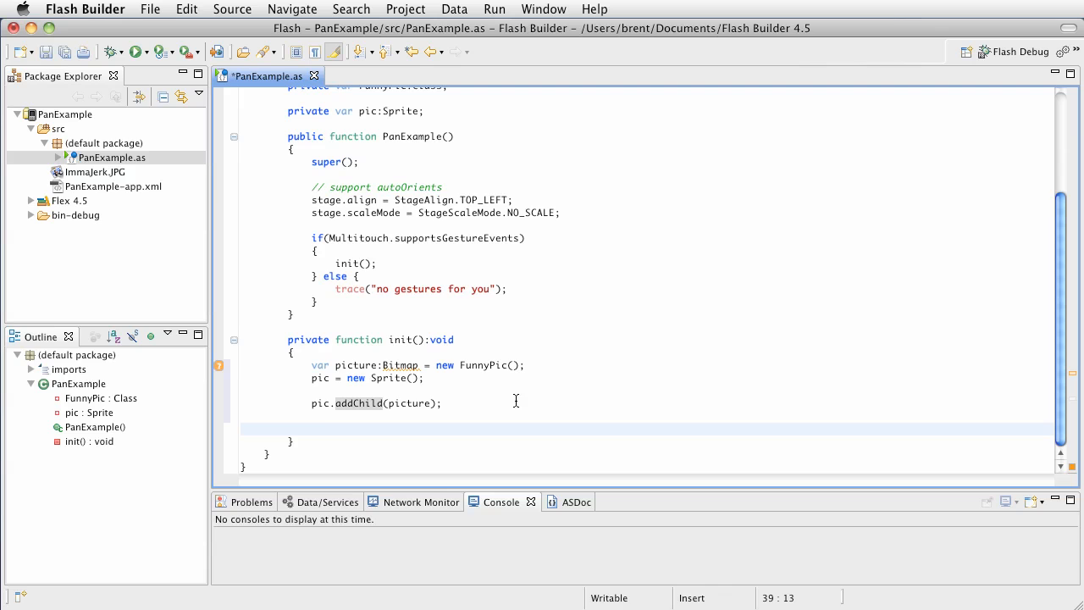
pyautogui.write('this.stage')
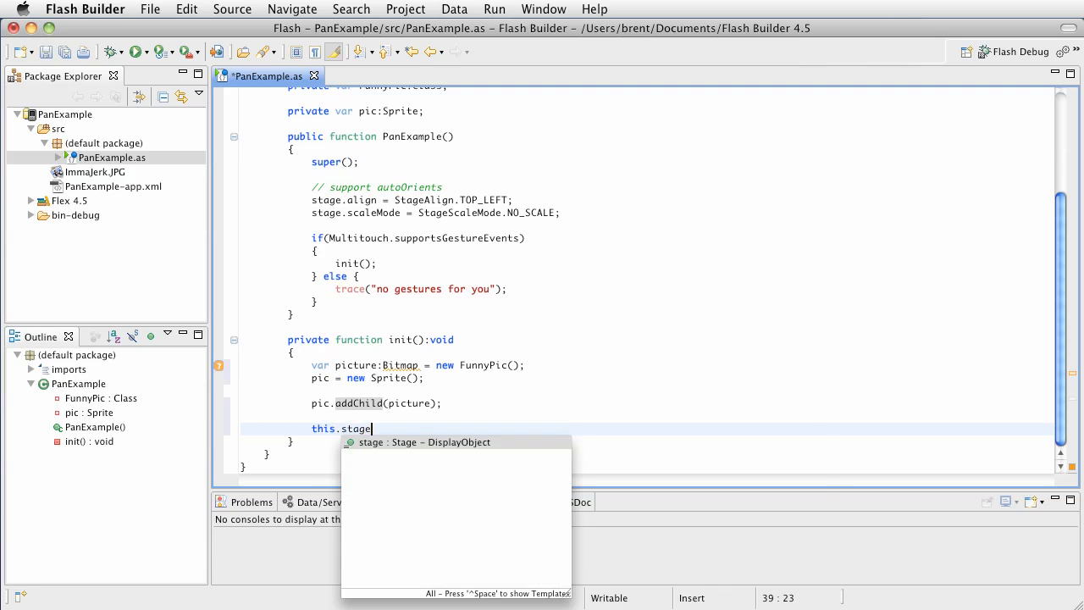
pyautogui.write('.addChild(pic);')
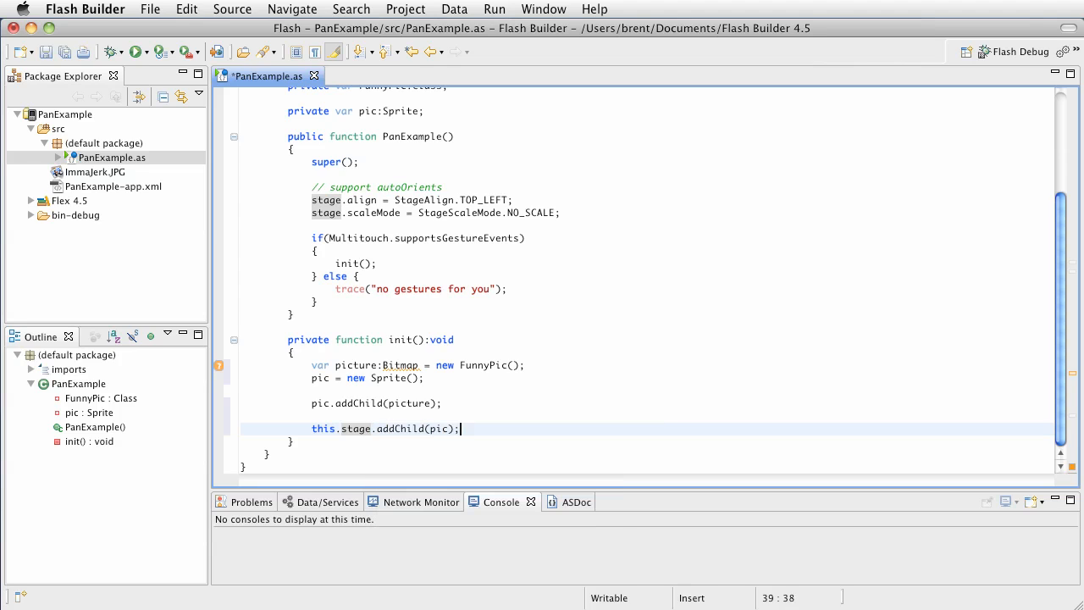
pyautogui.press('Return')
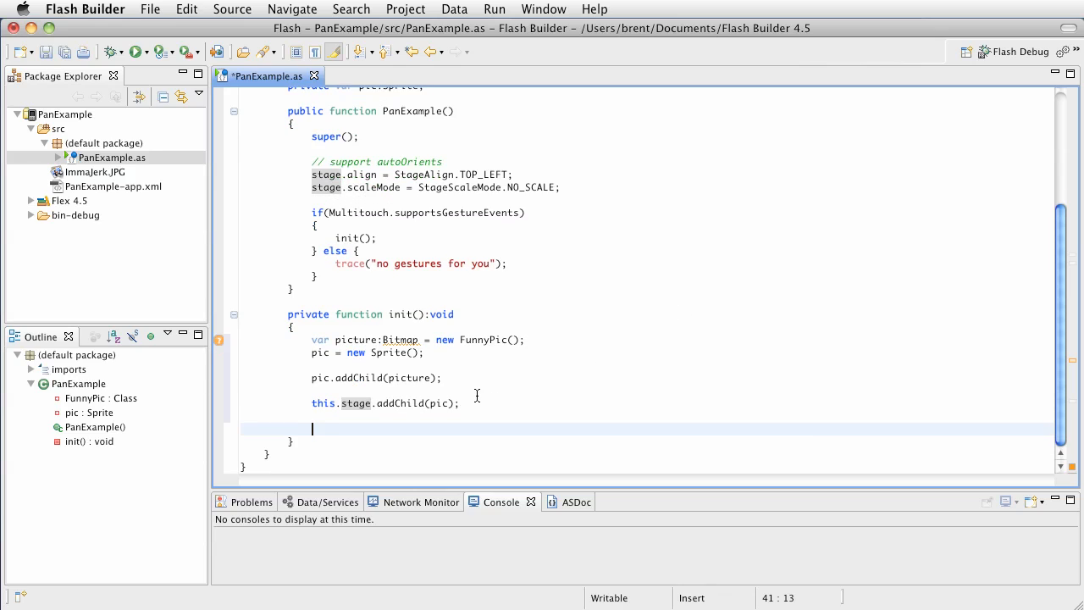
pyautogui.moveTo(220, 347)
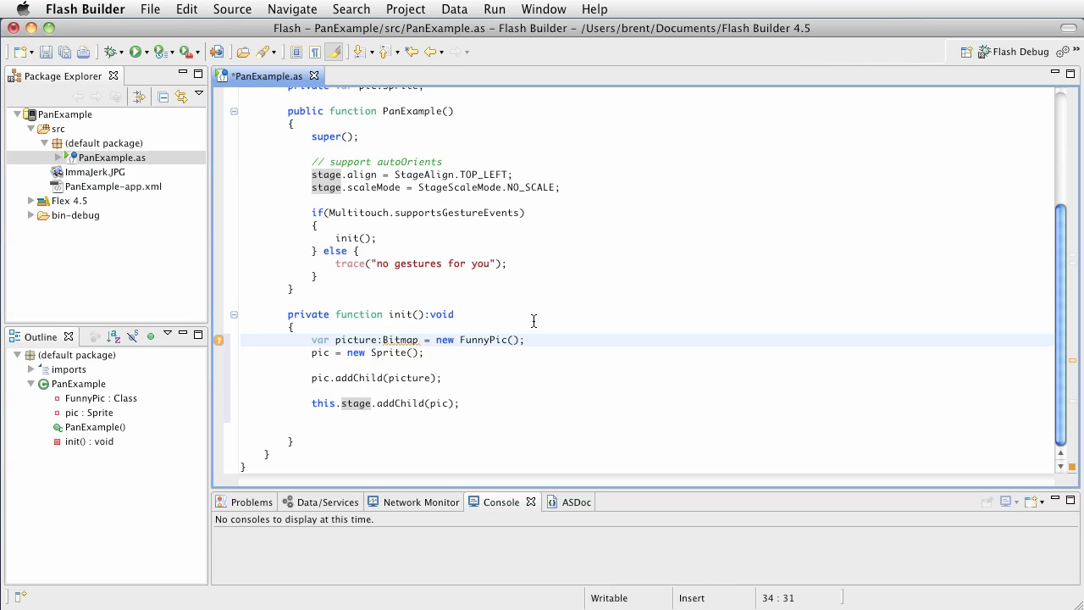
# Review the saved init code and add a new line after this.stage.addChild(pic)
pyautogui.scroll(3)
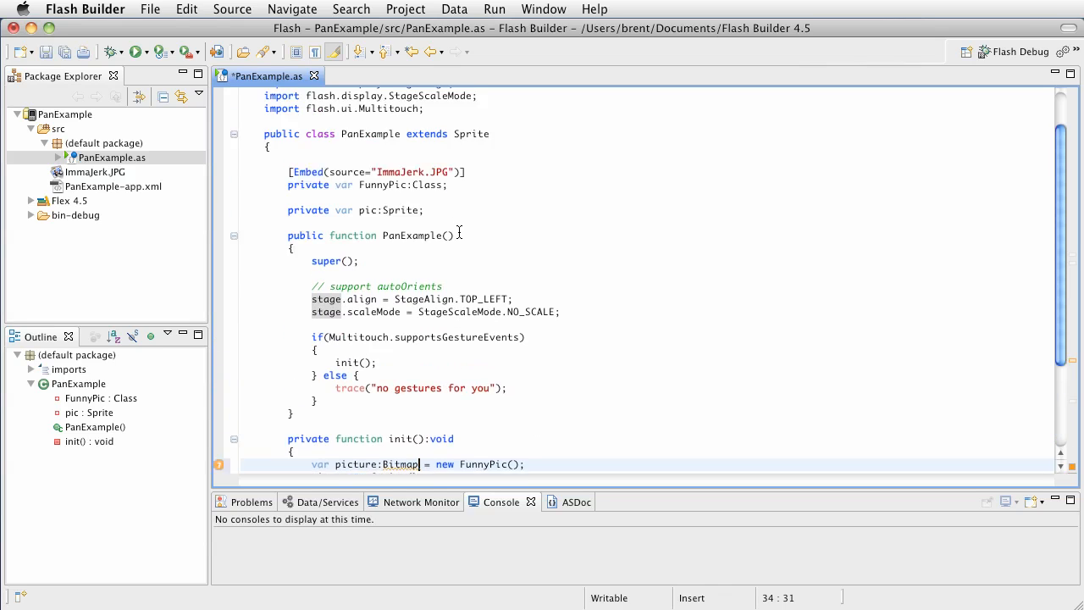
pyautogui.scroll(-3)
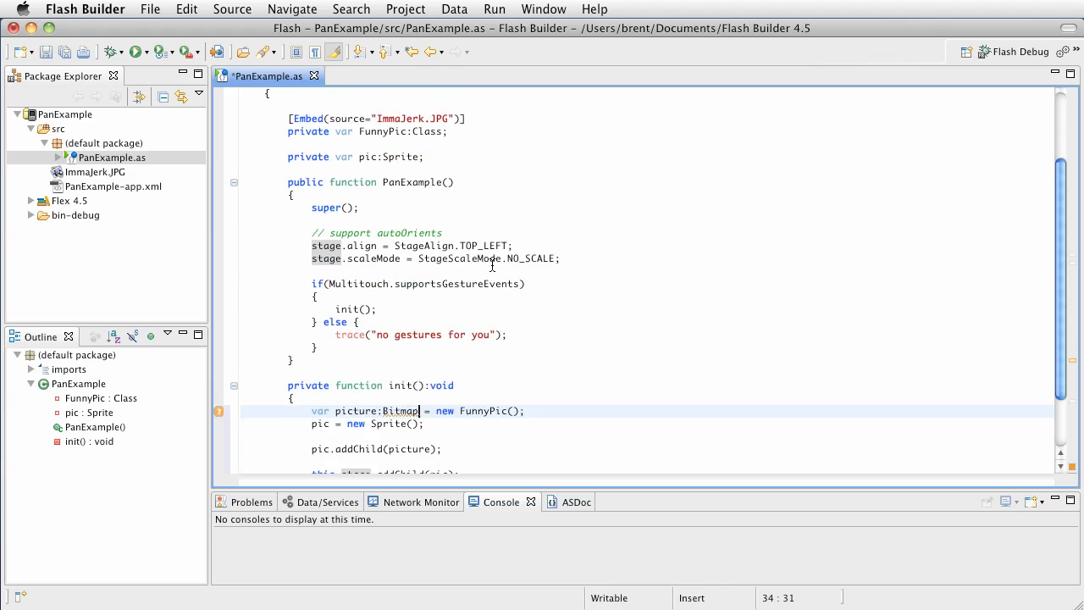
pyautogui.scroll(-3)
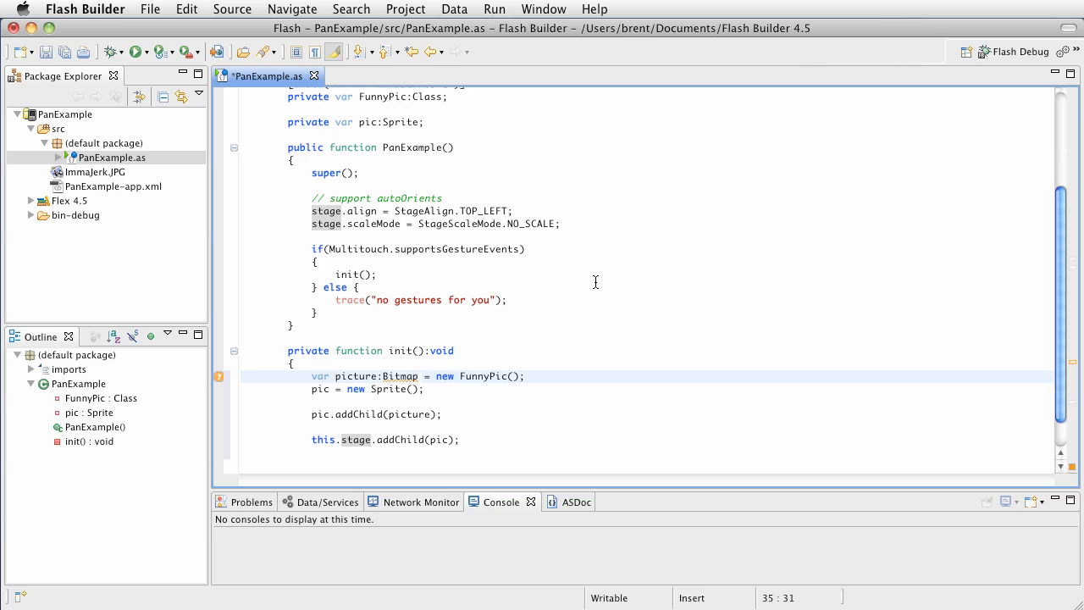
pyautogui.scroll(3)
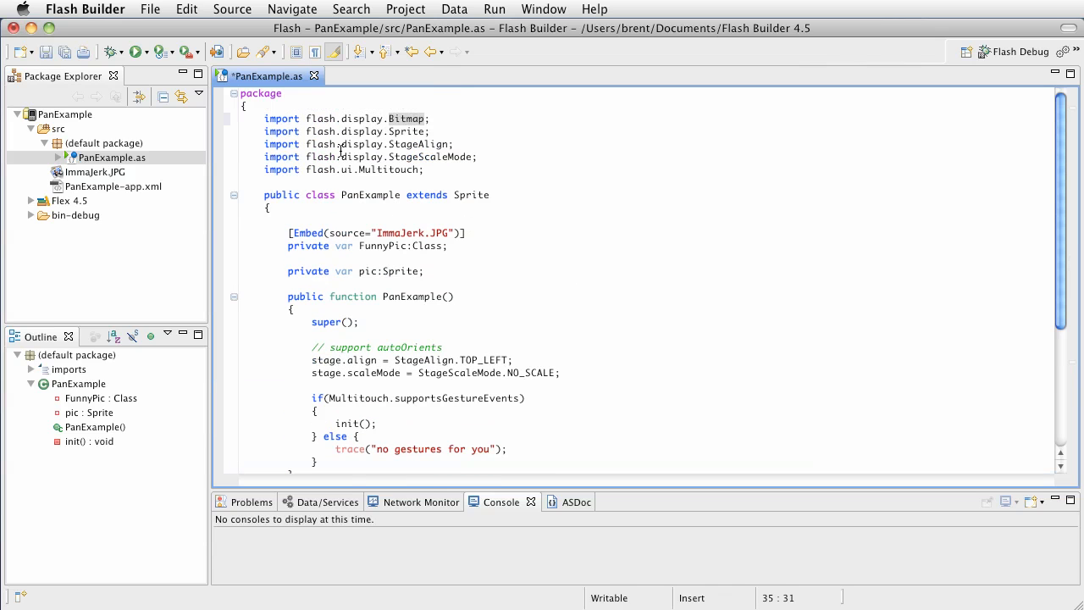
pyautogui.scroll(-3)
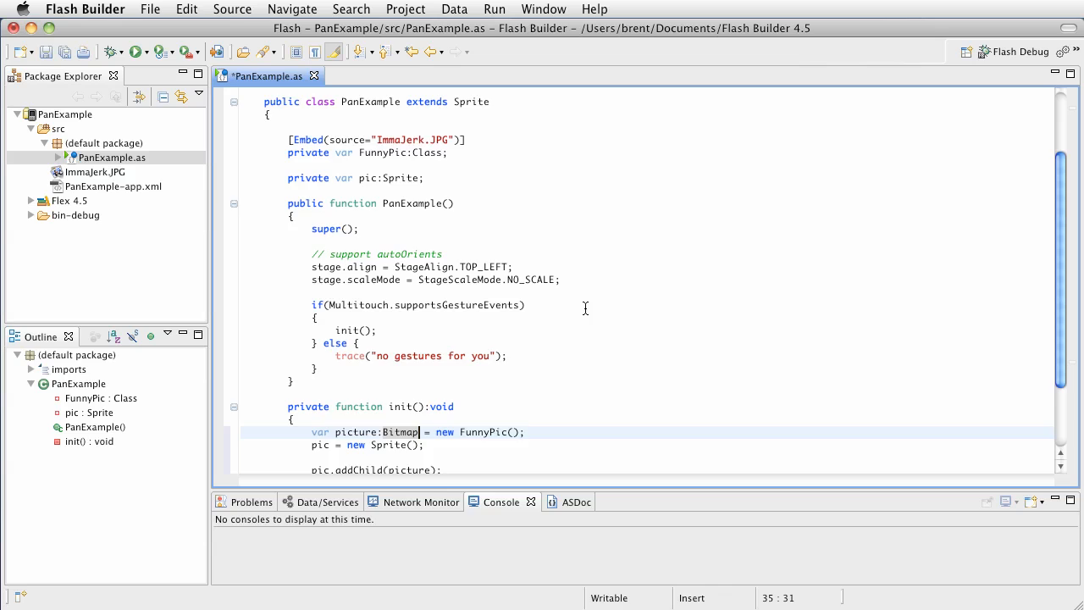
pyautogui.scroll(-3)
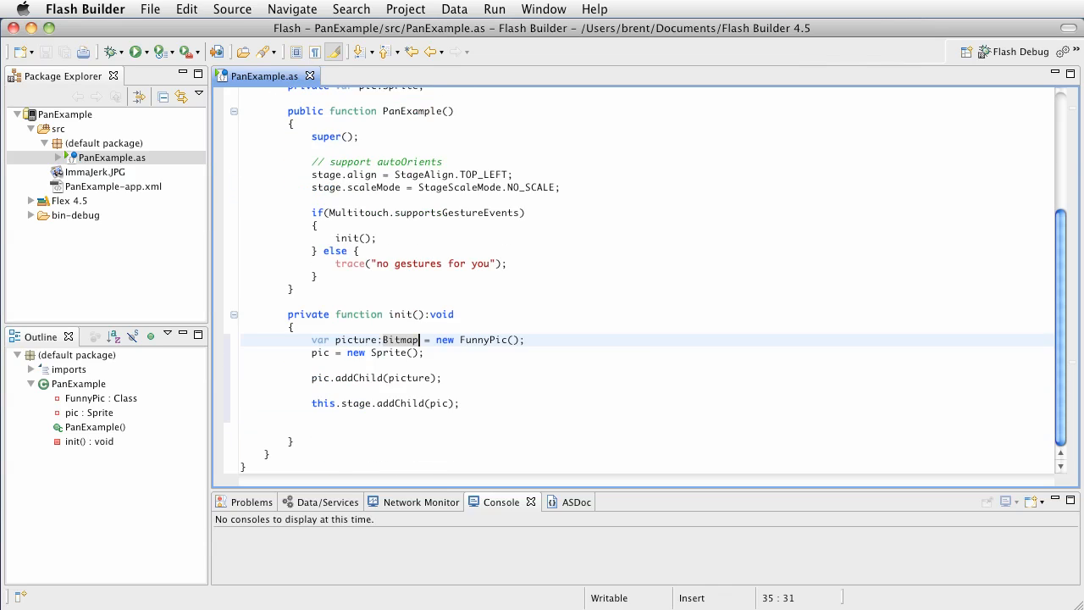
pyautogui.click(568, 403)
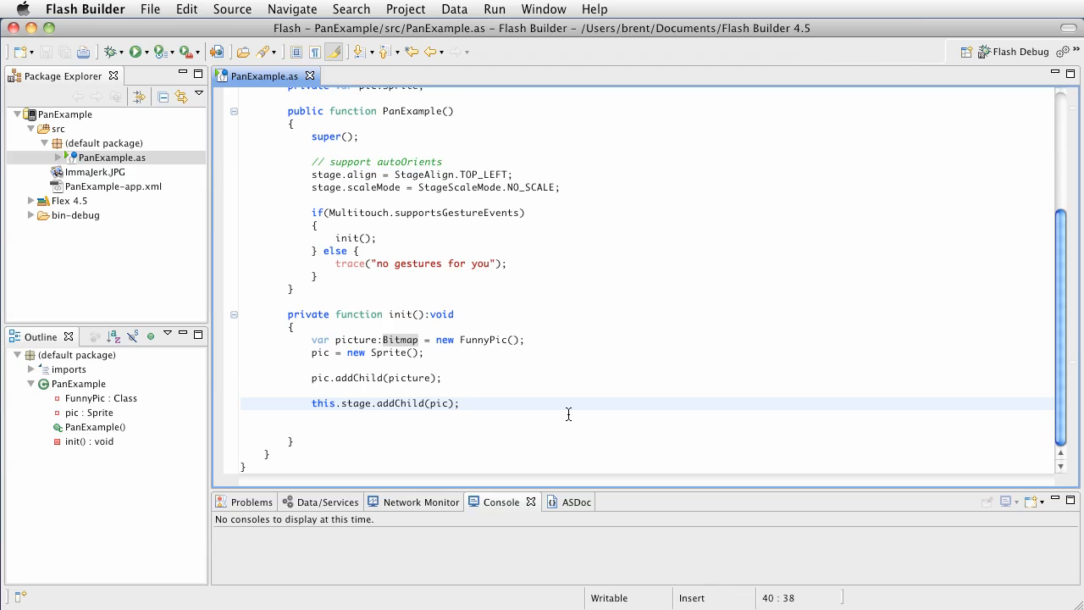
pyautogui.press('Return')
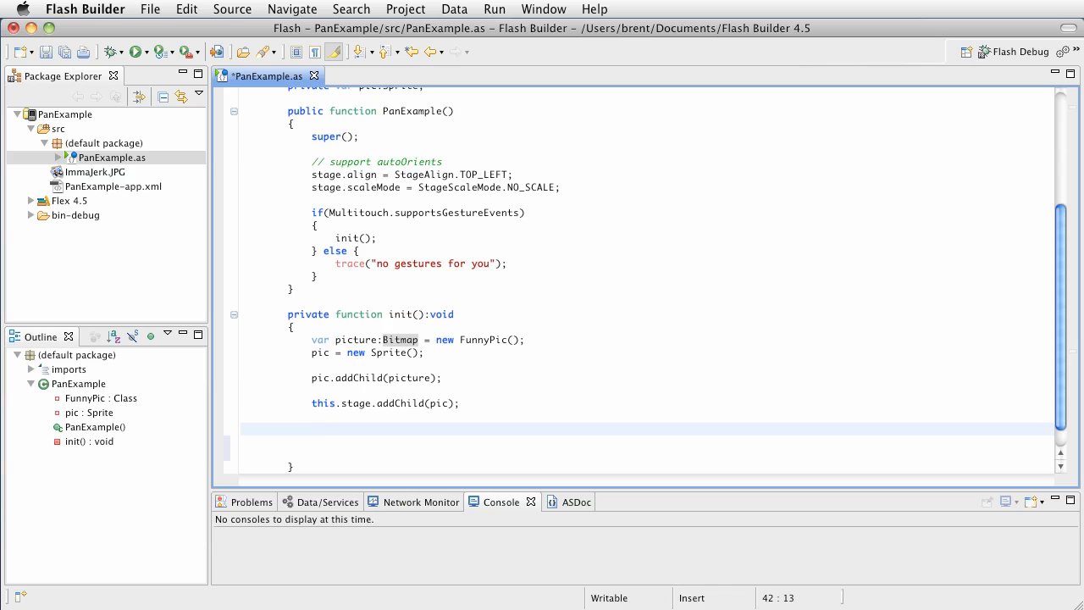
# Add 'Multitouch.inputMode = MultitouchInputMode.GESTURE;' below the stage addChild line
pyautogui.write('M')
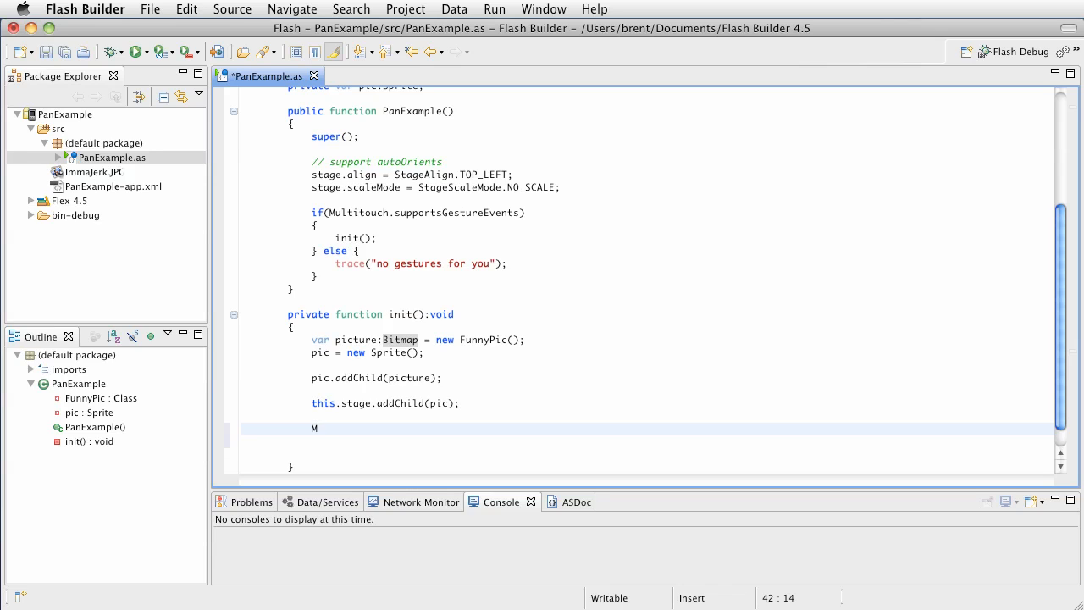
pyautogui.write('ulticouch')
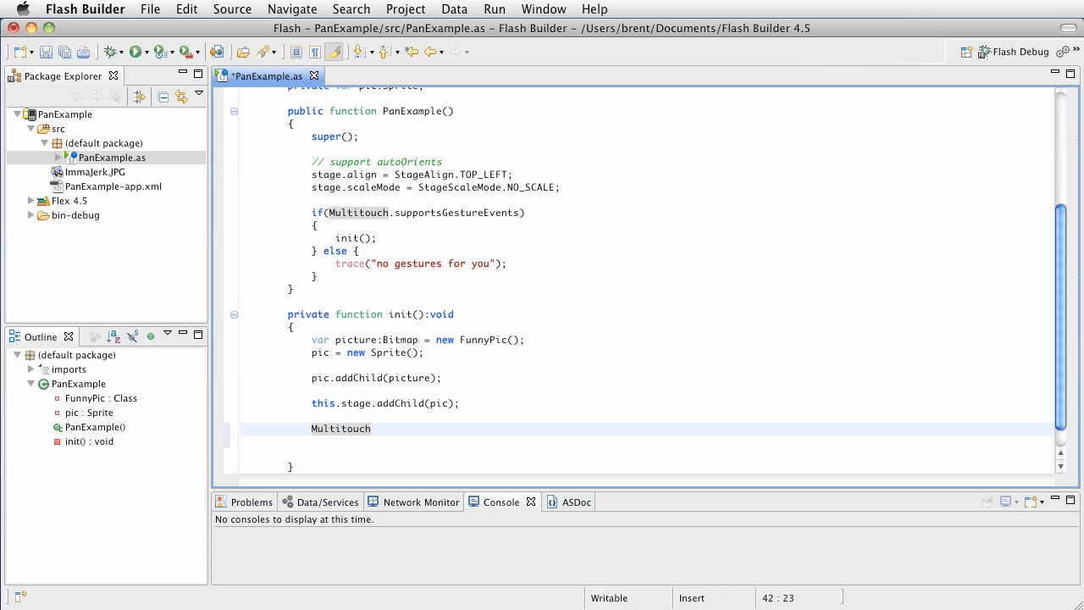
pyautogui.write('.inputMode =')
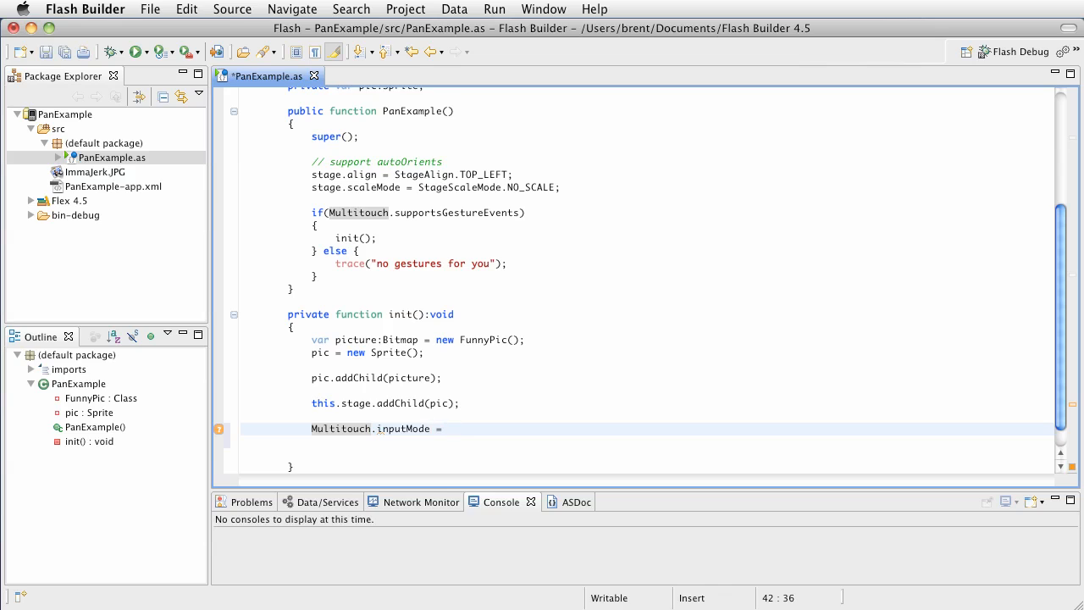
pyautogui.write('Multi')
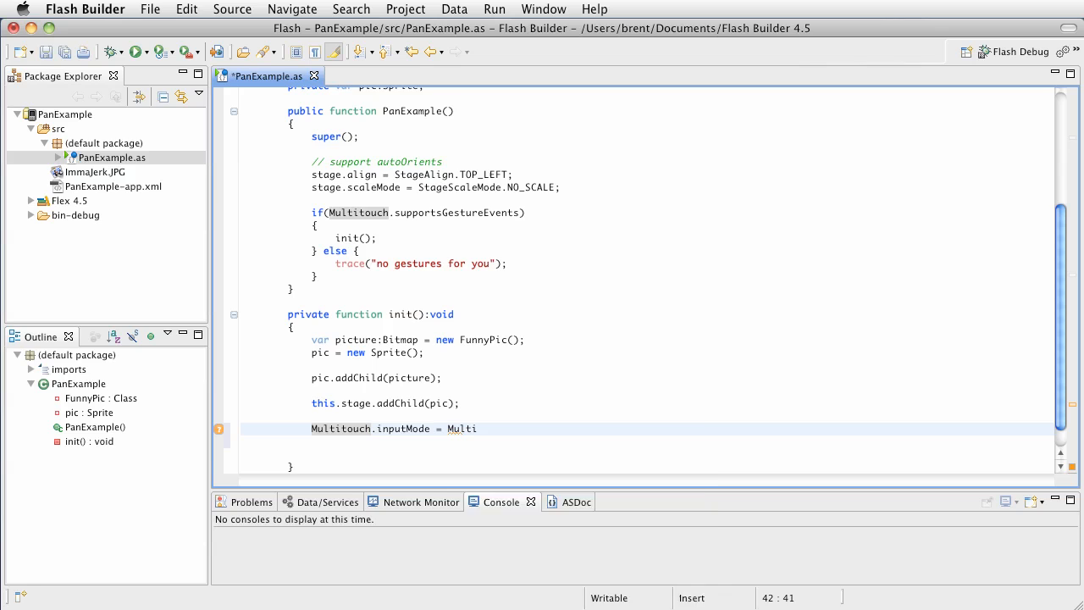
pyautogui.write('touchInputMode')
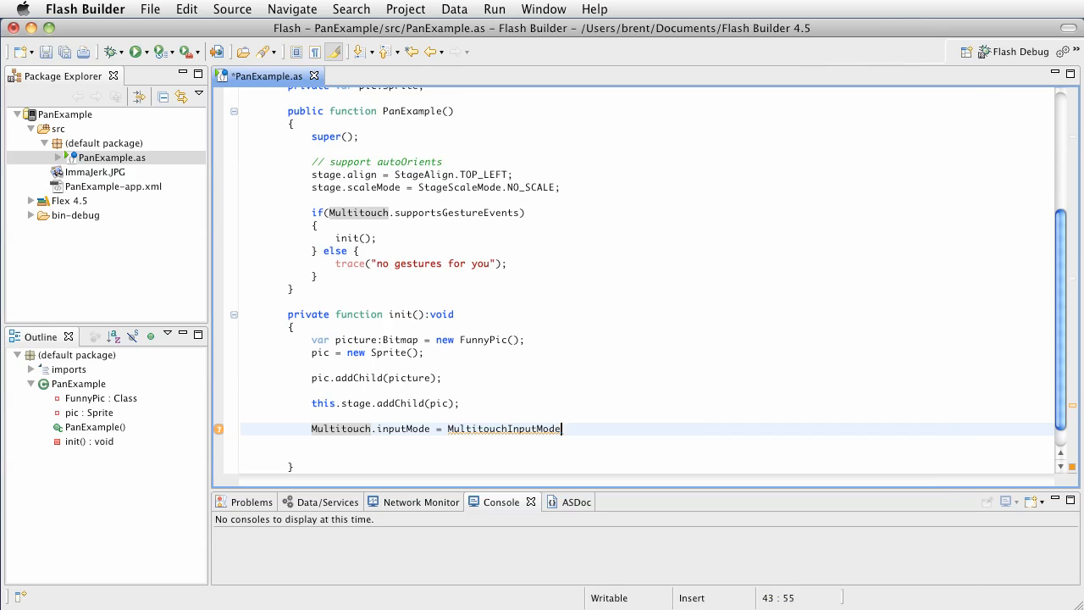
pyautogui.write('.GESTURE')
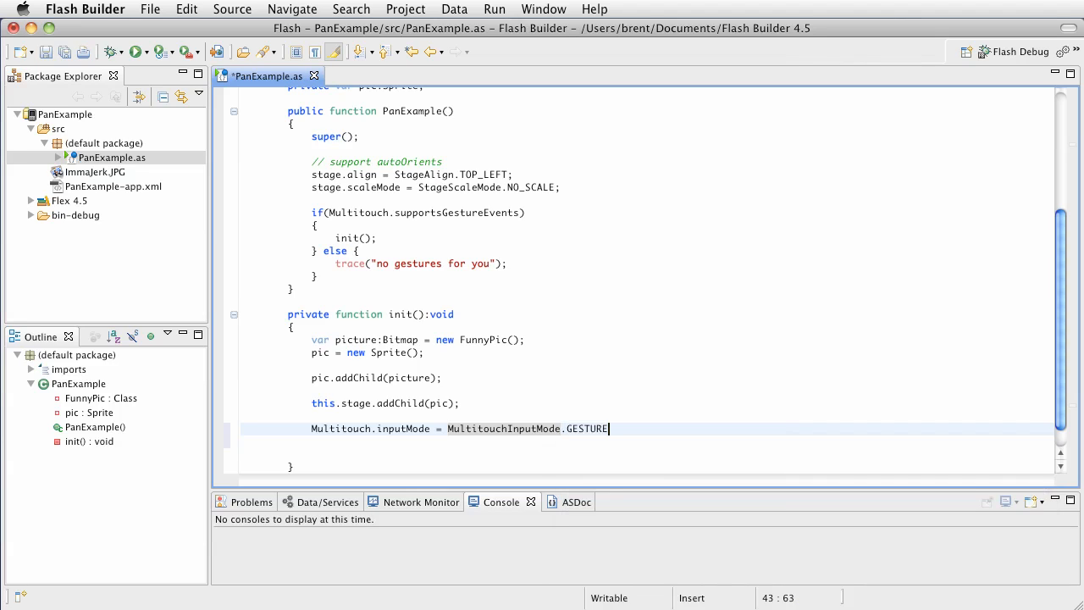
pyautogui.write(';')
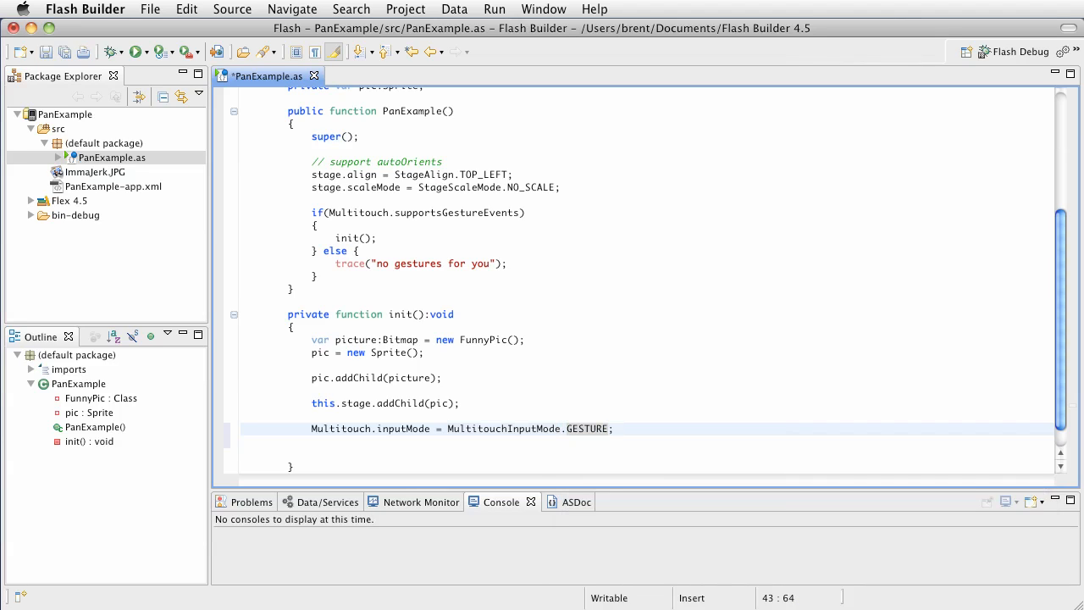
pyautogui.moveTo(646, 419)
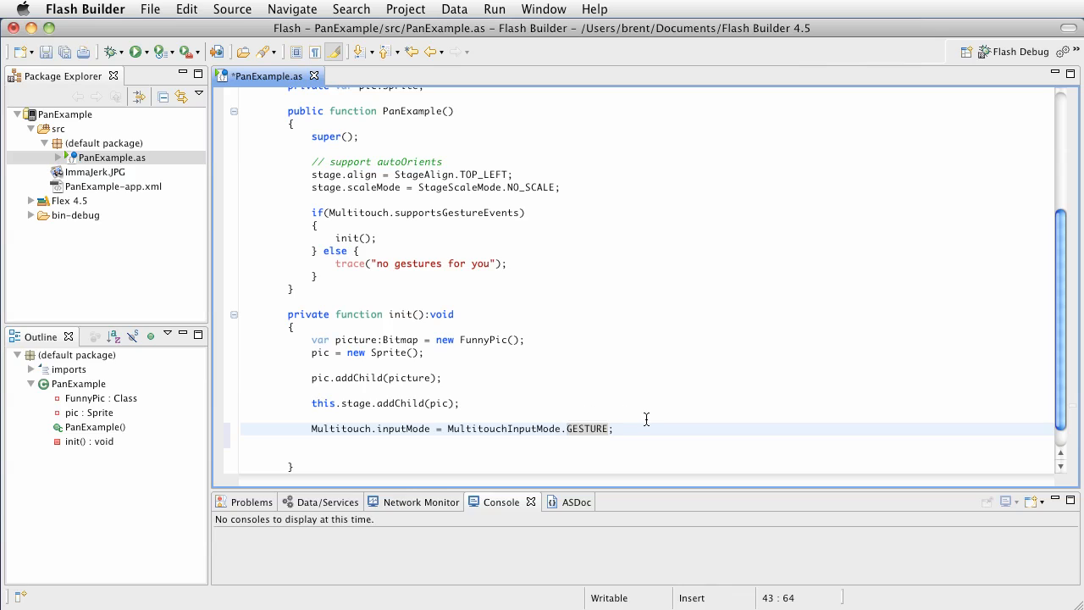
pyautogui.moveTo(642, 423)
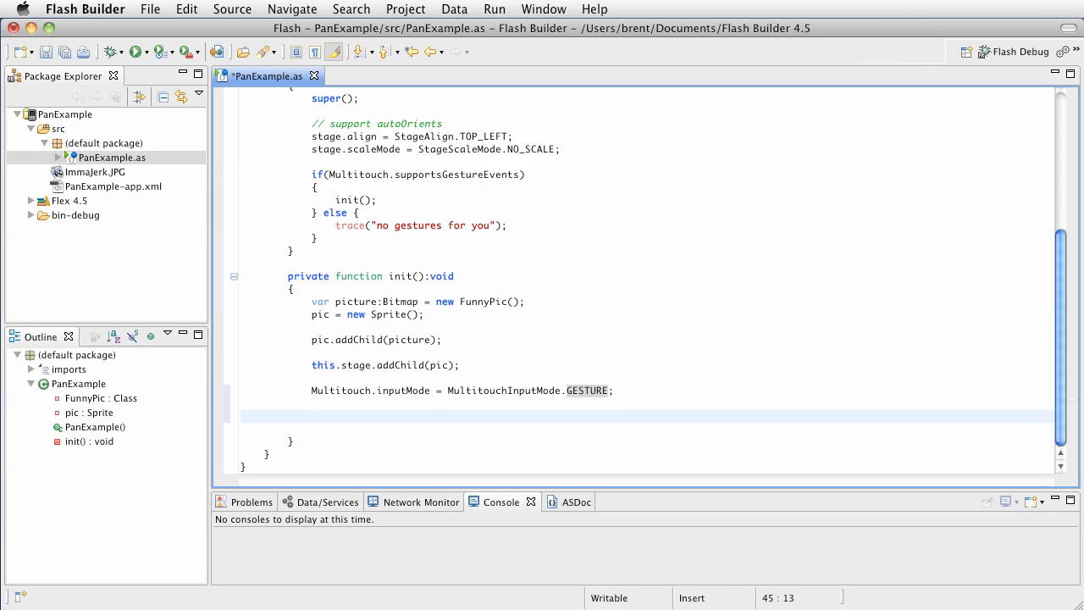
# On the line after inputMode, add pic.addEventListener(TransformGestureEvent.GESTURE_PAN, handlePanning)
pyautogui.click(312, 416)
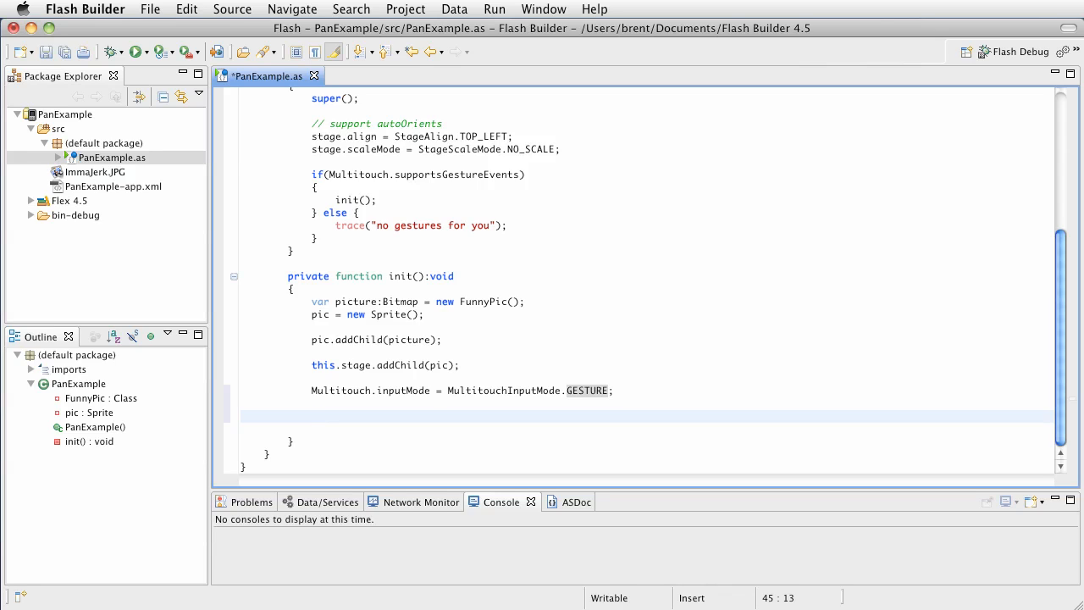
pyautogui.write('pic.addEventListener(T')
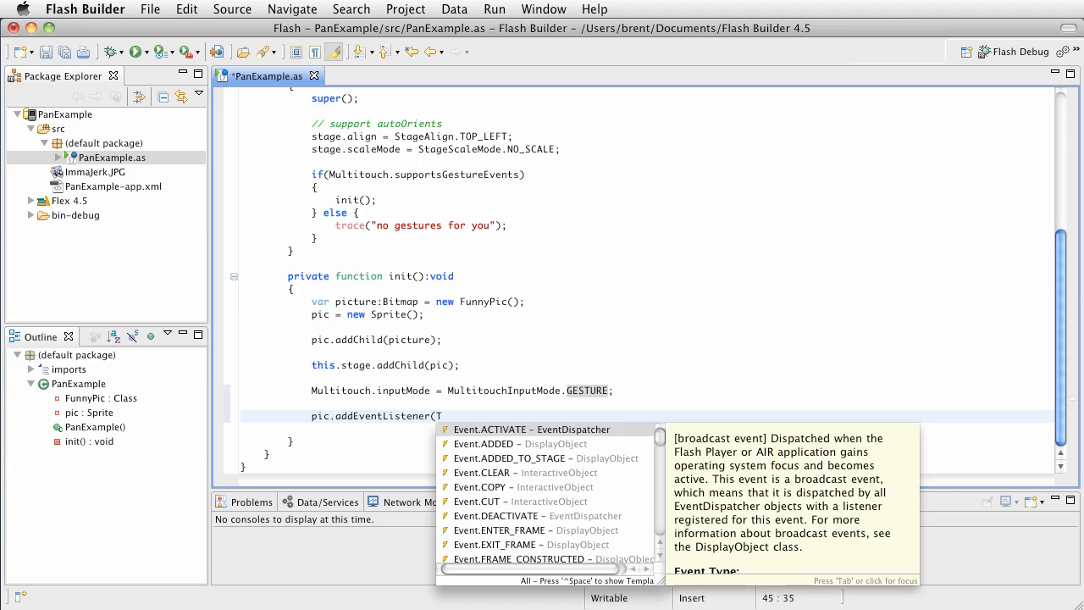
pyautogui.write('ra')
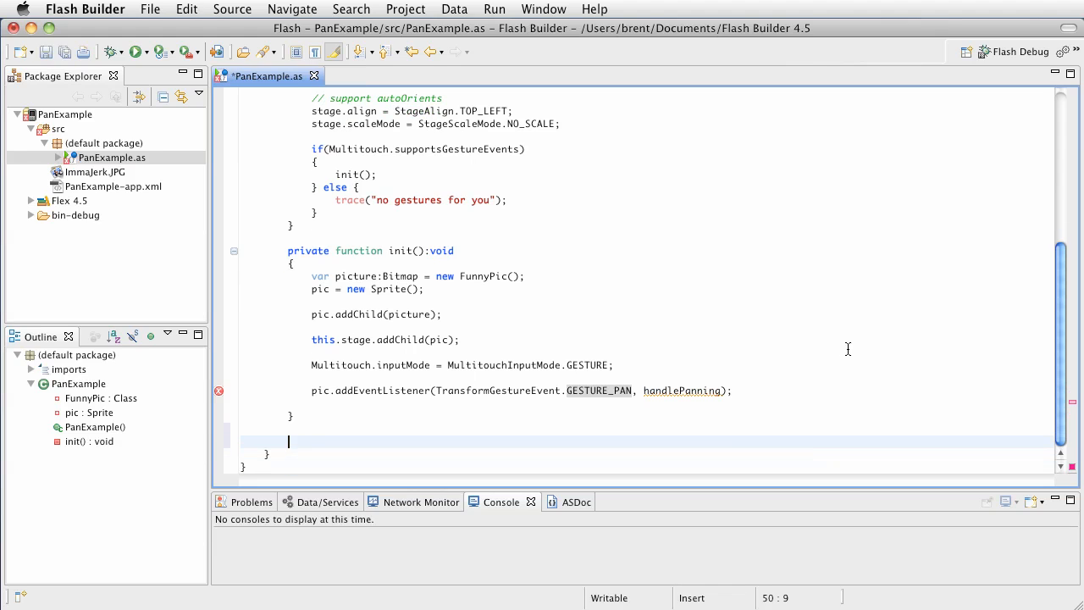
# Declare private function handlePanning(event:TransformGestureEvent):void with an empty body below init()
pyautogui.write('private')
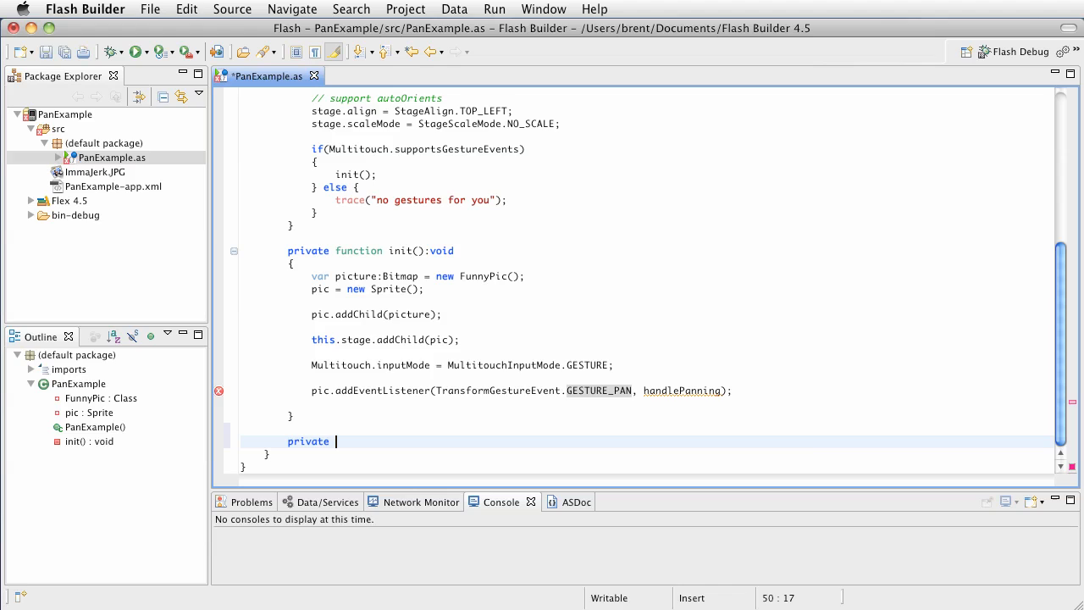
pyautogui.write('function hand')
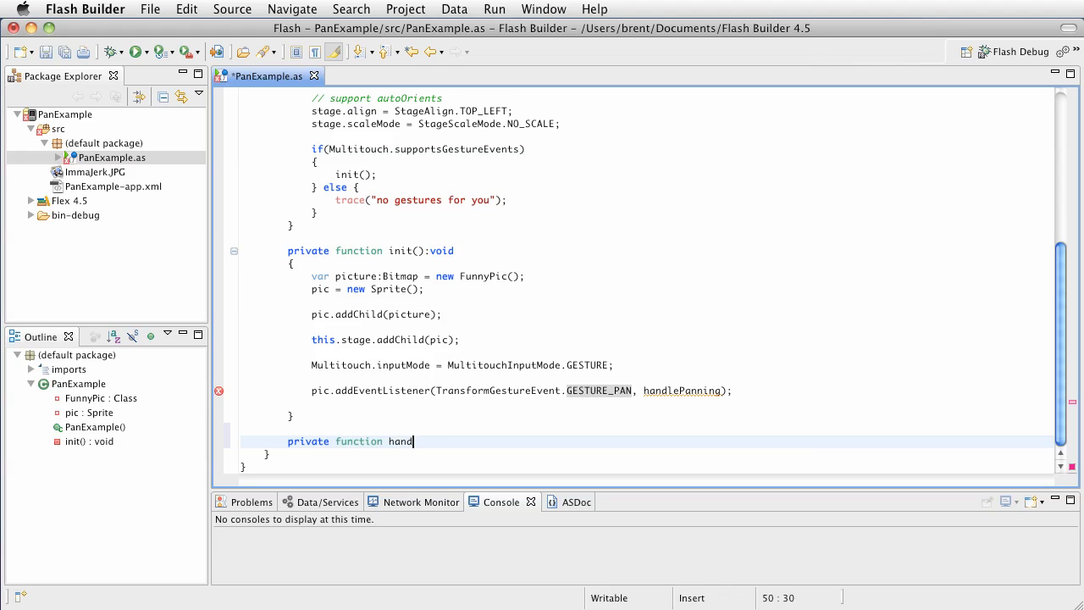
pyautogui.write('lePanning(')
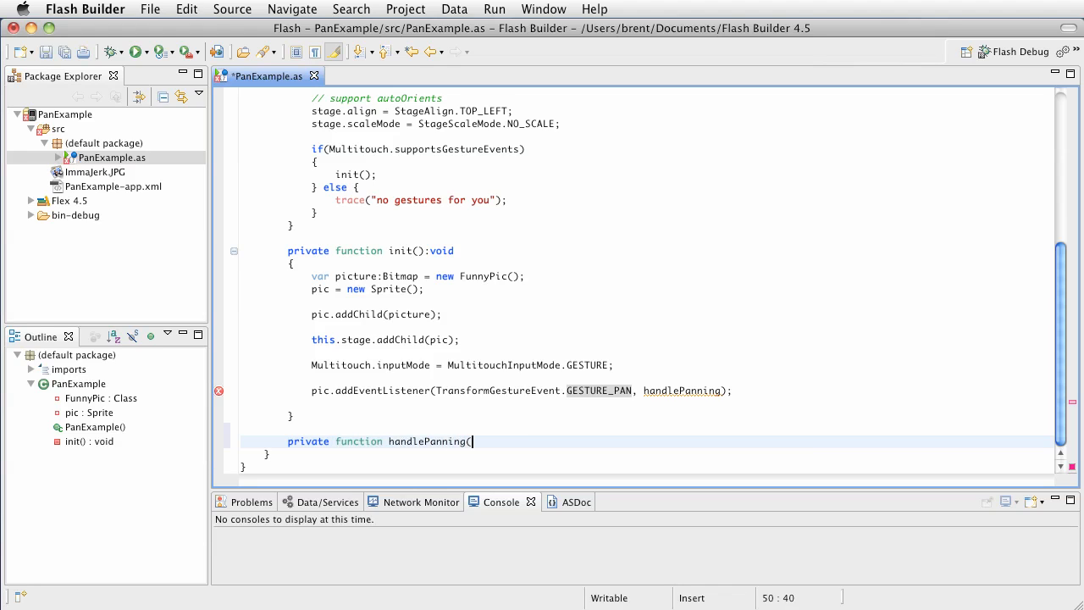
pyautogui.write('event:')
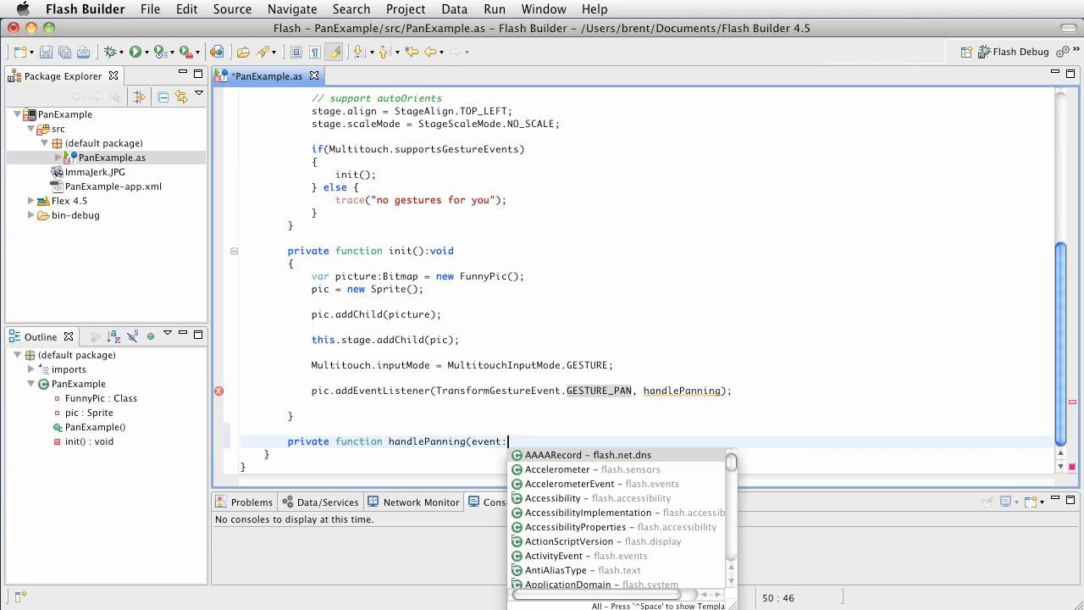
pyautogui.write('TransformGestureEvent):void')
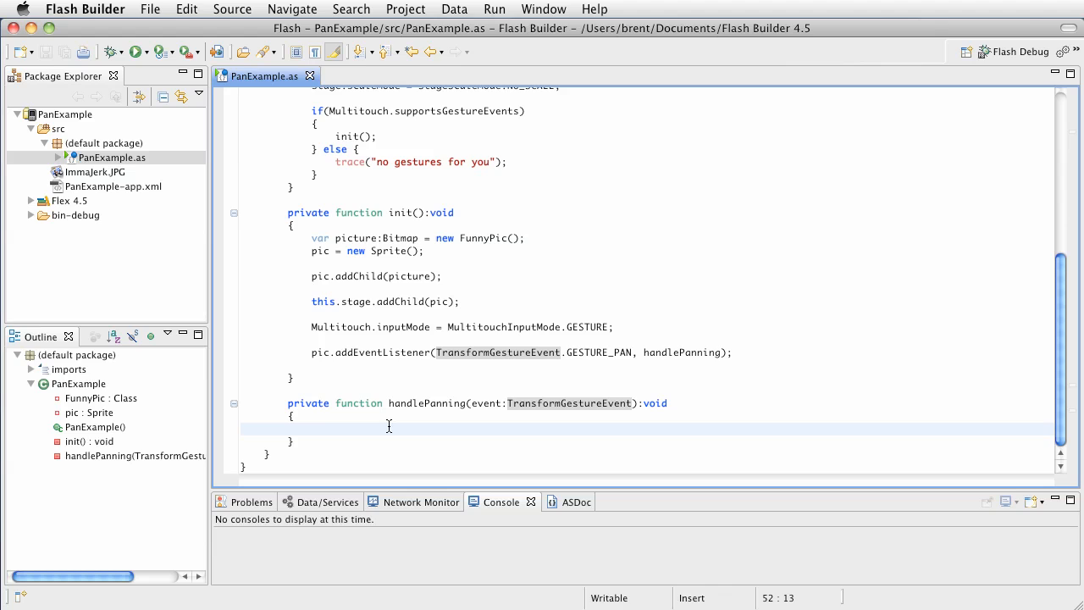
# Write pic.x += event.offsetX; and pic.y += event.offsetY; inside handlePanning
pyautogui.write('pic.')
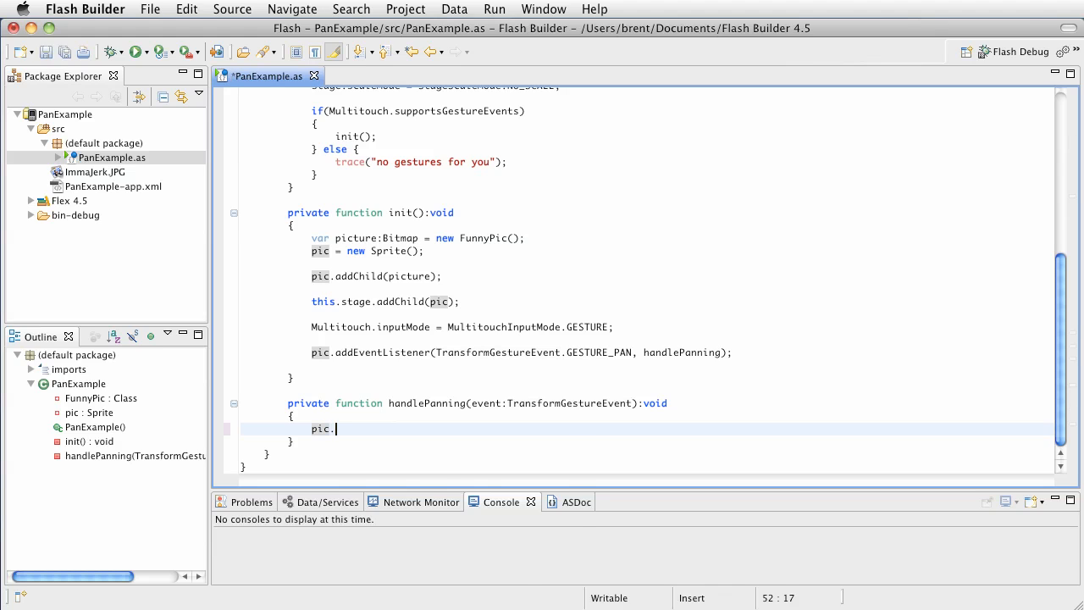
pyautogui.write('x +')
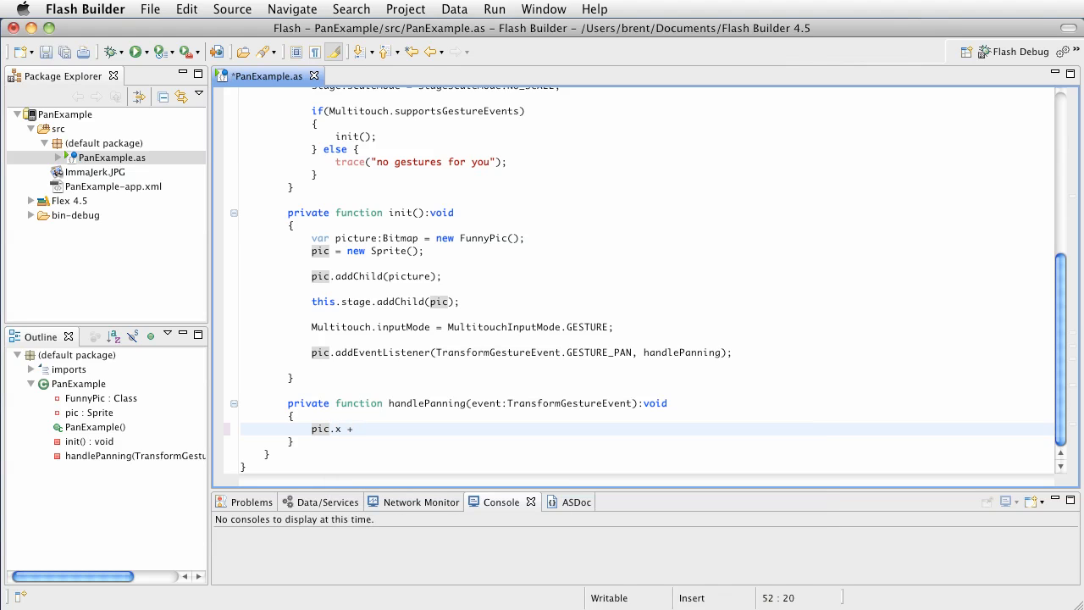
pyautogui.write('=')
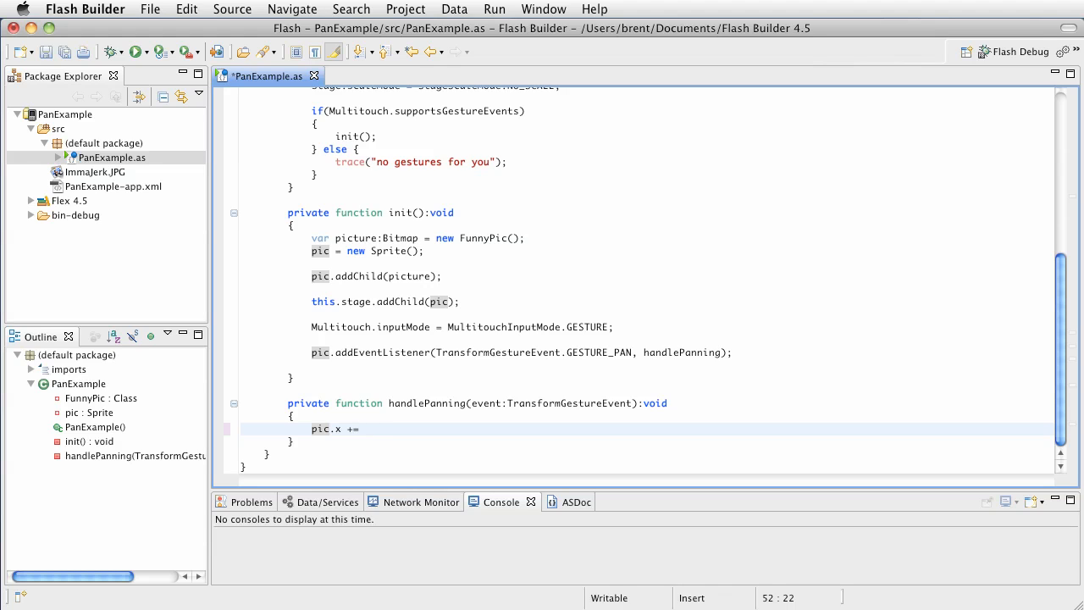
pyautogui.write('event.')
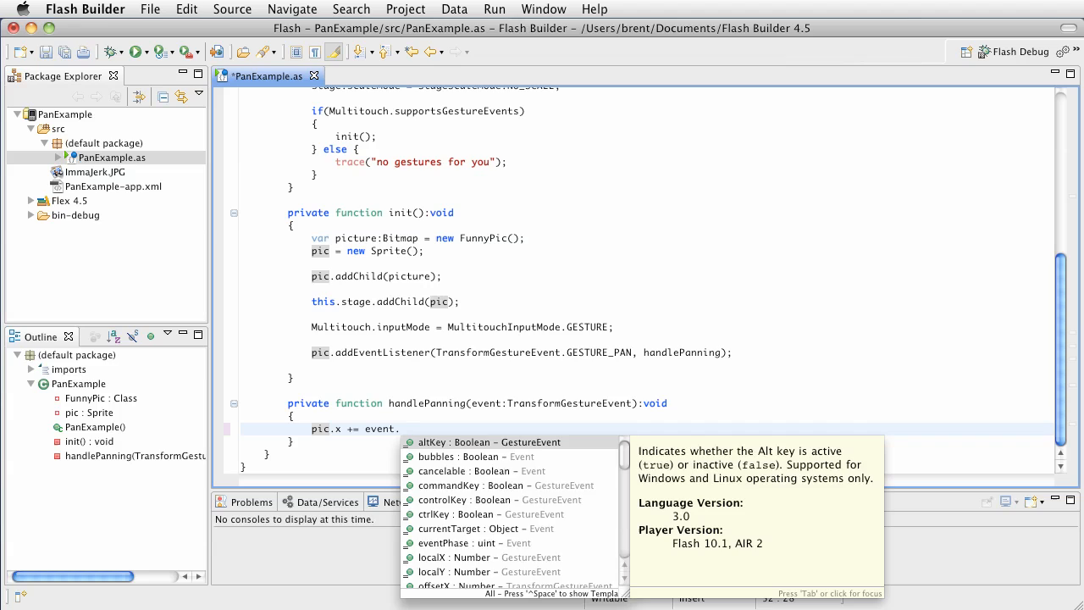
pyautogui.write('offsetX;')
pyautogui.write('pic')
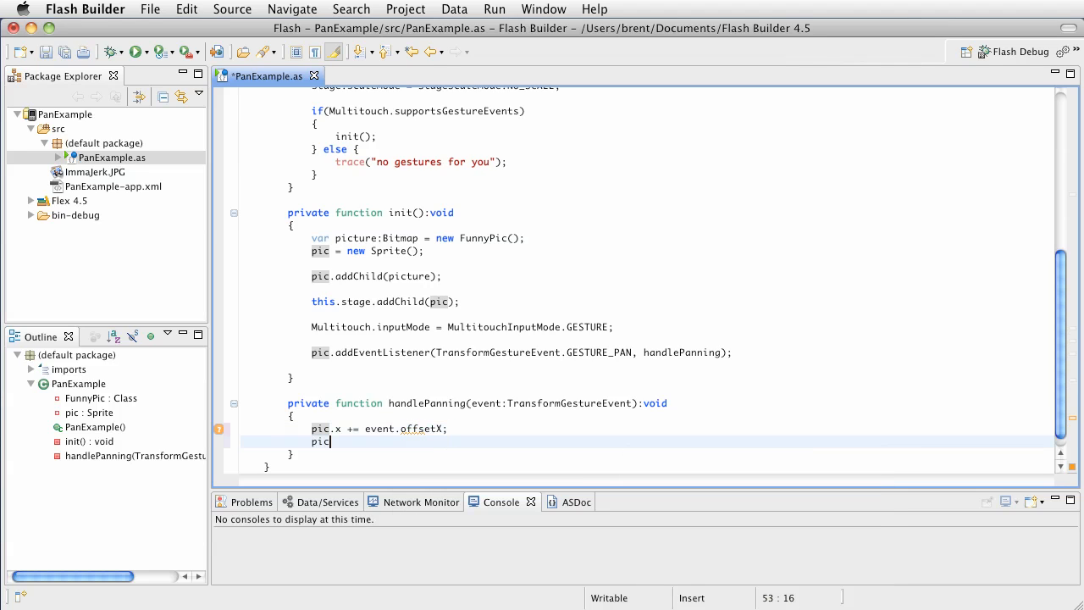
pyautogui.write('.y +=')
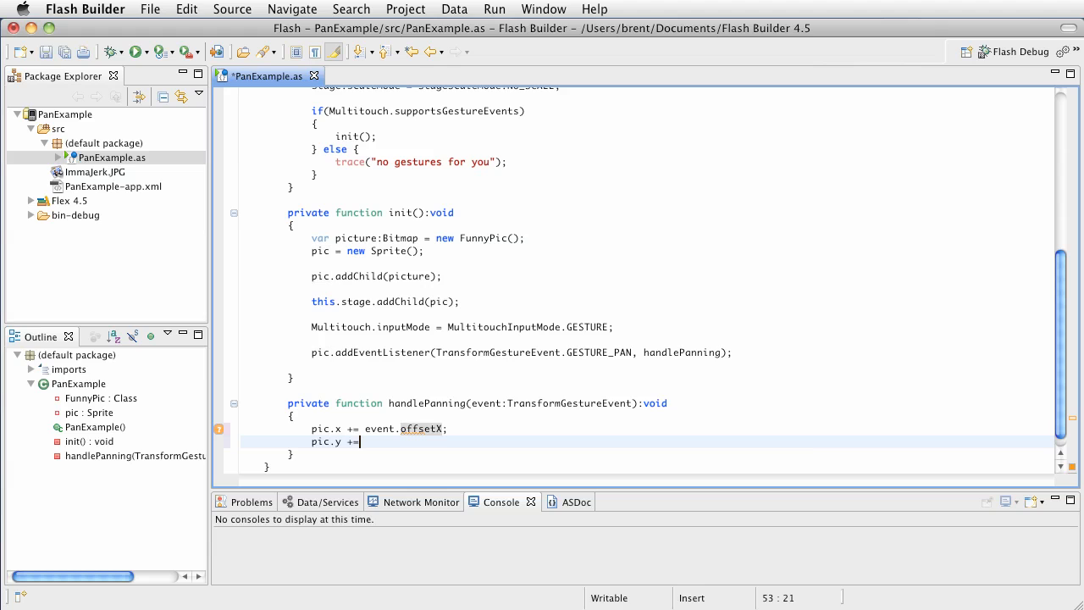
pyautogui.write('event.offsetY')
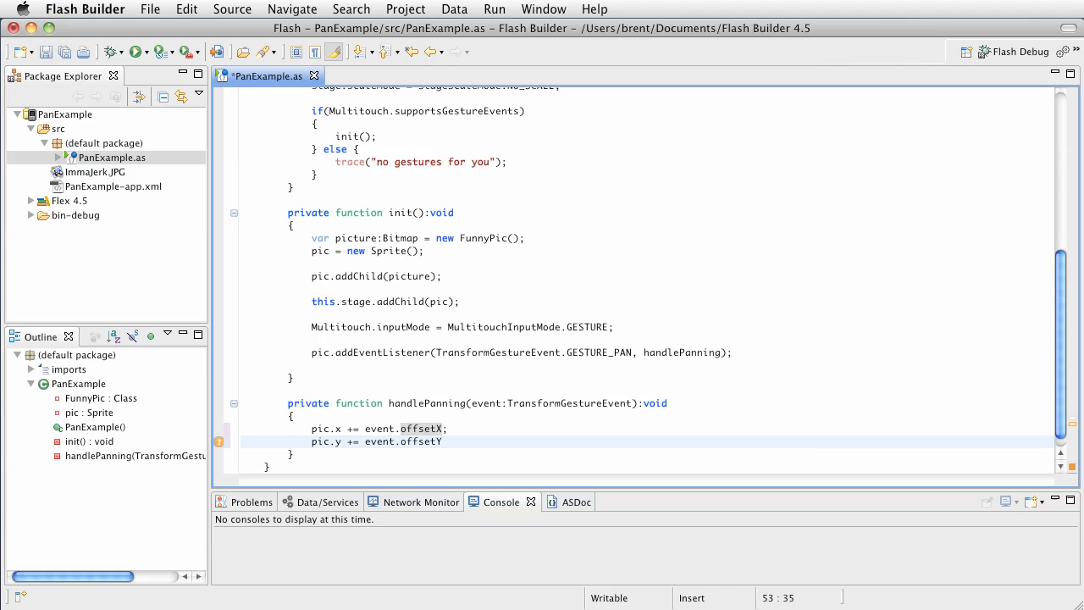
pyautogui.write(';')
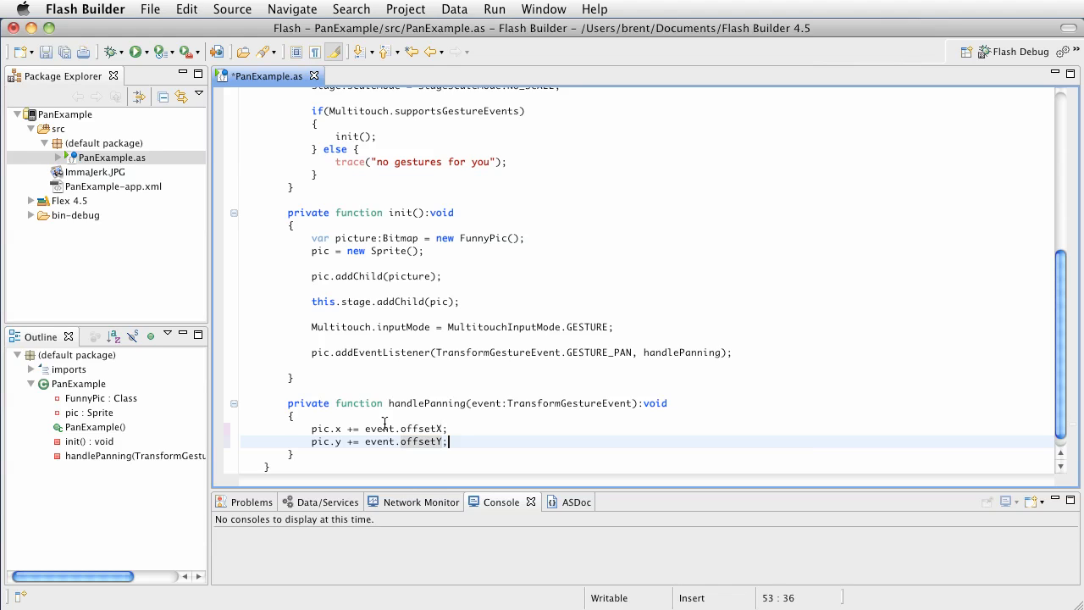
pyautogui.moveTo(611, 349)
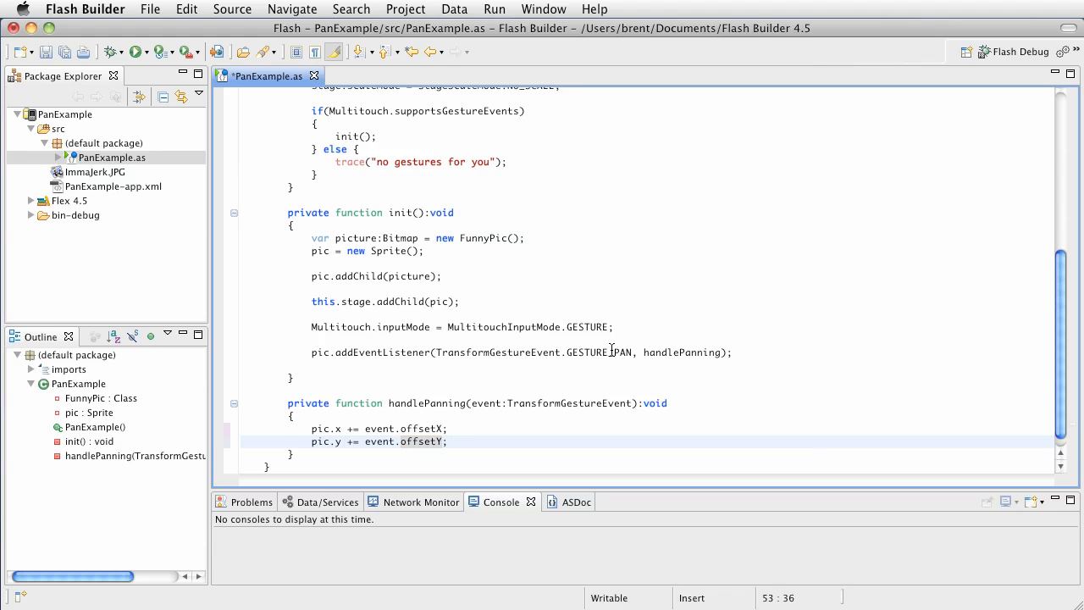
pyautogui.moveTo(430, 359)
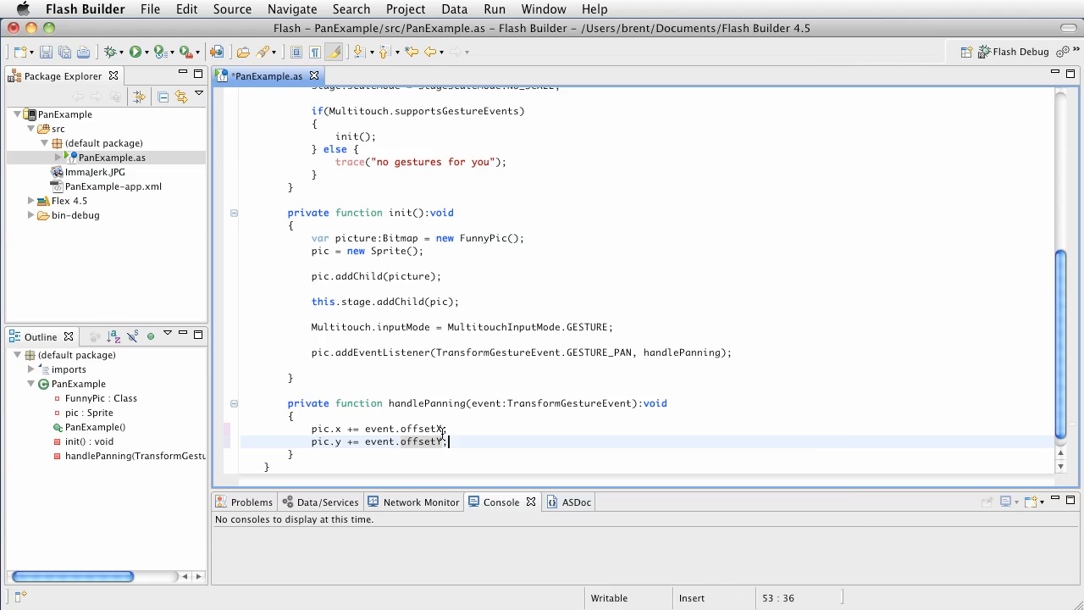
pyautogui.moveTo(436, 441)
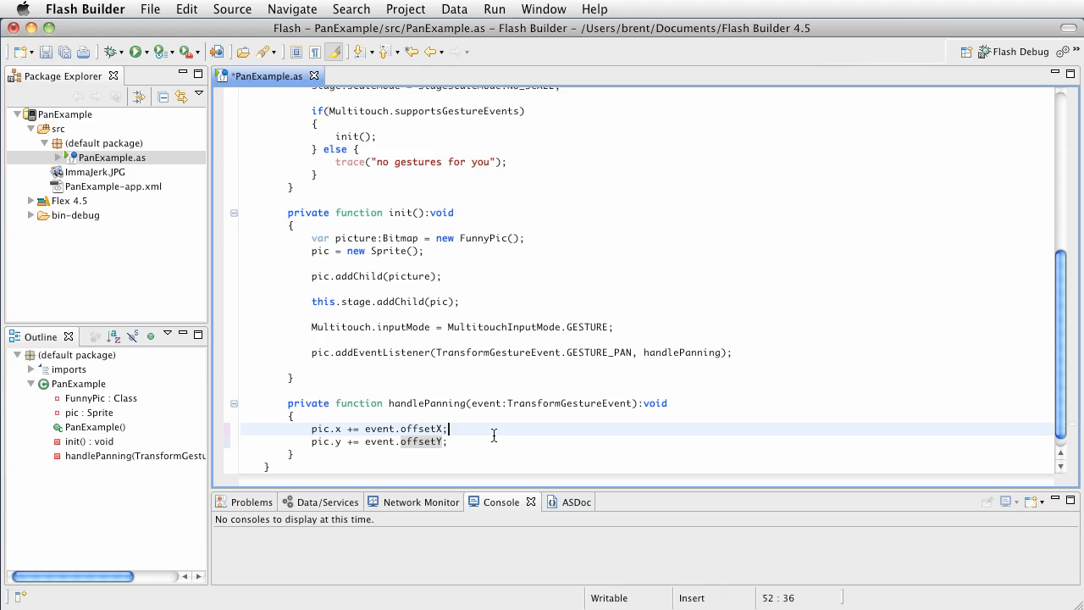
pyautogui.moveTo(415, 338)
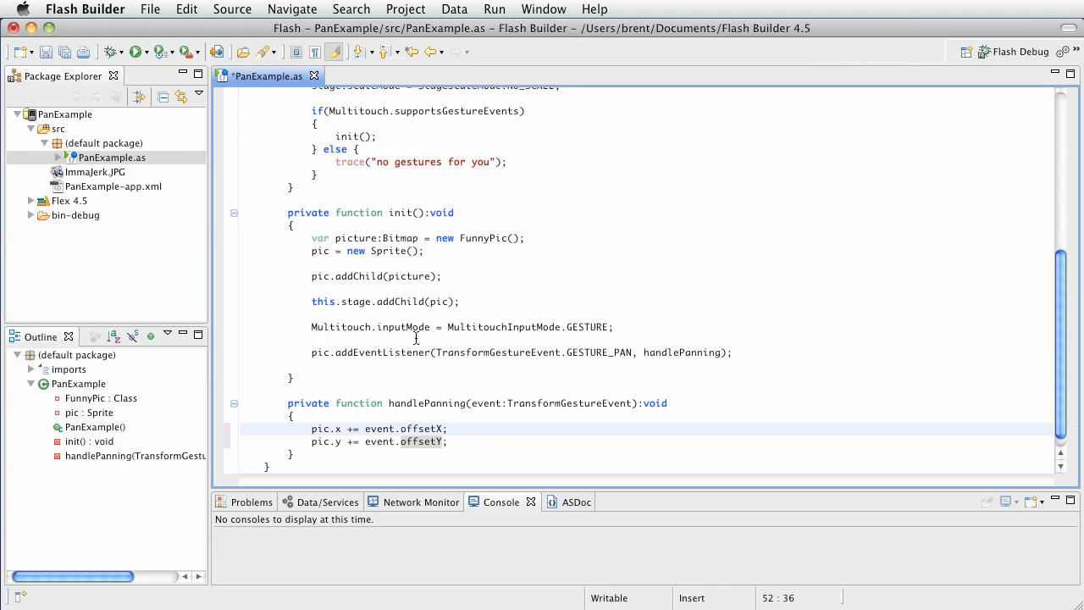
# Scroll through PanExample.as and show the Run button's launch options list
pyautogui.scroll(3)
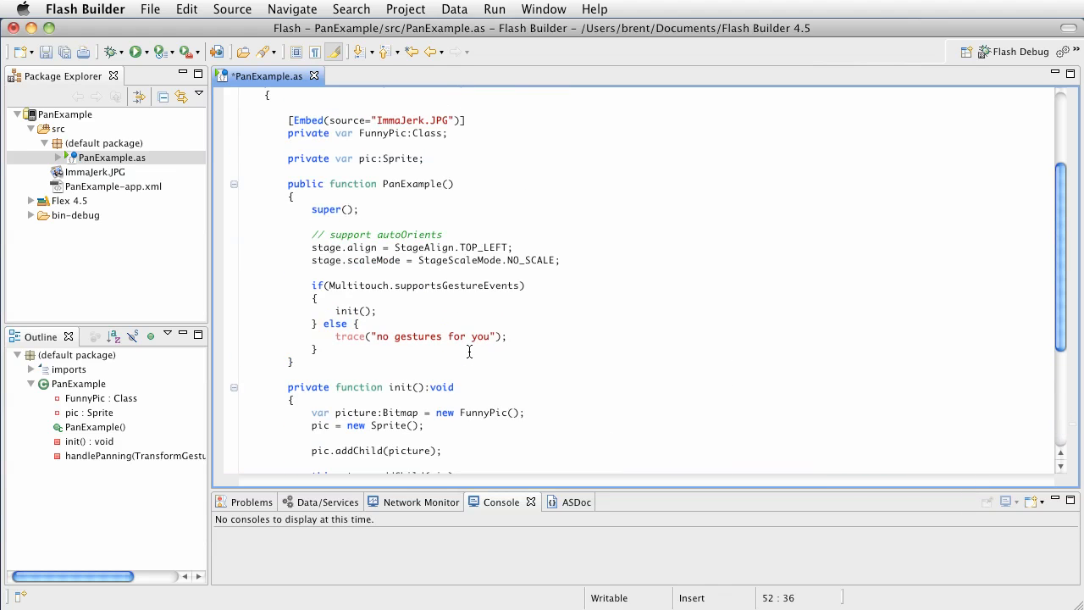
pyautogui.scroll(3)
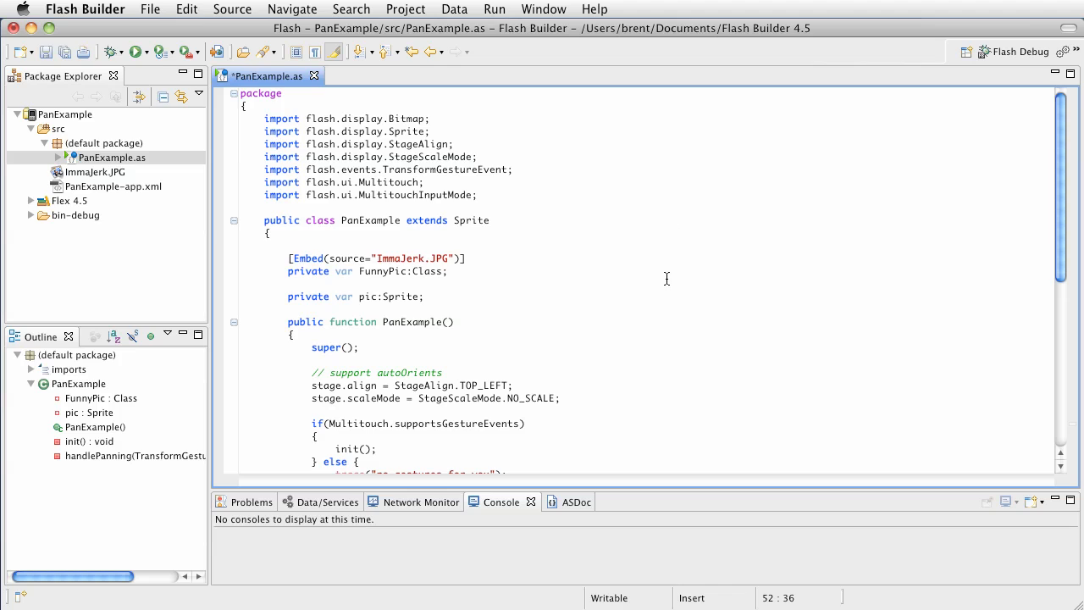
pyautogui.scroll(-3)
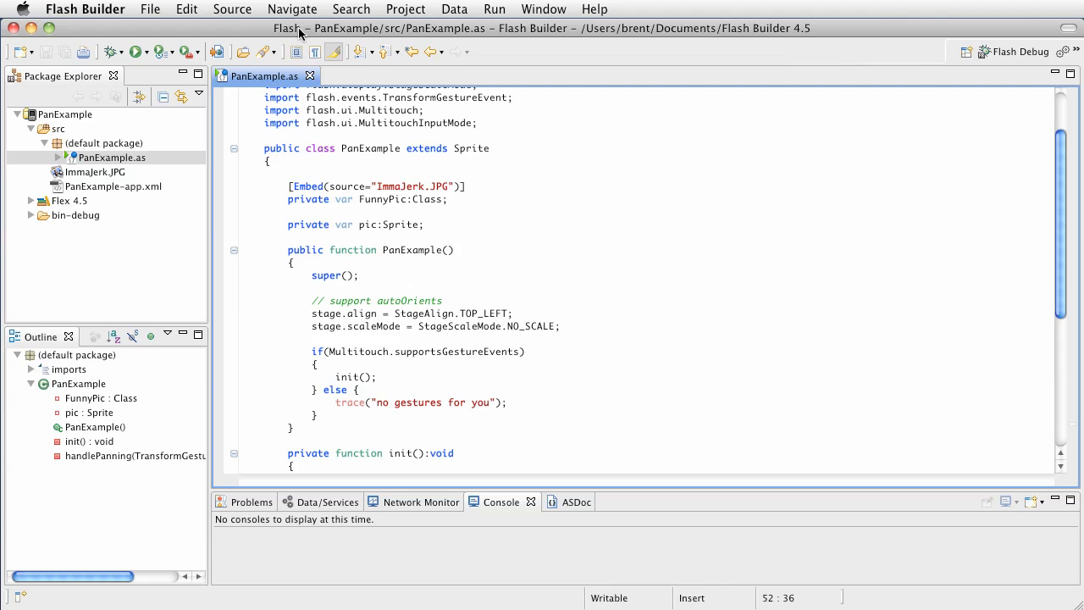
pyautogui.click(146, 51)
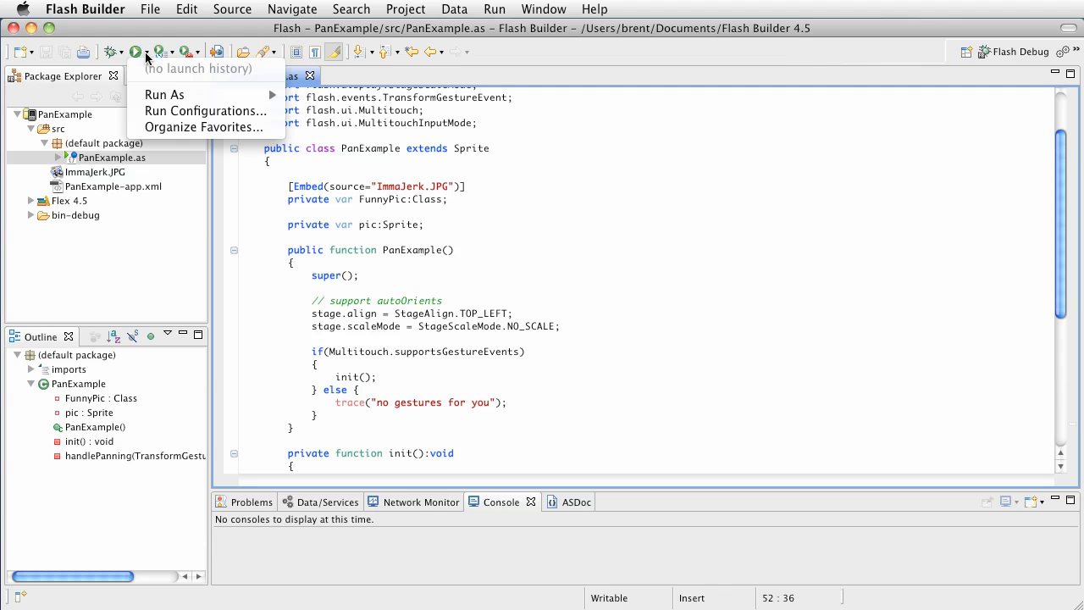
# Create a Mobile Application run configuration that simulates a Motorola Droid 2 on desktop
pyautogui.click(205, 111)
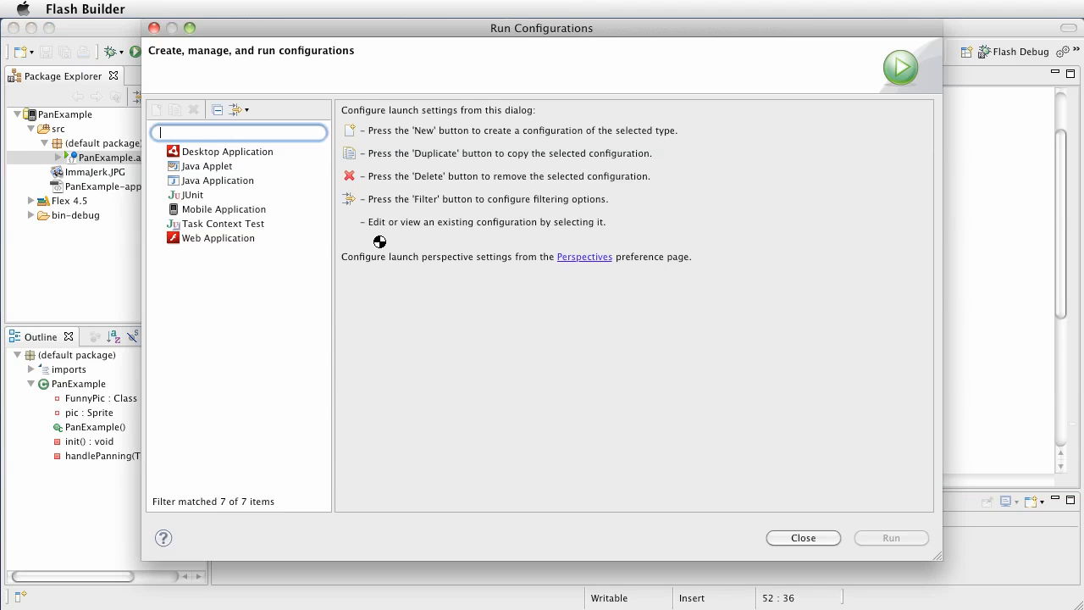
pyautogui.click(223, 209)
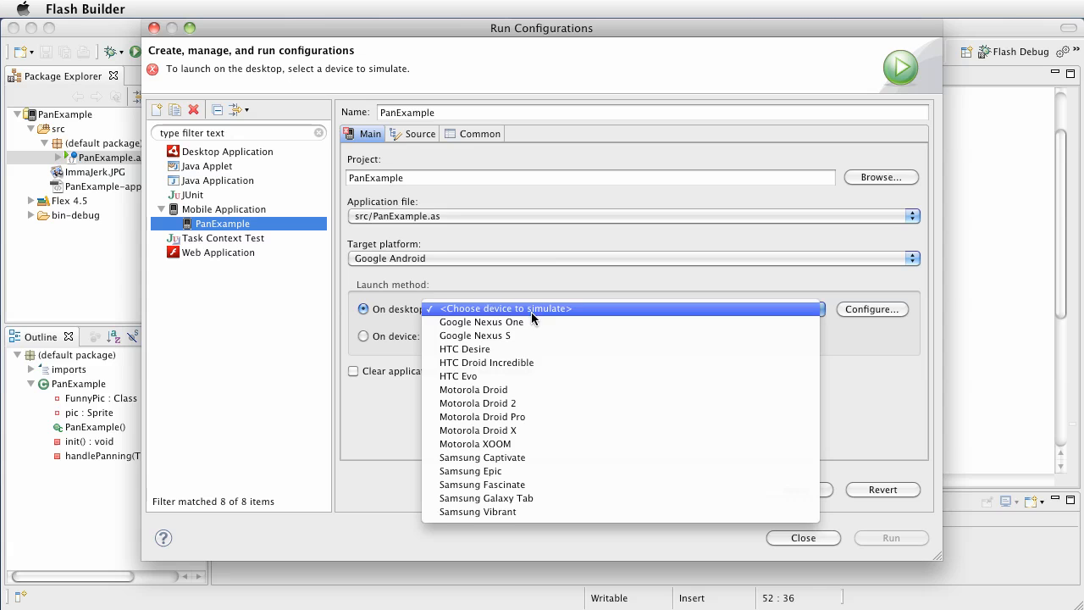
pyautogui.click(478, 402)
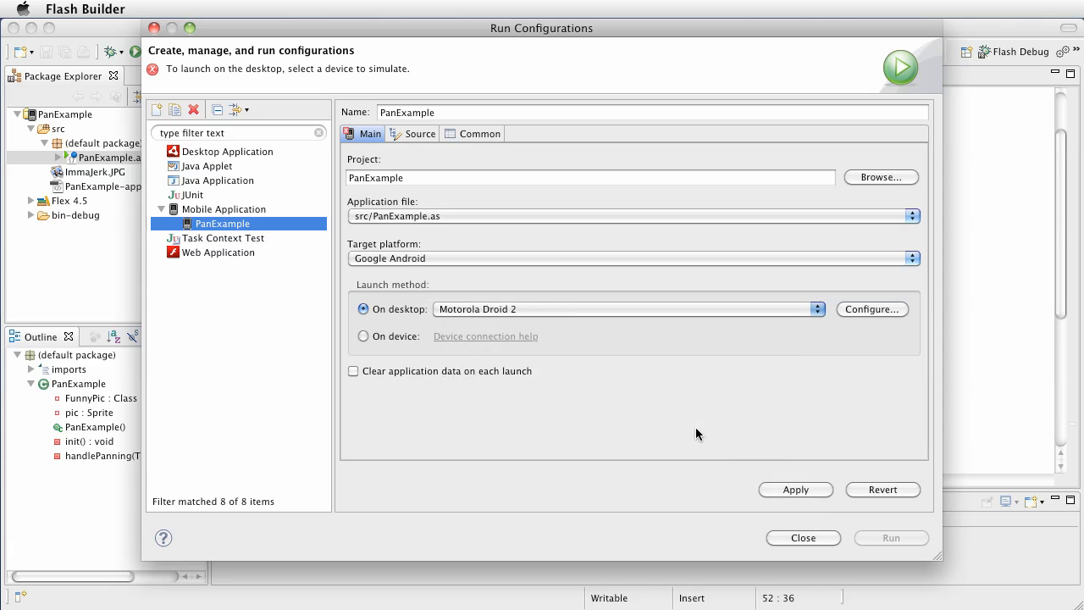
pyautogui.click(890, 537)
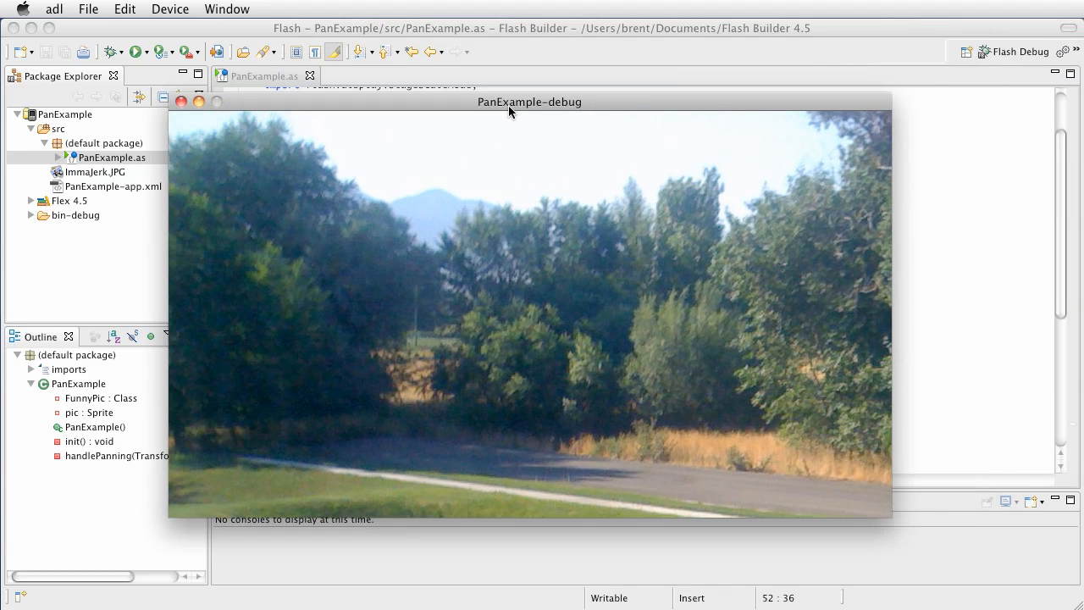
# Move the PanExample-debug simulator window higher on screen, then close it
pyautogui.click(170, 9)
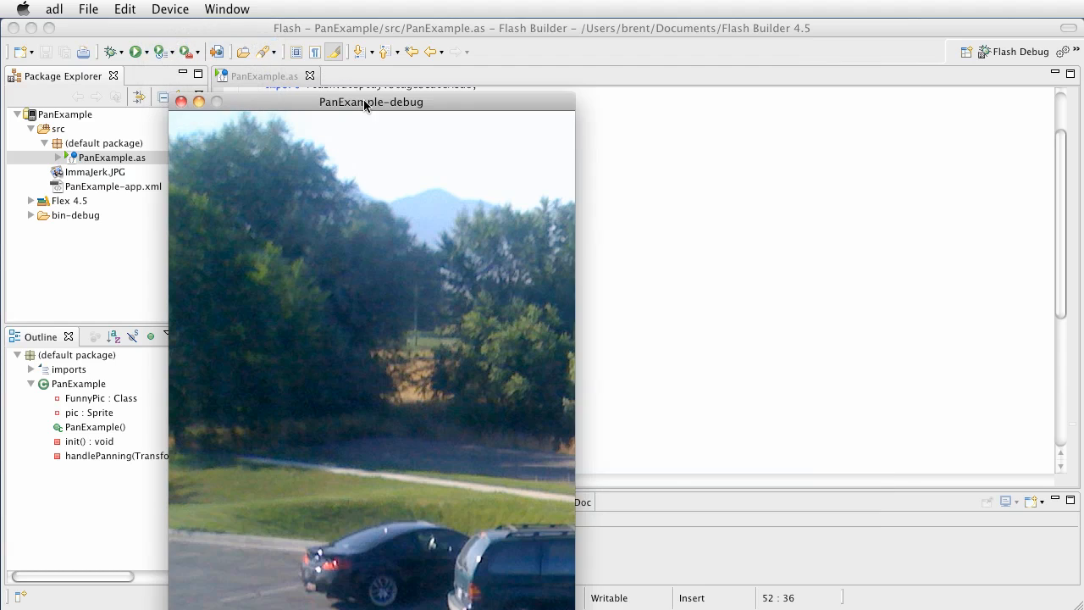
pyautogui.moveTo(371, 102); pyautogui.dragTo(472, 28)
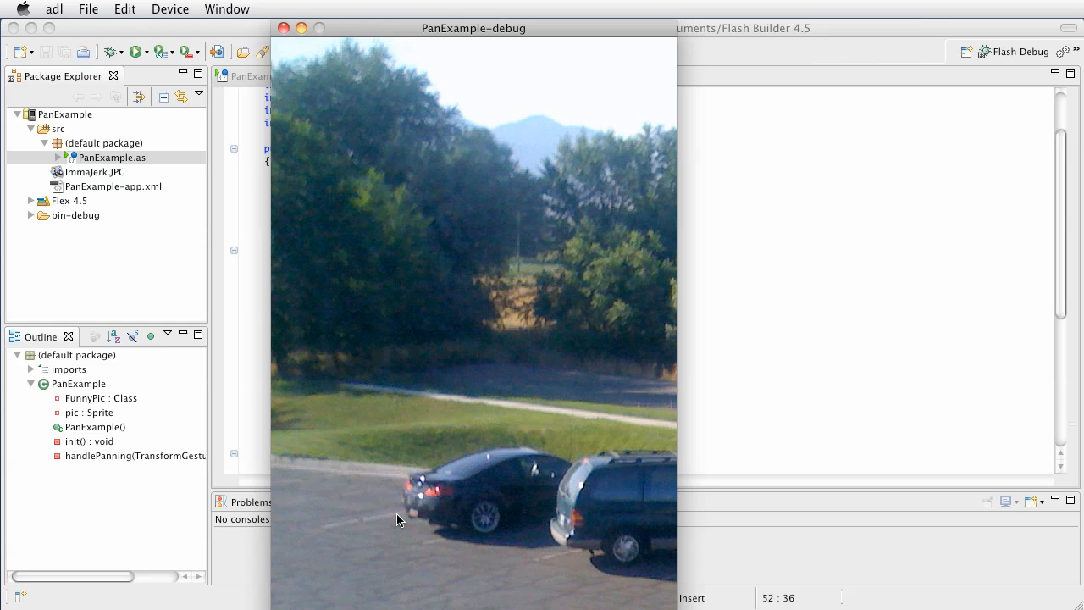
pyautogui.moveTo(353, 549)
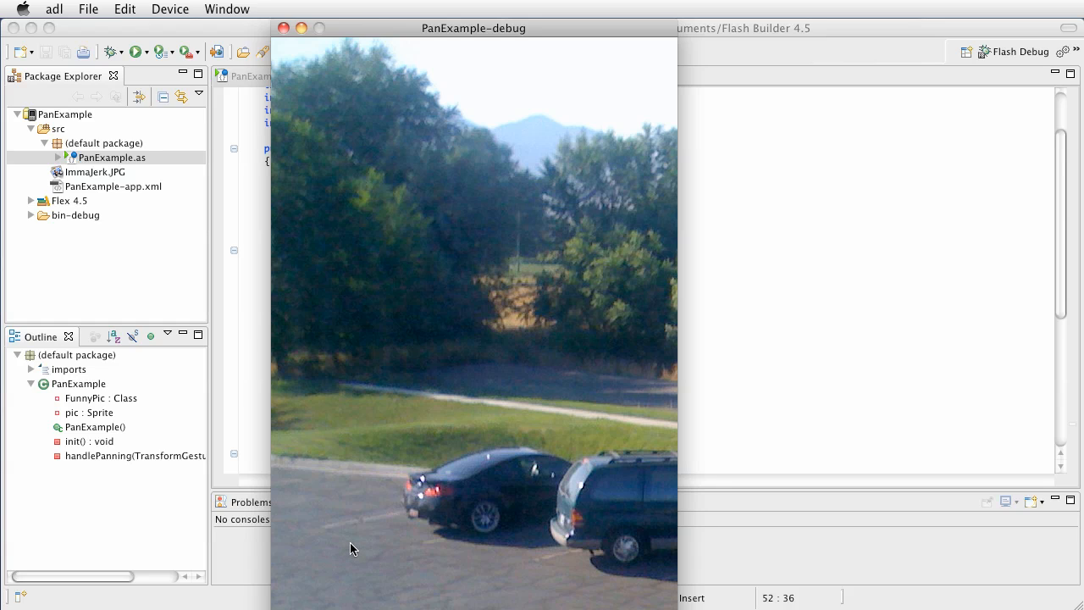
pyautogui.moveTo(391, 533)
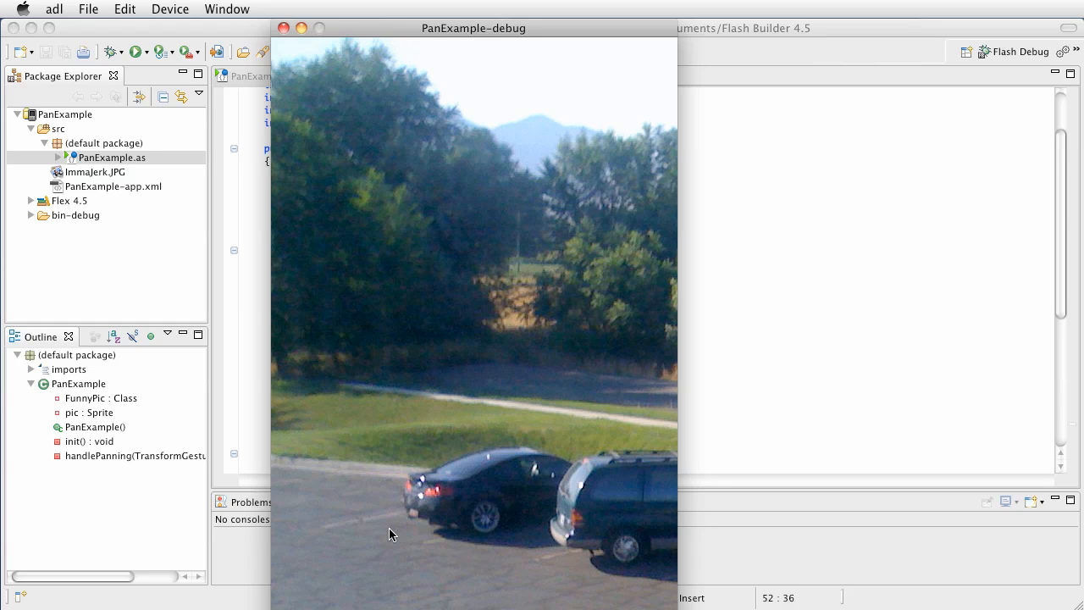
pyautogui.moveTo(361, 513)
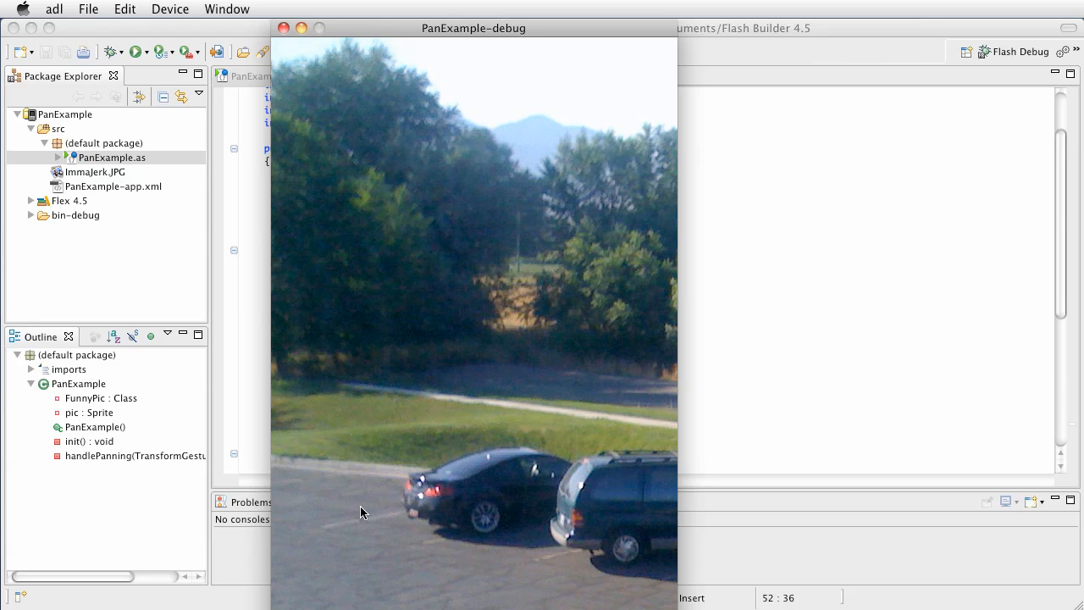
pyautogui.moveTo(391, 511)
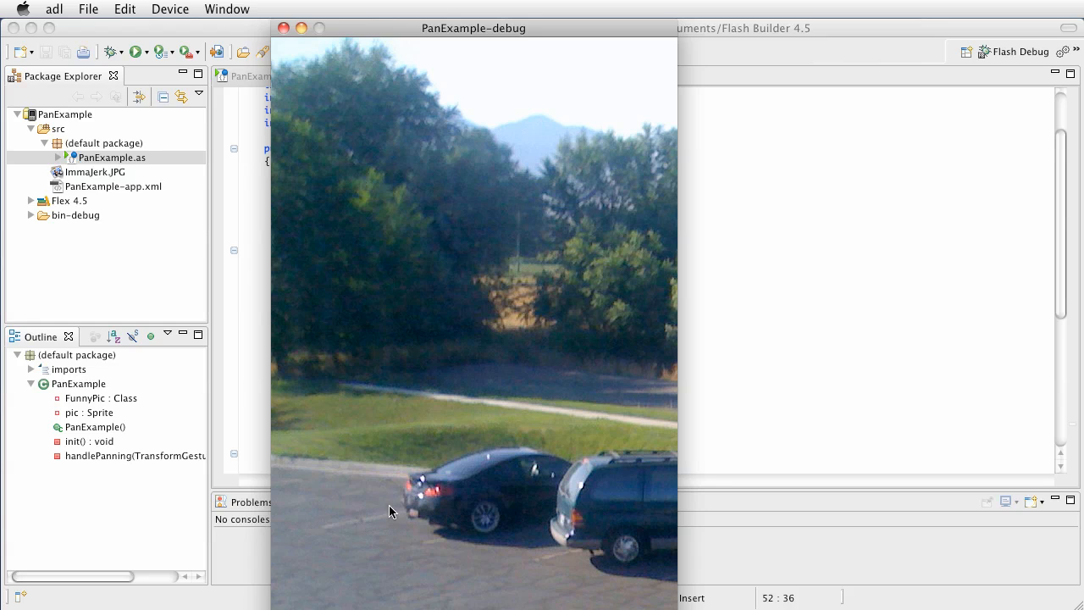
pyautogui.moveTo(520, 364)
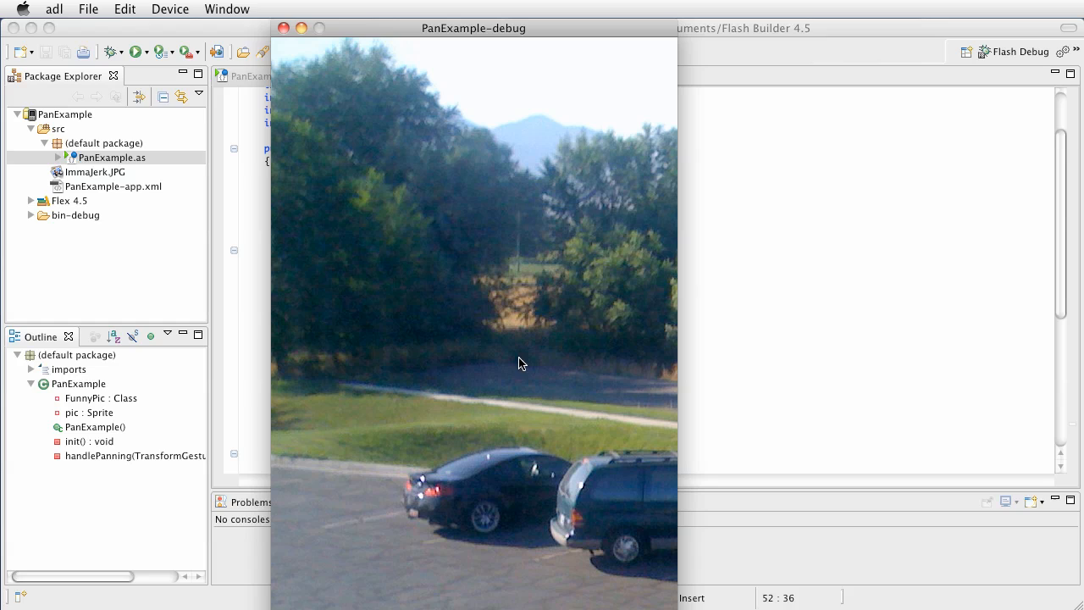
pyautogui.moveTo(660, 554)
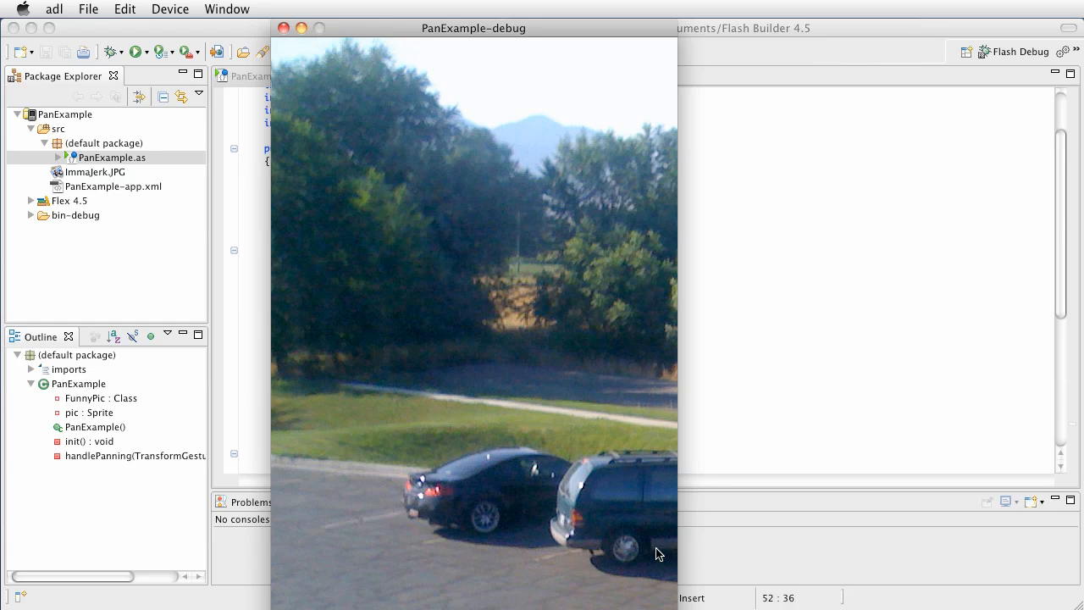
pyautogui.moveTo(661, 538)
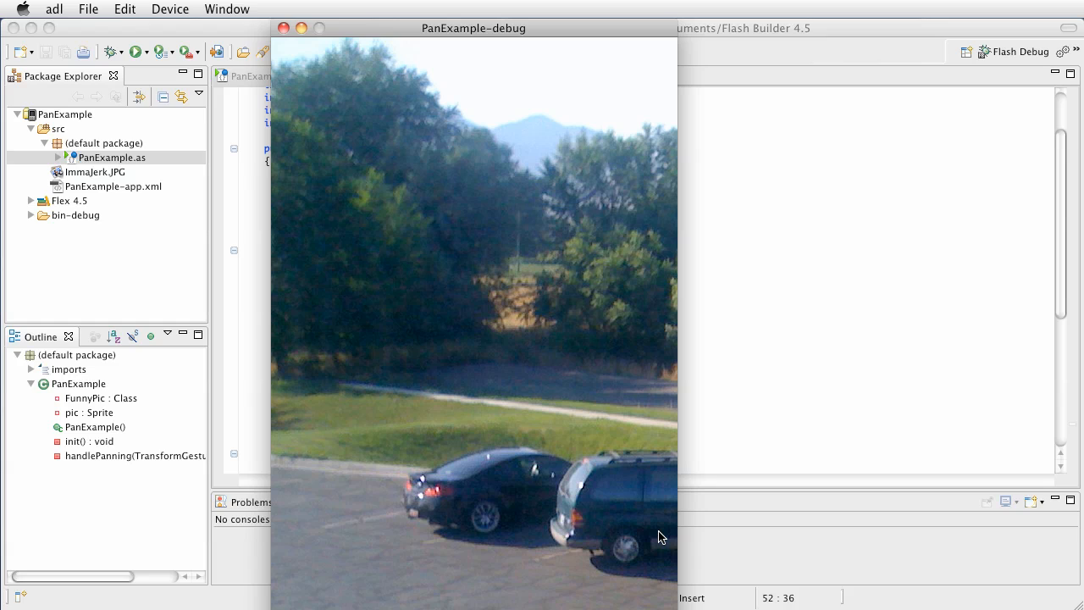
pyautogui.moveTo(617, 586)
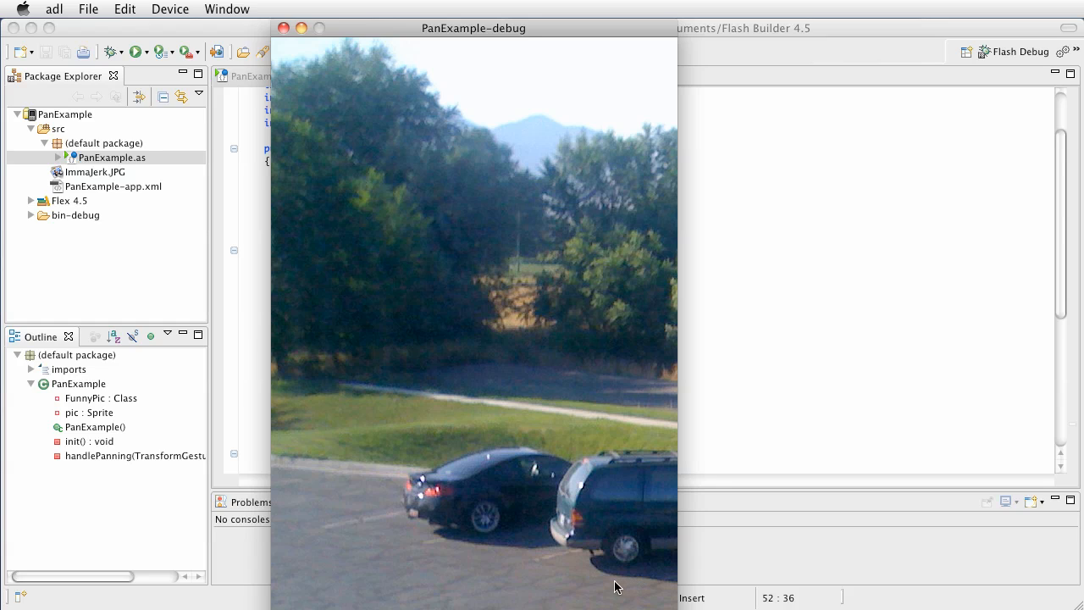
pyautogui.moveTo(475, 522)
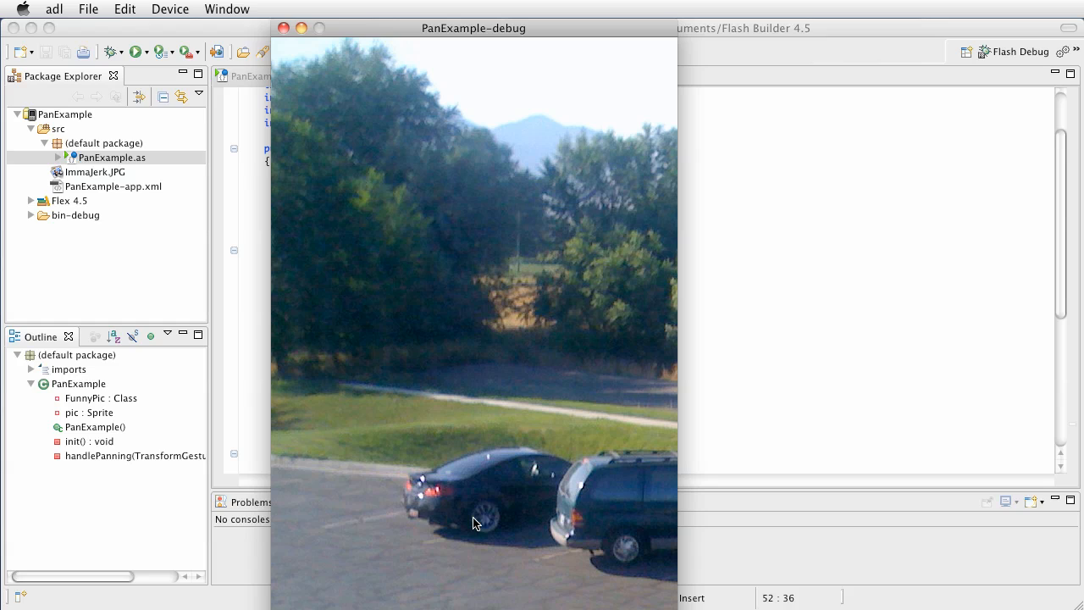
pyautogui.moveTo(561, 551)
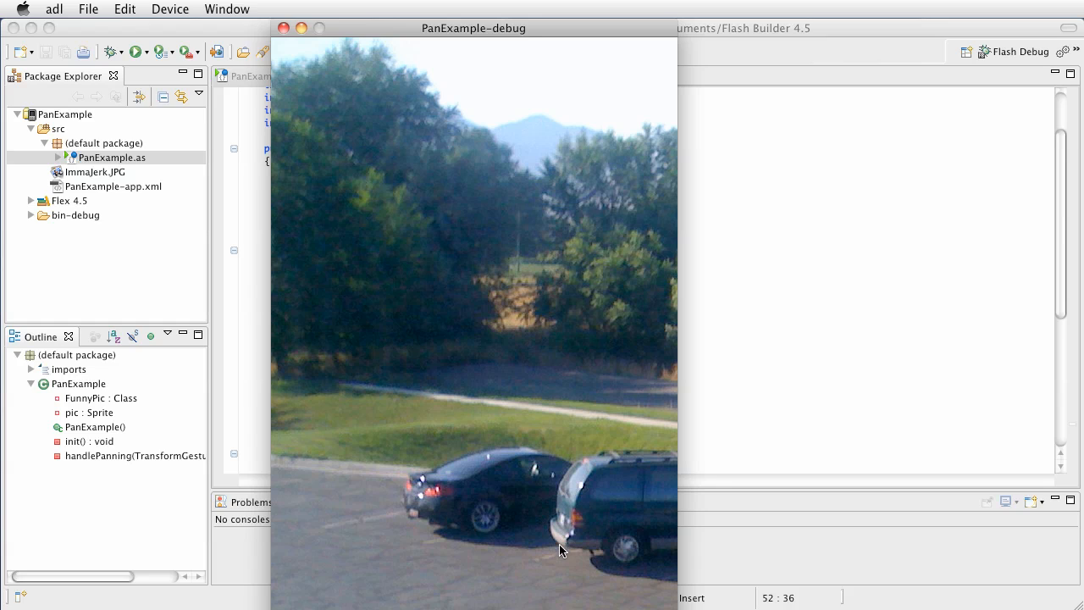
pyautogui.moveTo(474, 271)
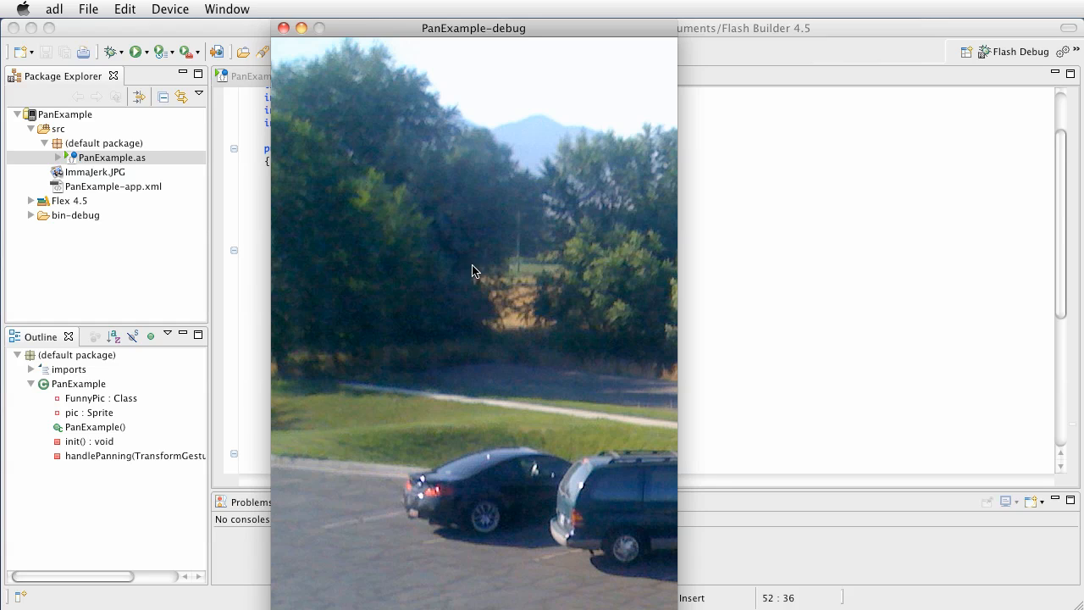
pyautogui.moveTo(285, 28)
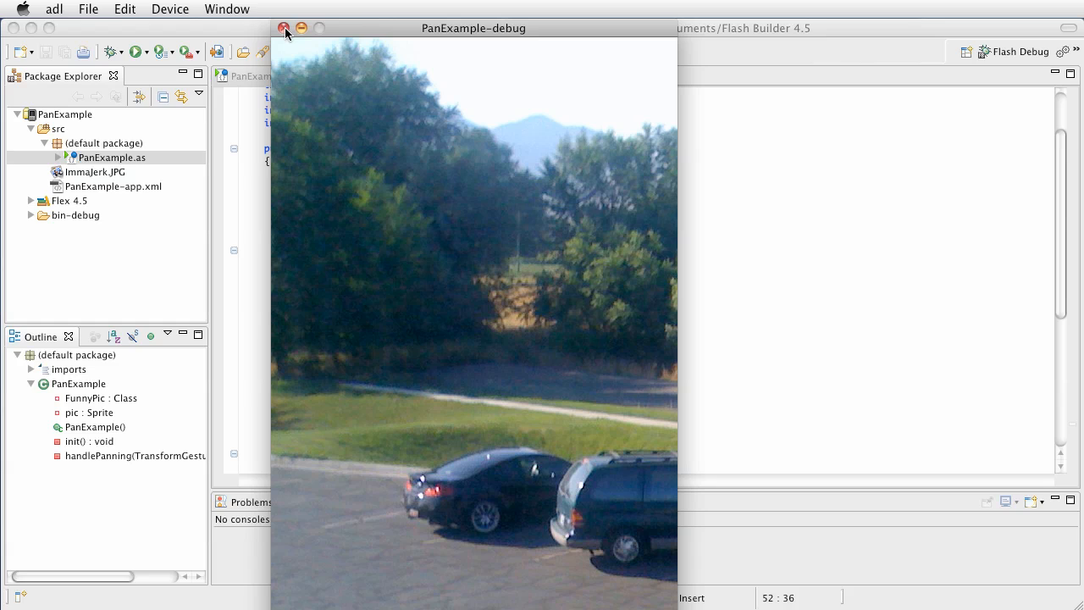
pyautogui.moveTo(457, 487)
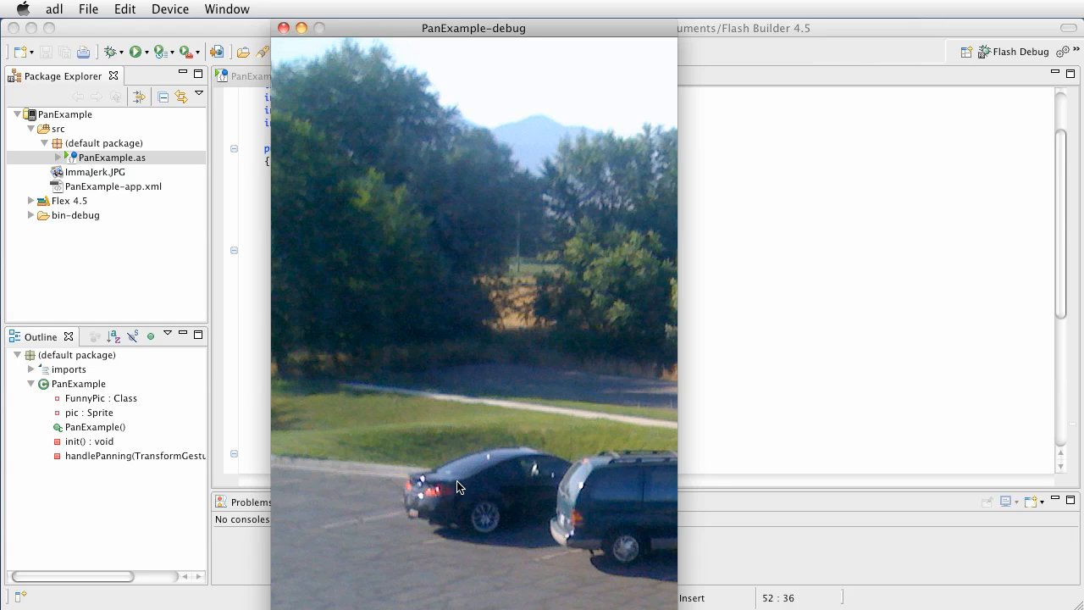
pyautogui.moveTo(432, 495)
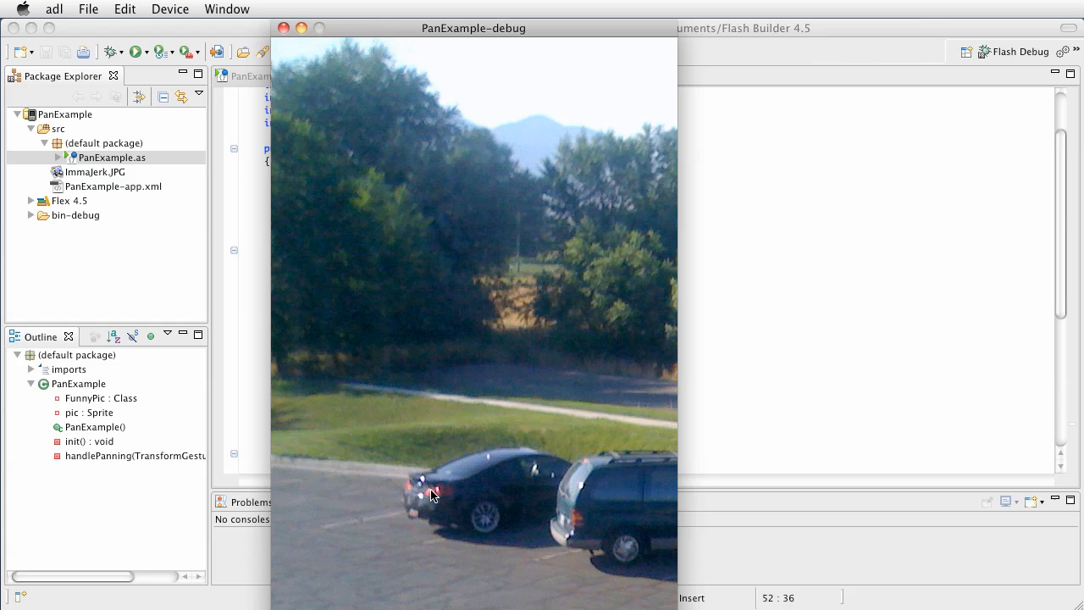
pyautogui.moveTo(450, 493)
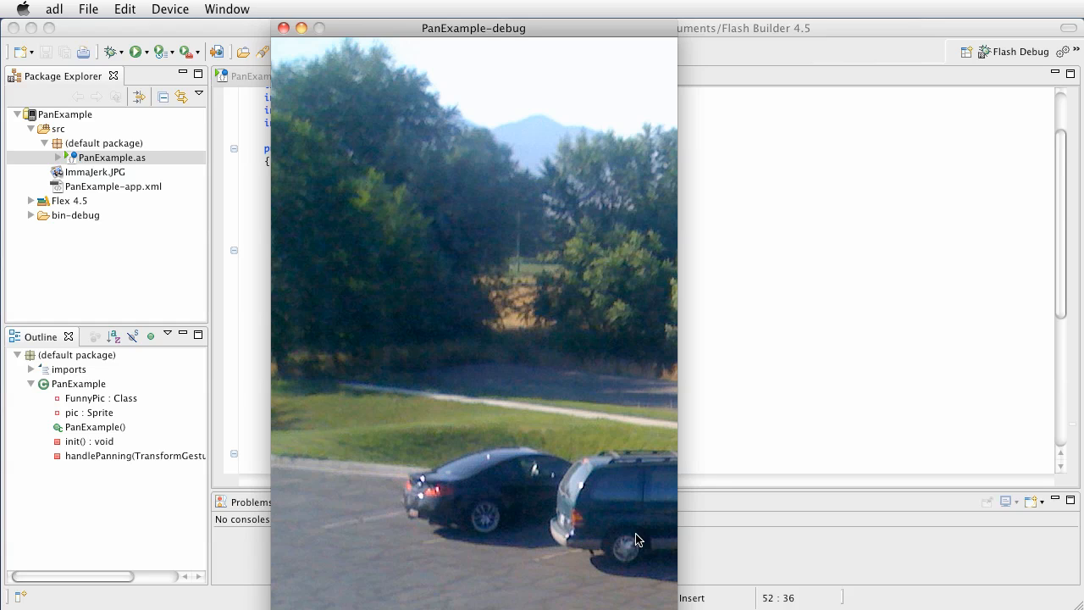
pyautogui.moveTo(478, 204)
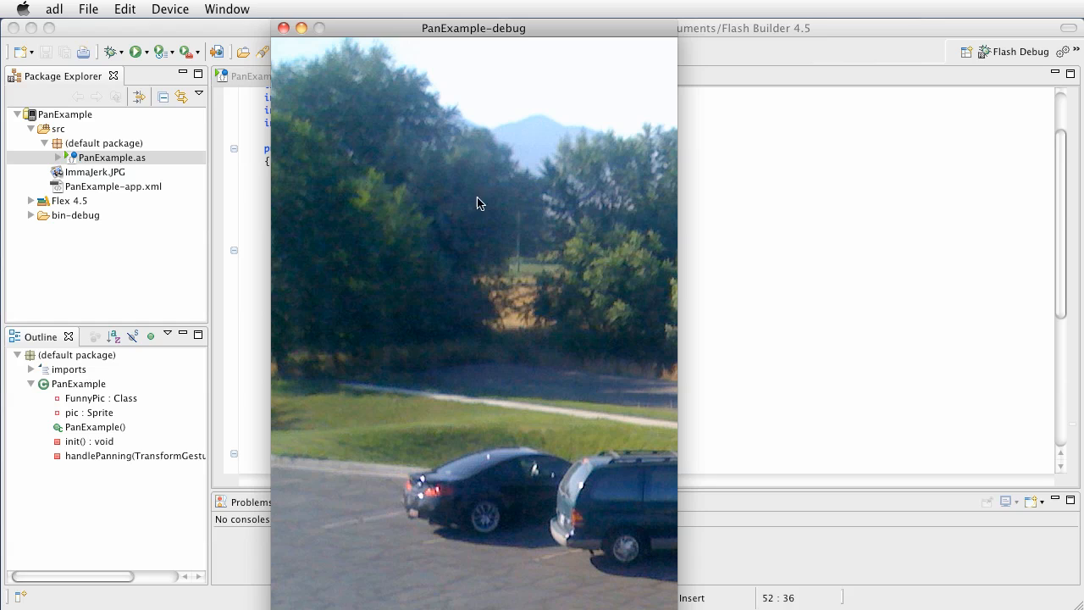
pyautogui.moveTo(284, 28)
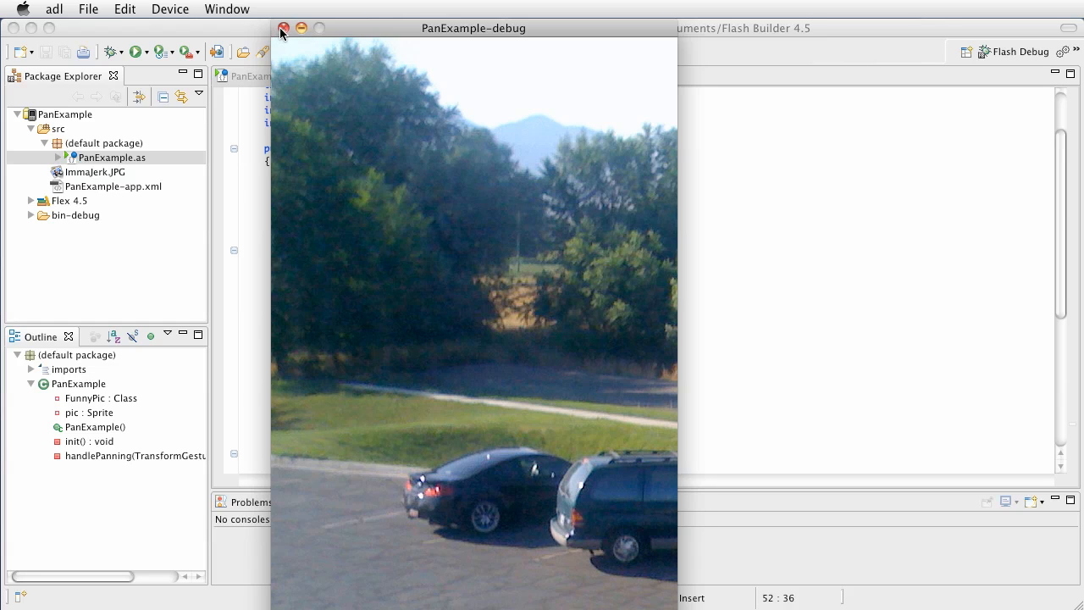
pyautogui.click(284, 28)
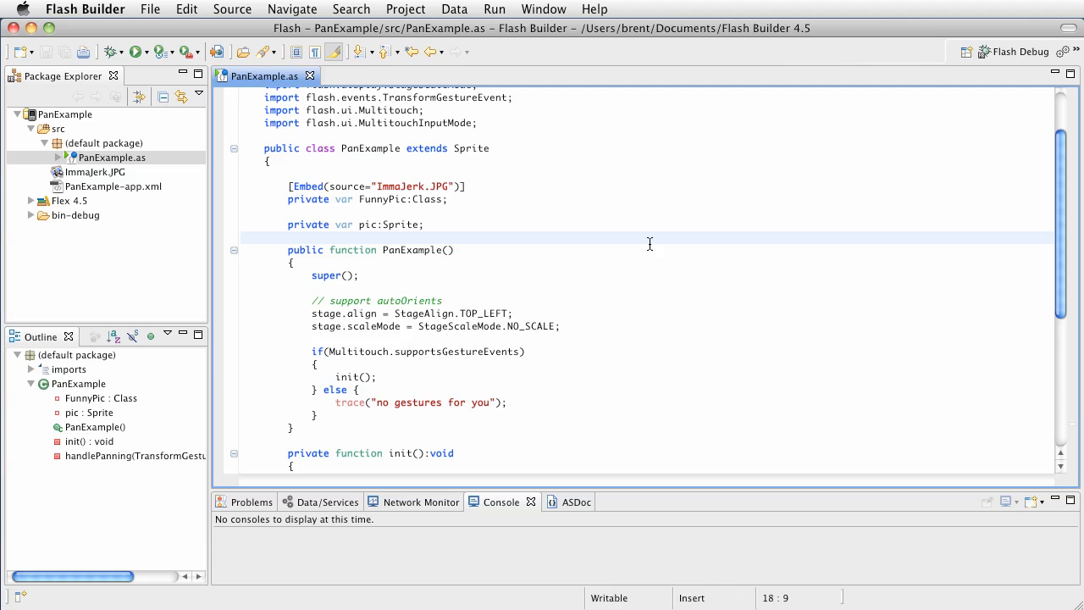
pyautogui.moveTo(785, 180)
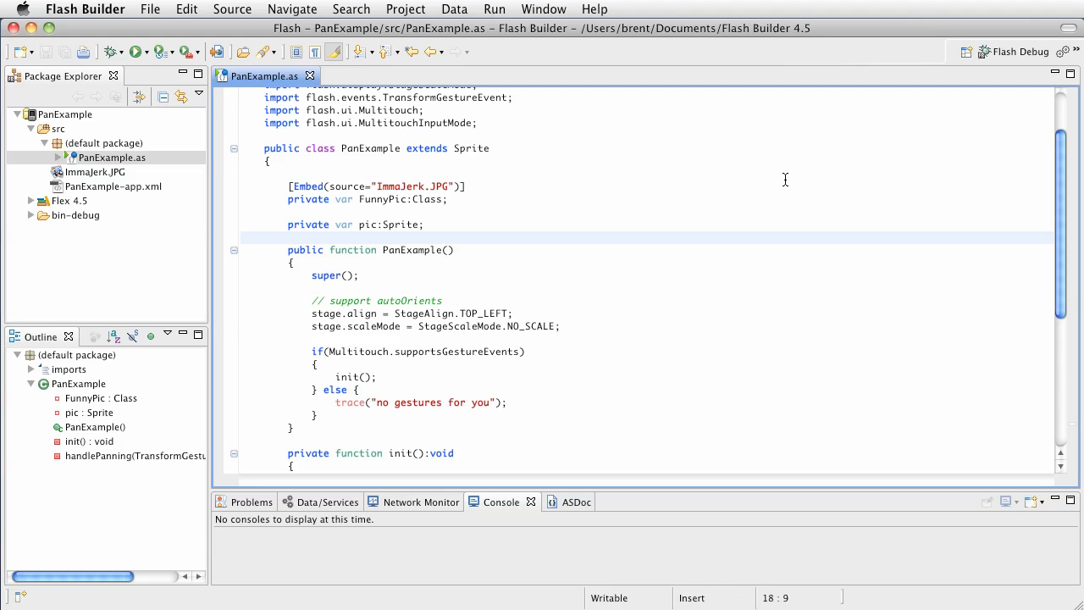